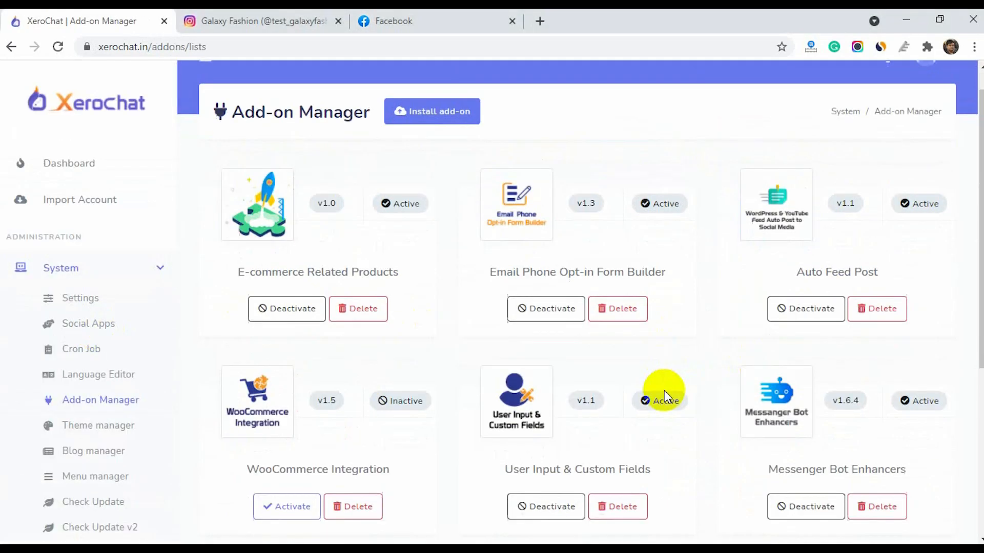
From the XeroChat dashboard switch to Facebook, search 'gal' and open the Galaxy Fashion page.
{"action": "scroll", "scroll_direction": "down", "scroll_amount": 3}
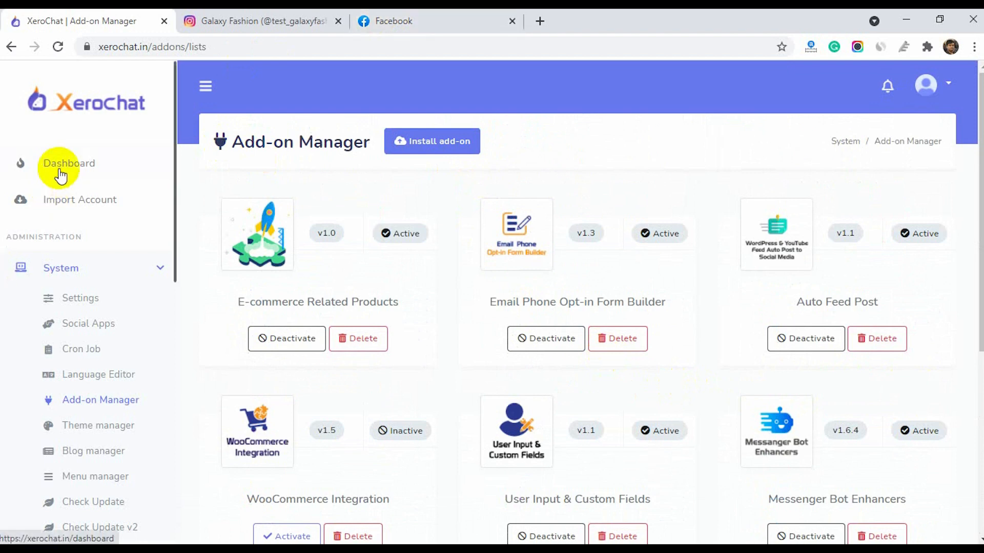
{"action": "left_click", "coordinate": [69, 163]}
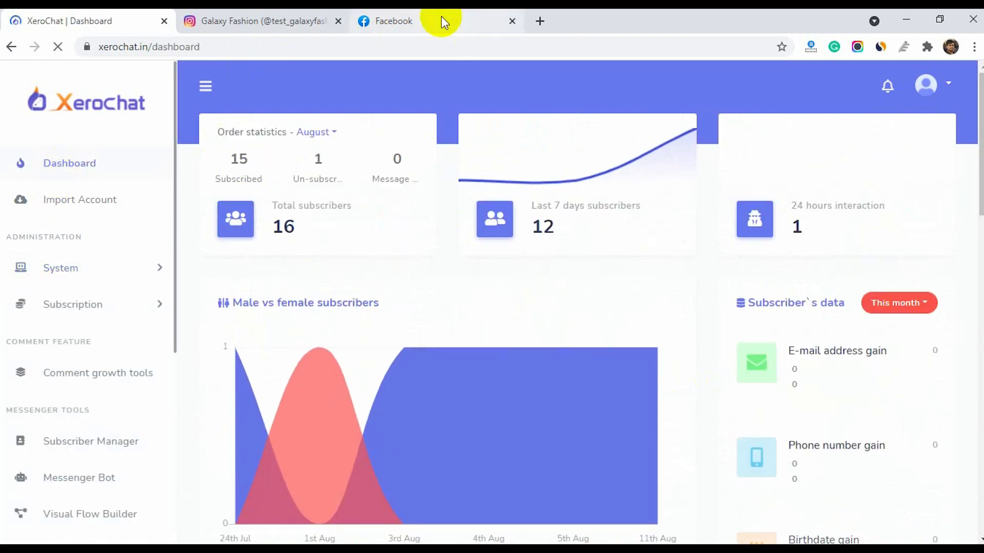
{"action": "left_click", "coordinate": [394, 20]}
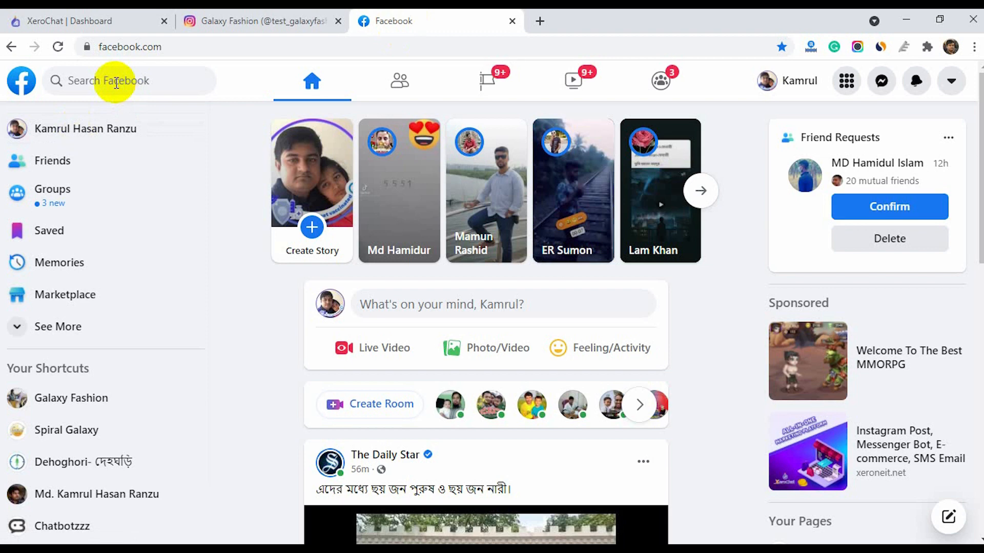
{"action": "left_click", "coordinate": [126, 80]}
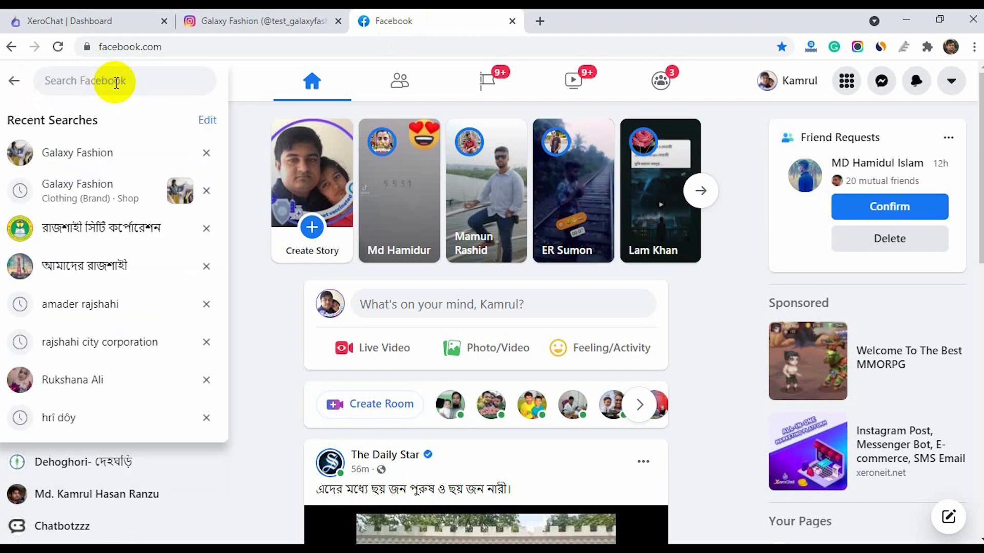
{"action": "type", "text": "gal"}
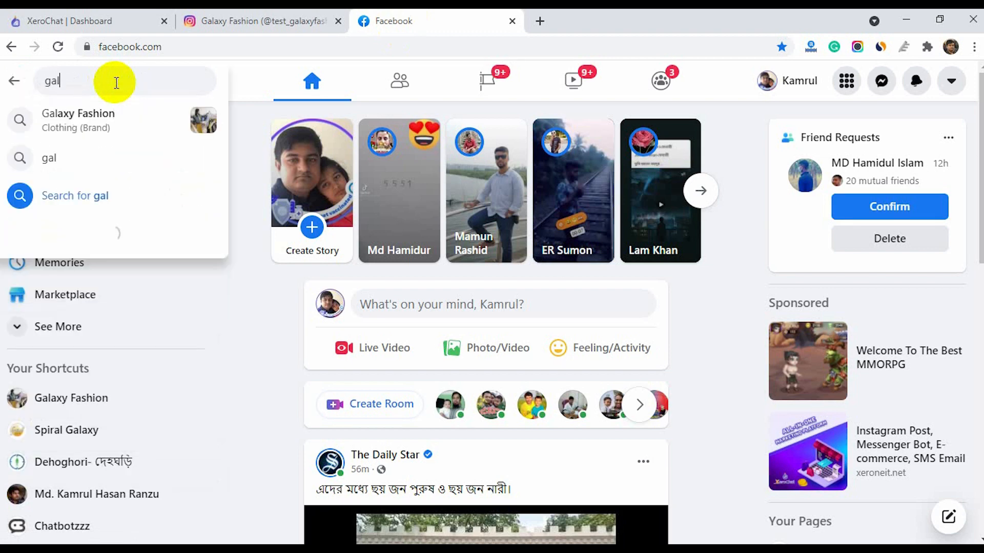
{"action": "left_click", "coordinate": [79, 113]}
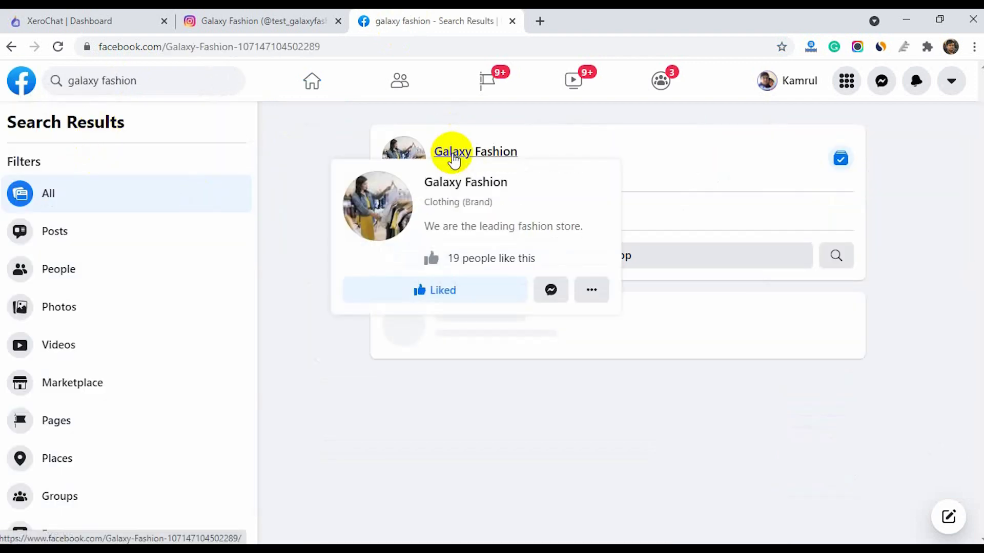
{"action": "left_click", "coordinate": [475, 151]}
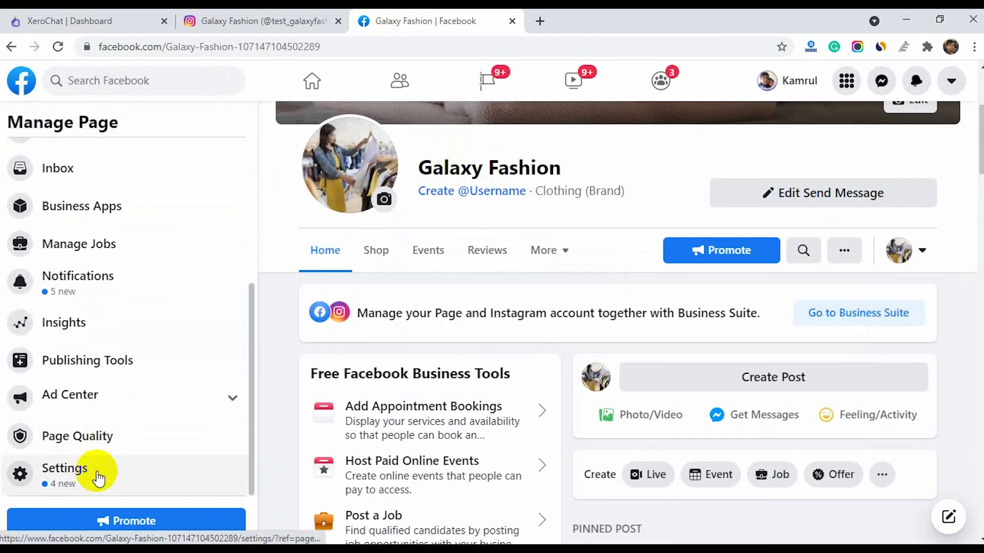
{"action": "left_click", "coordinate": [64, 468]}
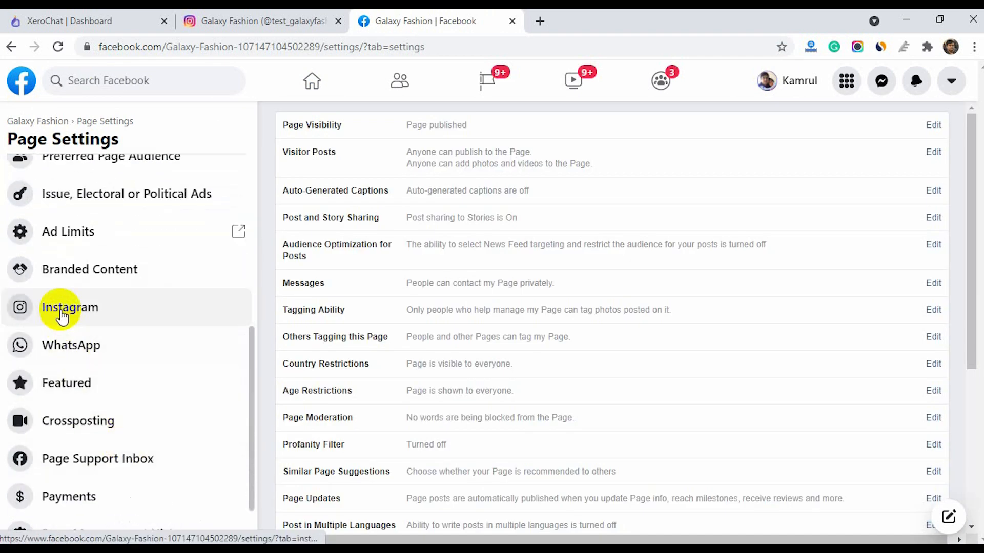
{"action": "left_click", "coordinate": [70, 306]}
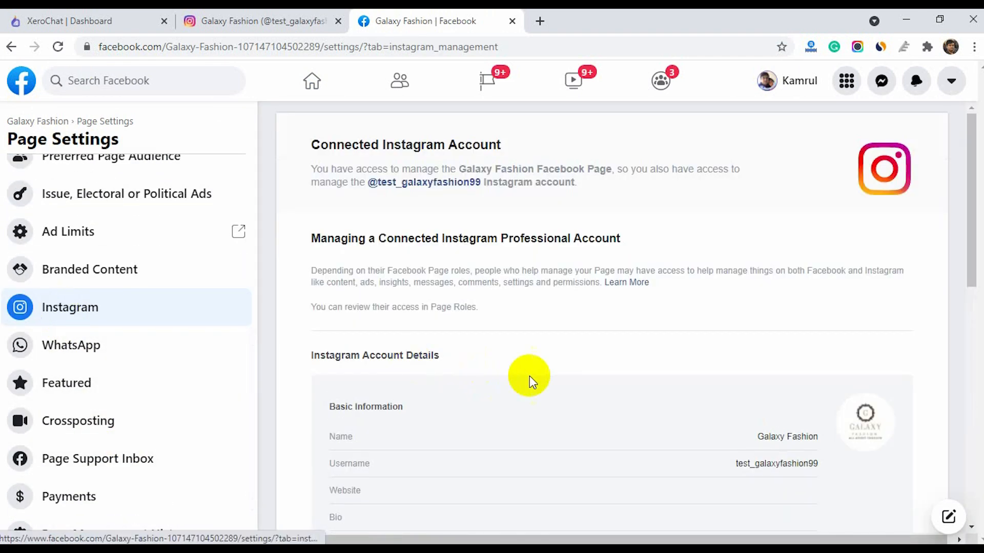
{"action": "mouse_move", "coordinate": [580, 182]}
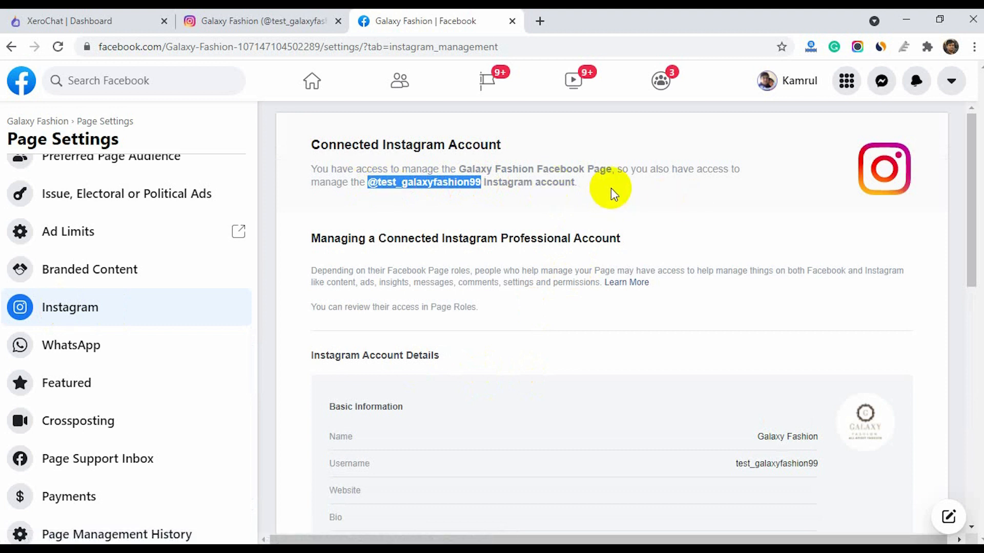
{"action": "left_click", "coordinate": [611, 198]}
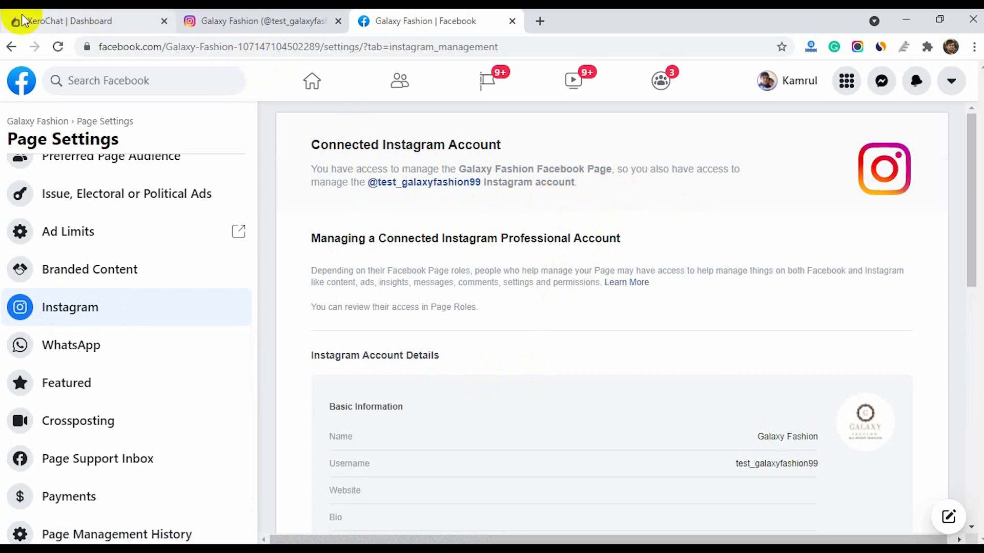
Back in XeroChat, start a Facebook login from the Import Account page.
{"action": "left_click", "coordinate": [69, 20]}
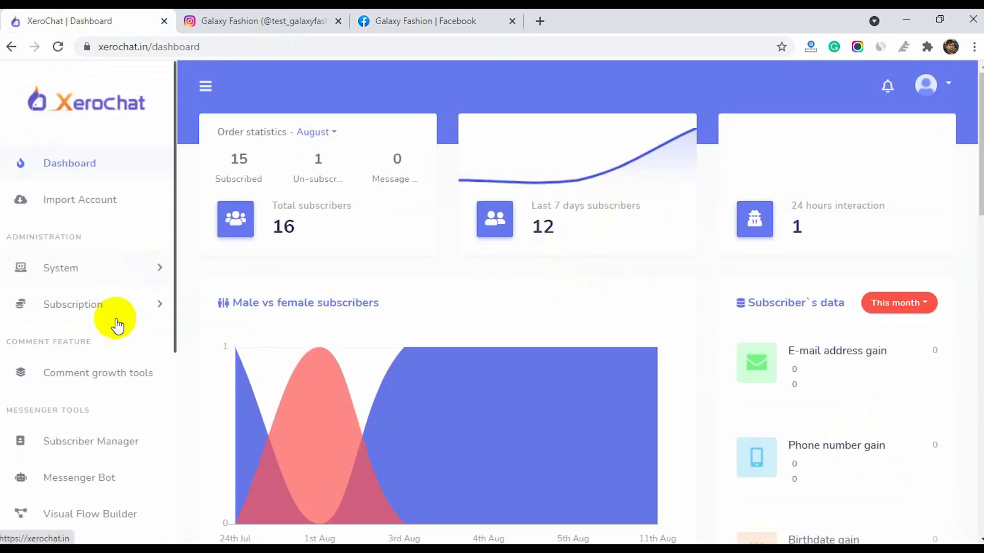
{"action": "left_click", "coordinate": [80, 199]}
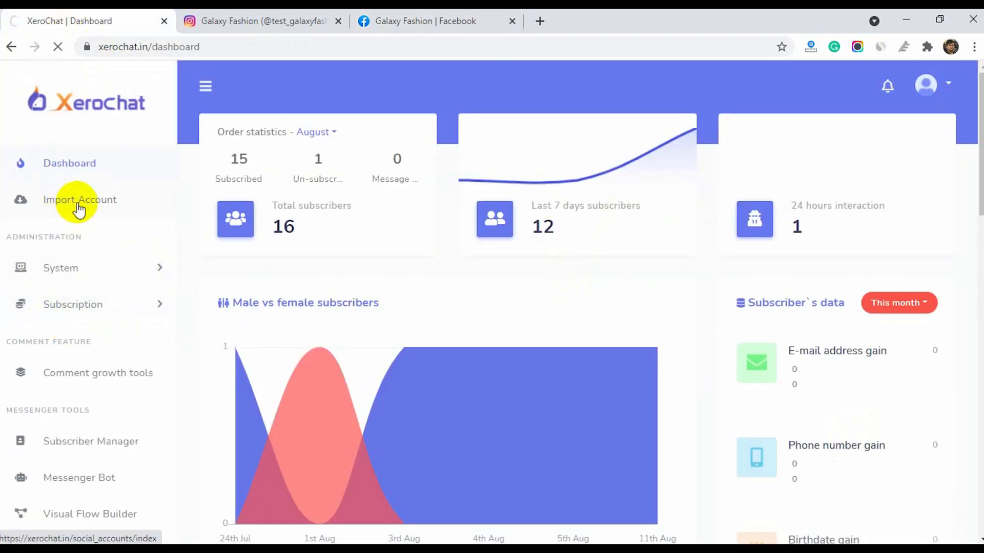
{"action": "left_click", "coordinate": [80, 199]}
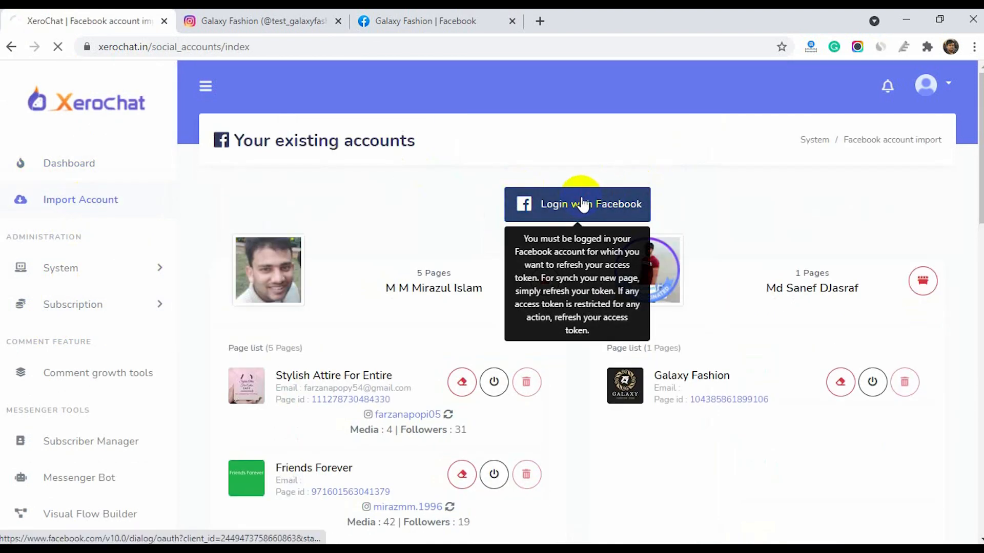
{"action": "left_click", "coordinate": [578, 204]}
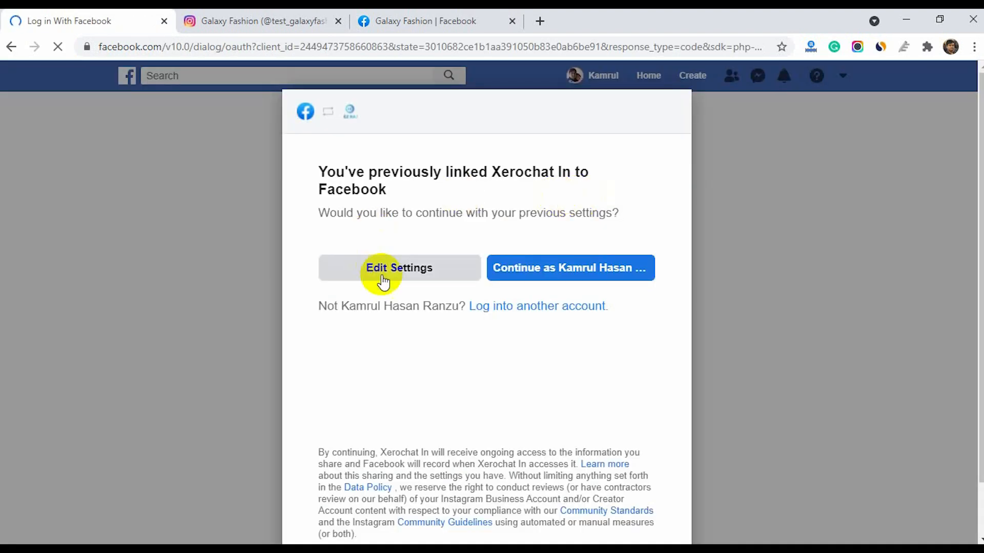
Edit the previous linking settings, confirm the Instagram accounts and pages, and approve all permissions.
{"action": "left_click", "coordinate": [399, 268]}
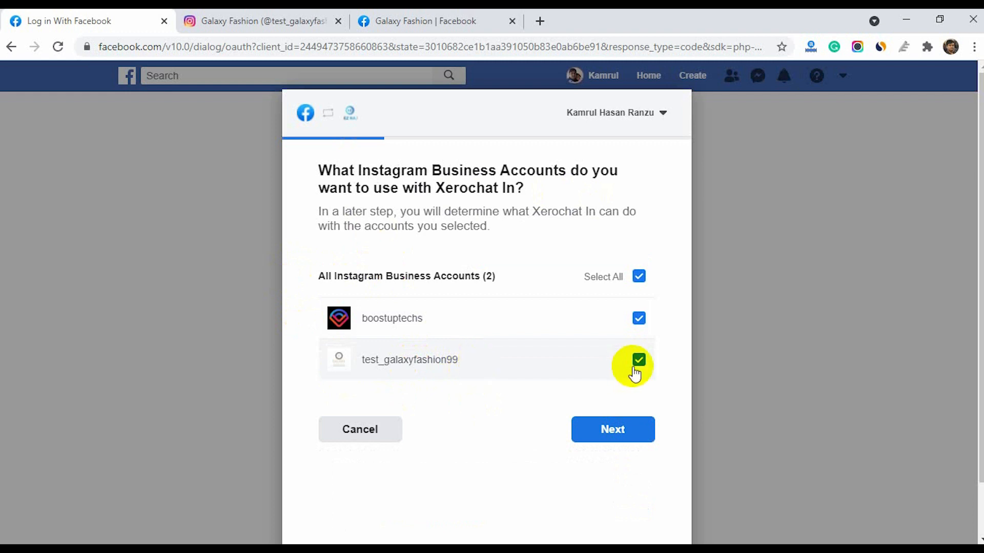
{"action": "left_click", "coordinate": [612, 429]}
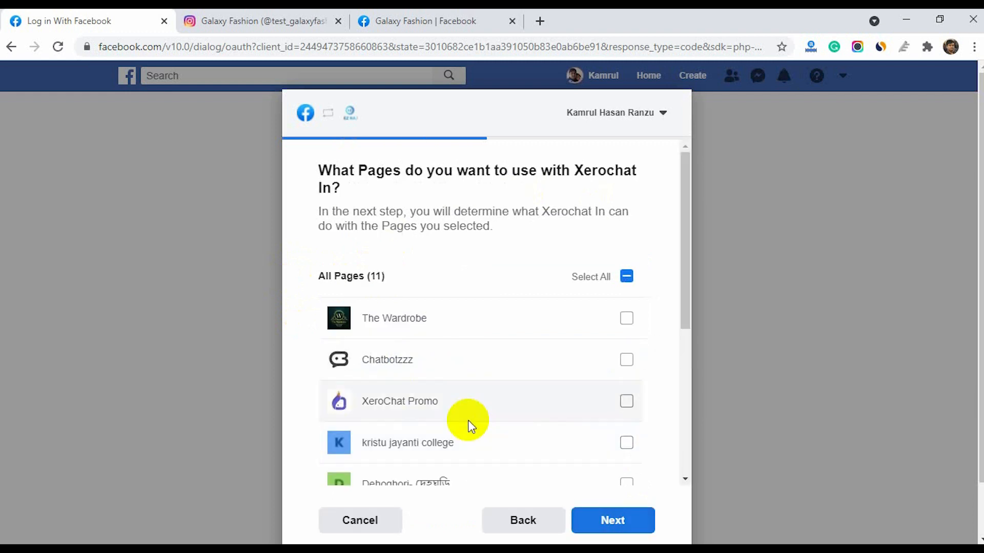
{"action": "scroll", "scroll_direction": "down", "scroll_amount": 3}
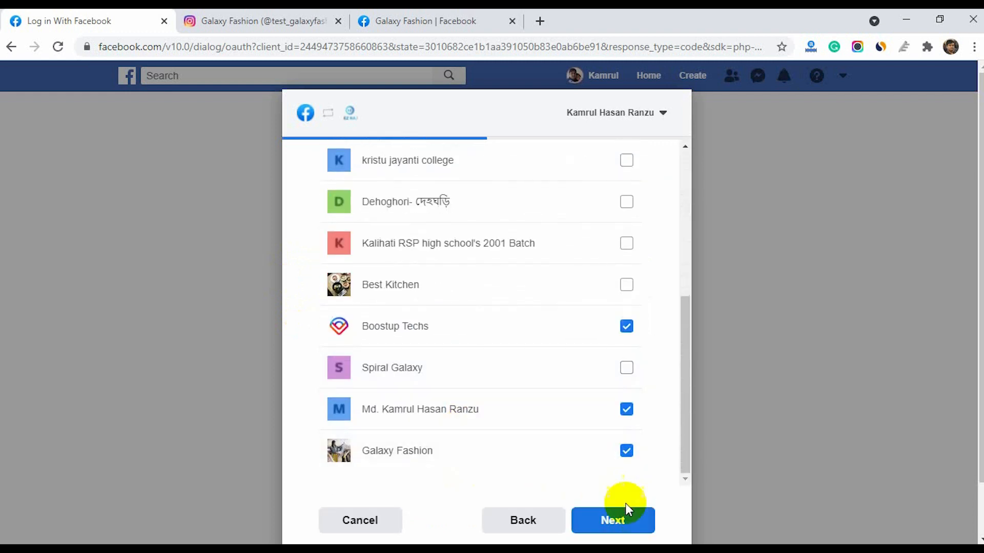
{"action": "left_click", "coordinate": [612, 520]}
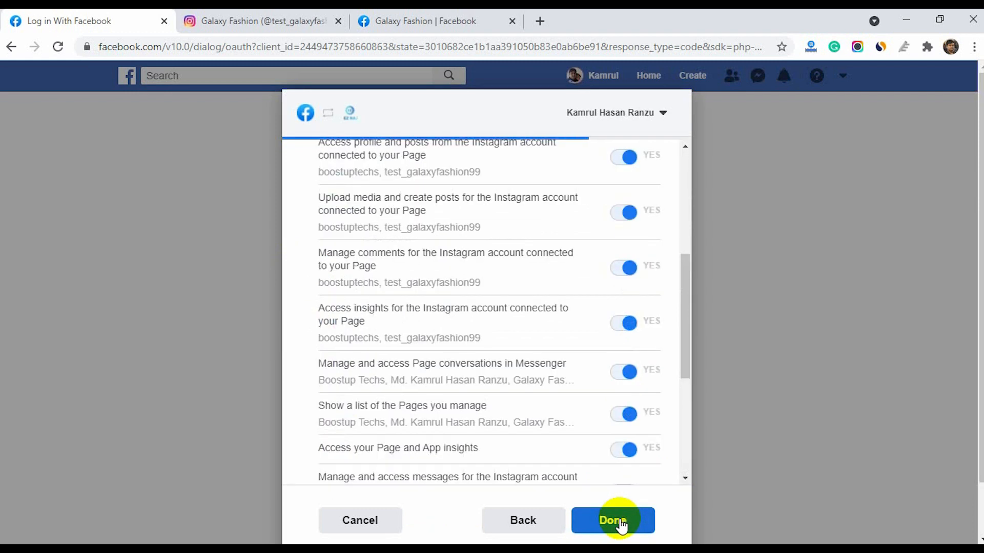
{"action": "left_click", "coordinate": [612, 520]}
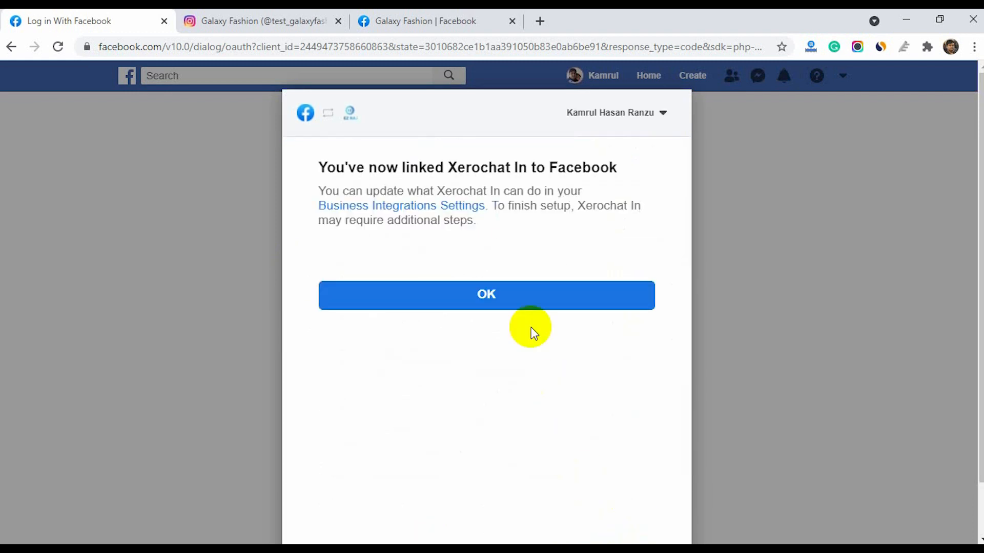
{"action": "left_click", "coordinate": [486, 295]}
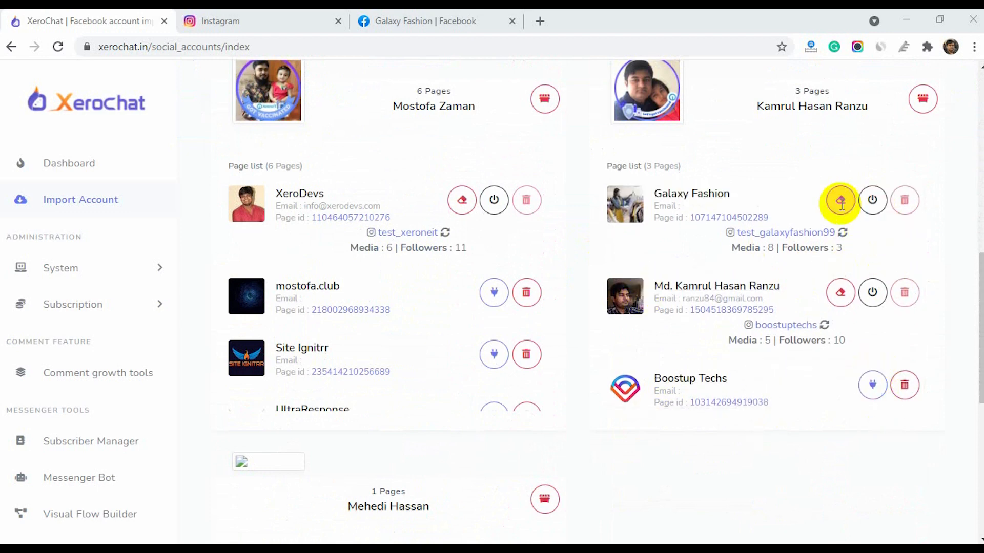
Acknowledge the successful Galaxy Fashion import and return to the XeroChat dashboard.
{"action": "left_click", "coordinate": [839, 200]}
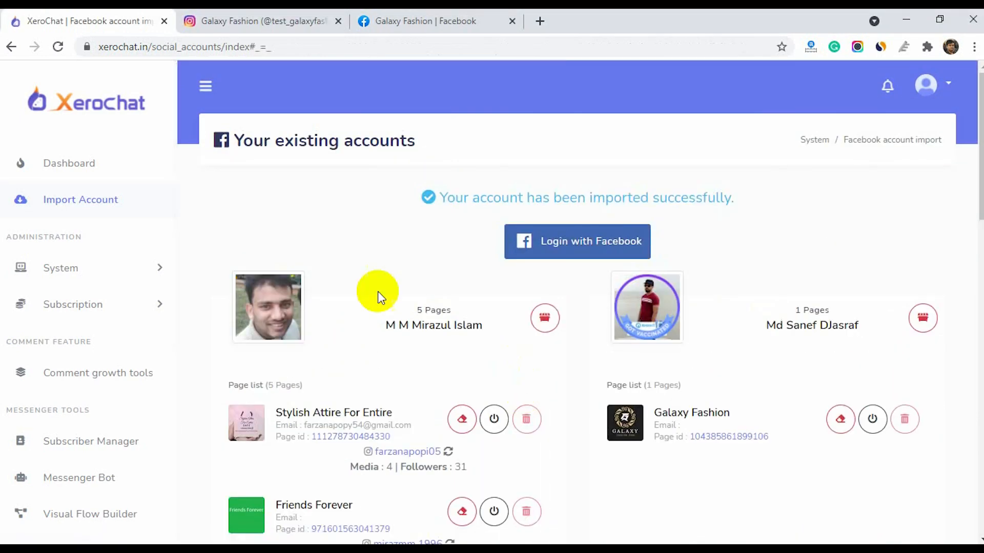
{"action": "left_click", "coordinate": [69, 163]}
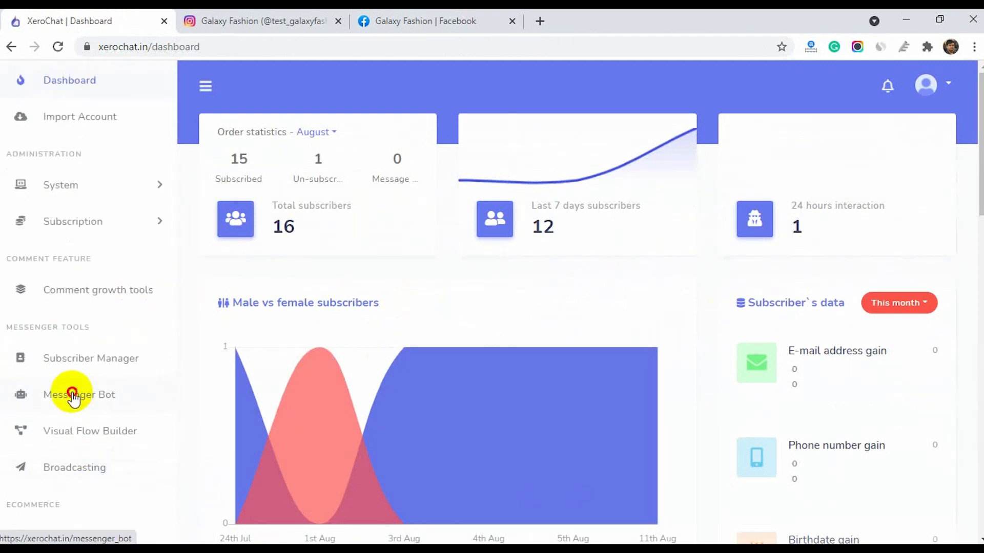
In test_galaxyfashion99's get-started settings enable ice breakers and enter the question 'What are your opening times?'.
{"action": "left_click", "coordinate": [79, 394]}
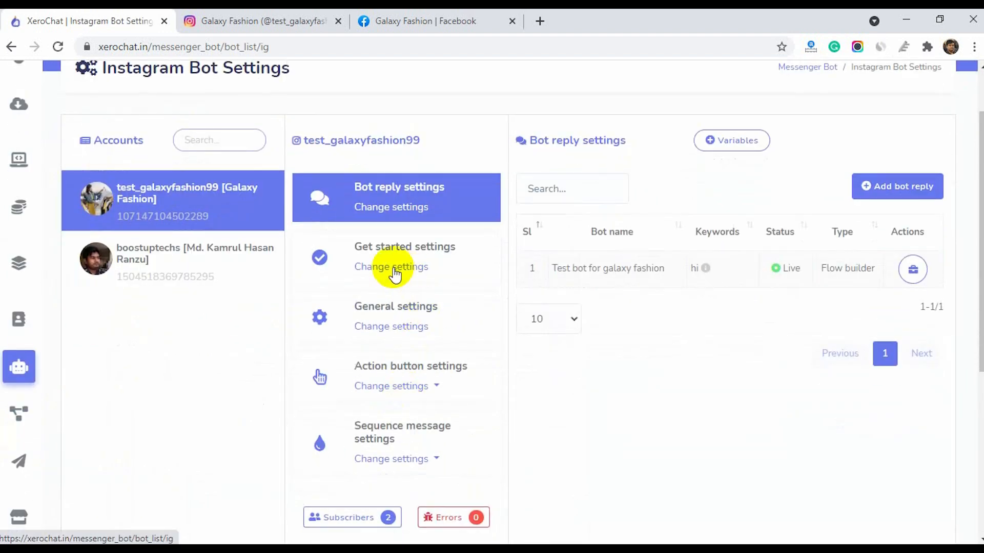
{"action": "left_click", "coordinate": [391, 267]}
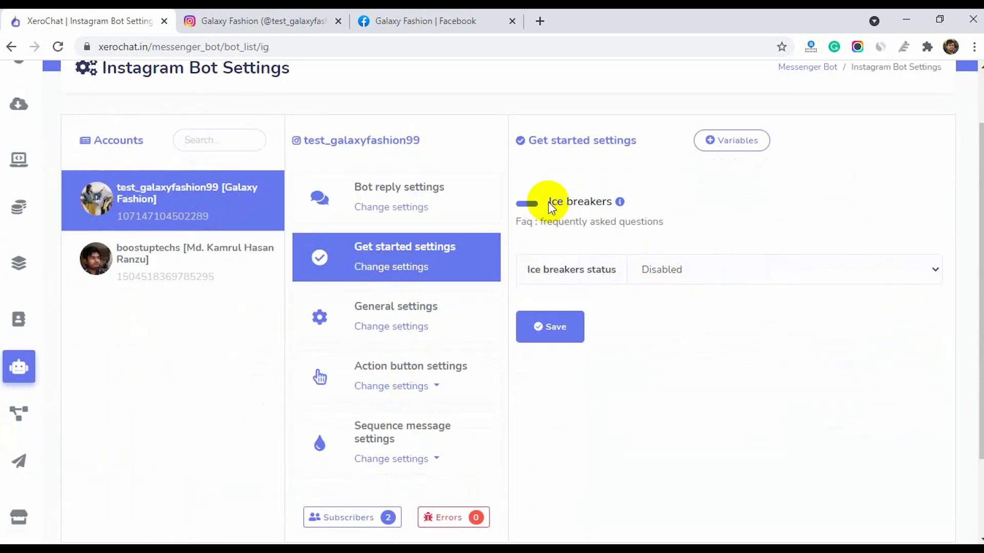
{"action": "left_click", "coordinate": [778, 269]}
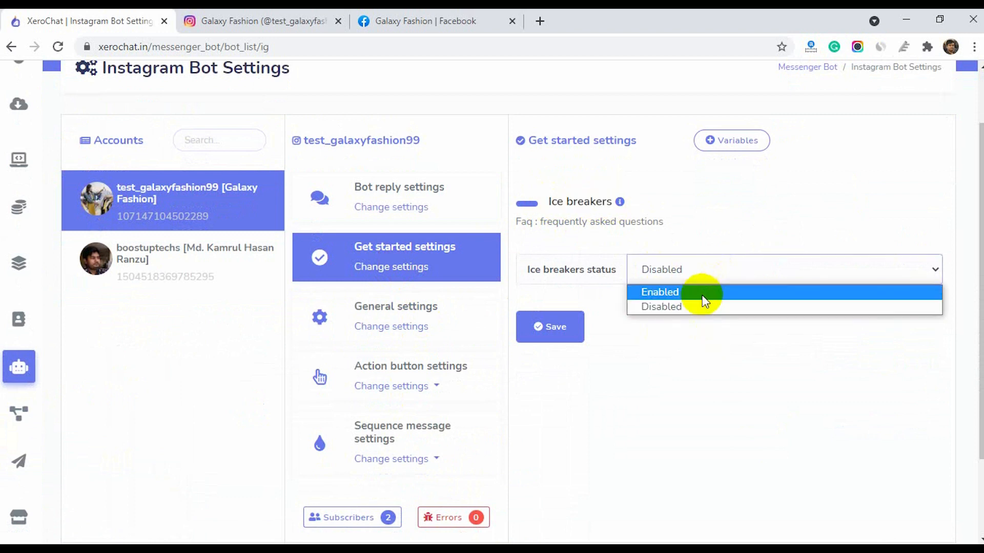
{"action": "left_click", "coordinate": [659, 292]}
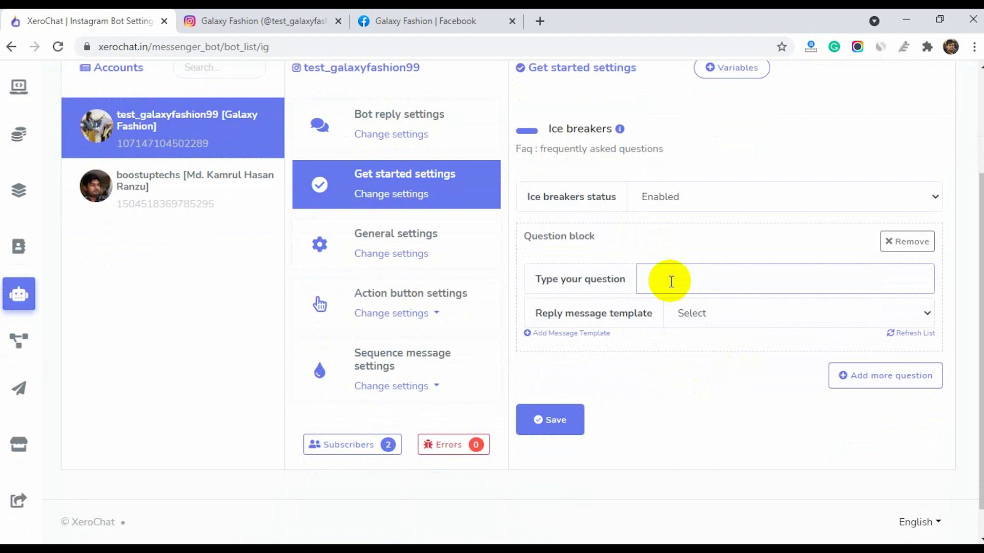
{"action": "type", "text": "What are your opening times?"}
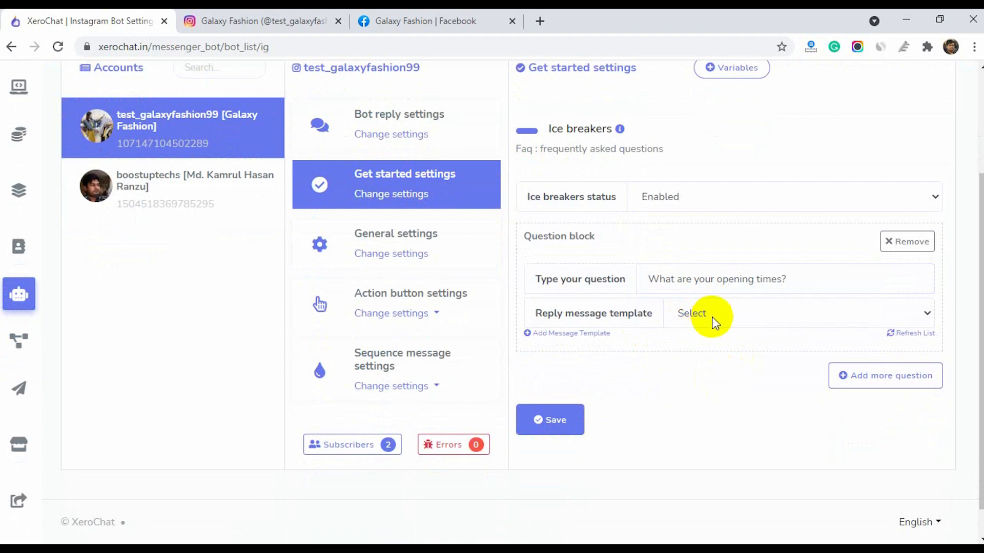
{"action": "mouse_move", "coordinate": [590, 339]}
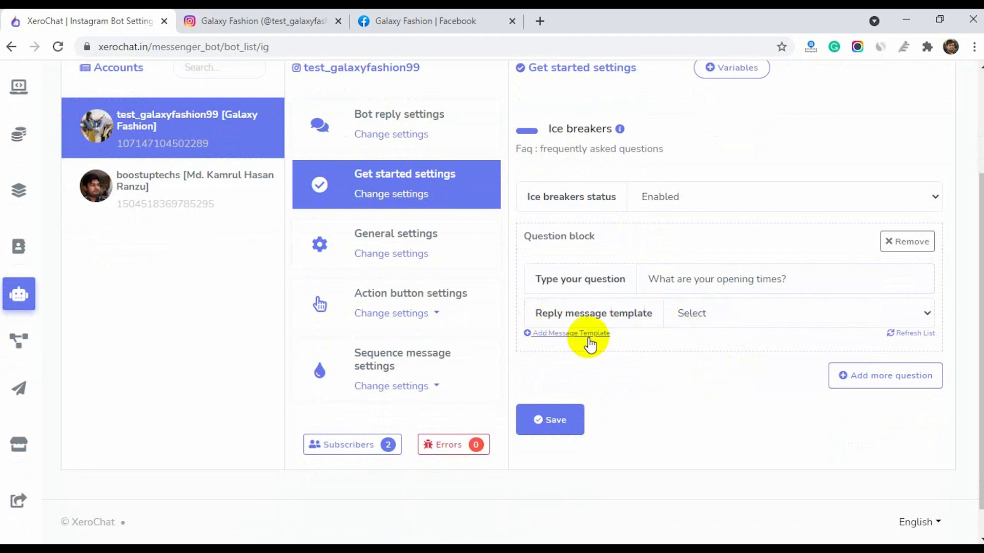
Create an Opening Hours reply template for the opening-times question and refresh the template list.
{"action": "left_click", "coordinate": [569, 333]}
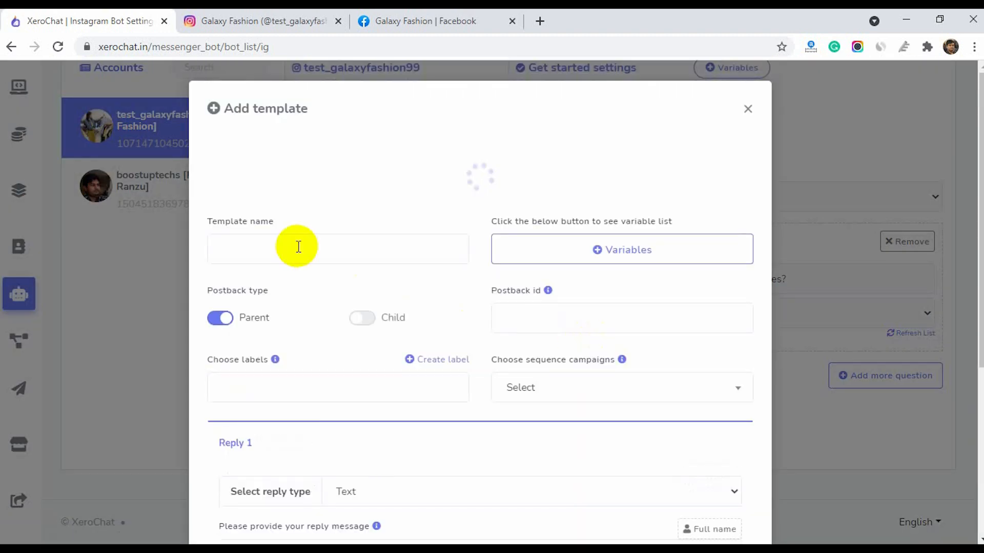
{"action": "type", "text": "Opening H"}
{"action": "type", "text": "We are open from 9 am until 10 pm."}
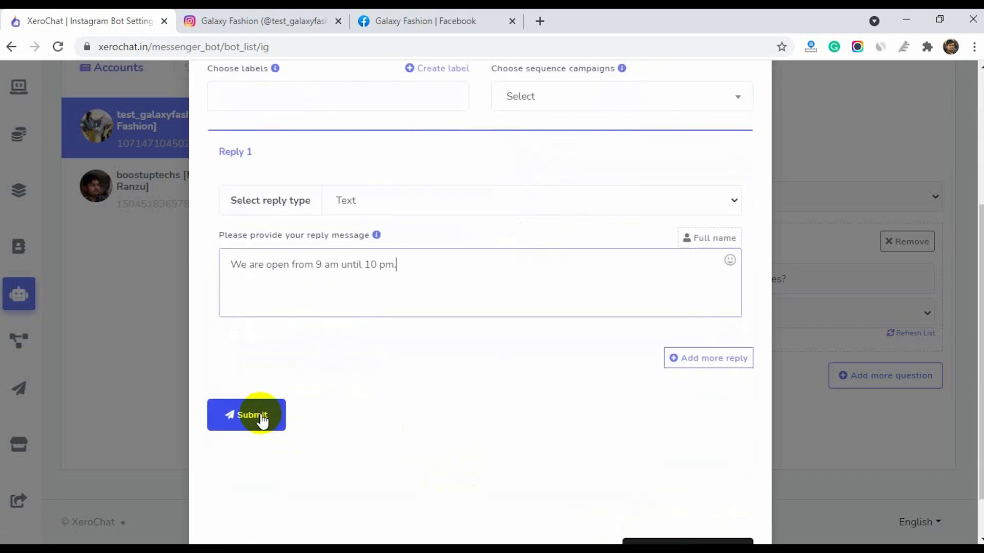
{"action": "left_click", "coordinate": [246, 415]}
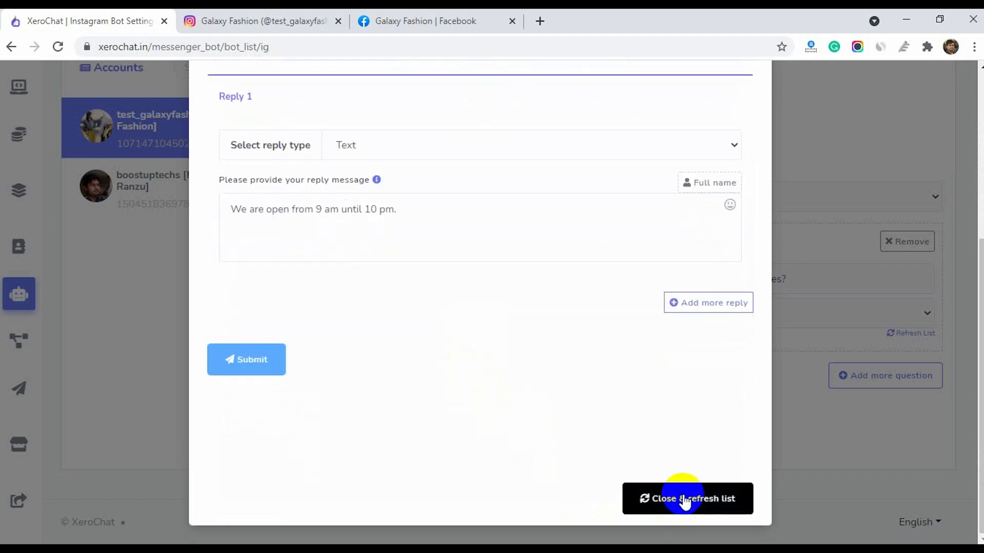
{"action": "left_click", "coordinate": [687, 498]}
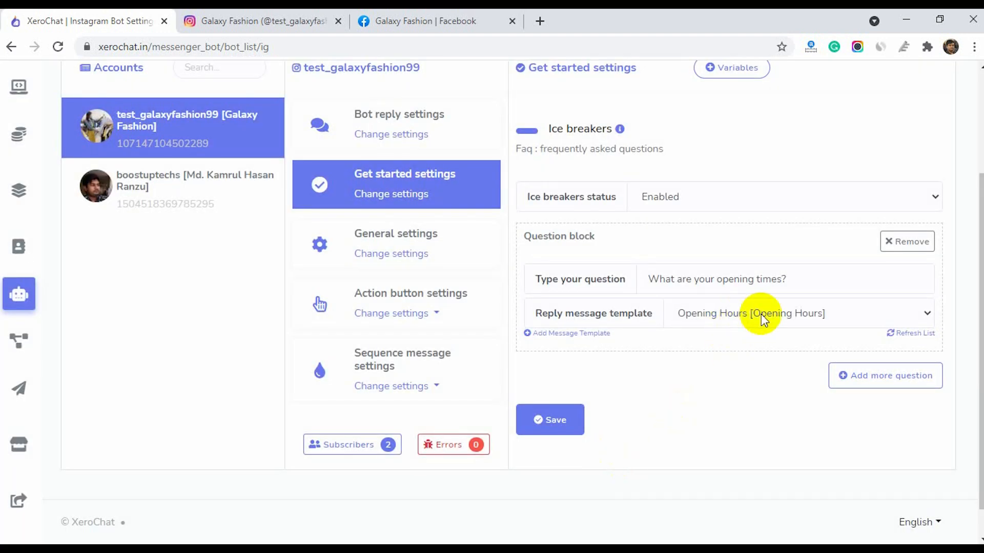
{"action": "mouse_move", "coordinate": [885, 375]}
{"action": "type", "text": "What is the address of your store?"}
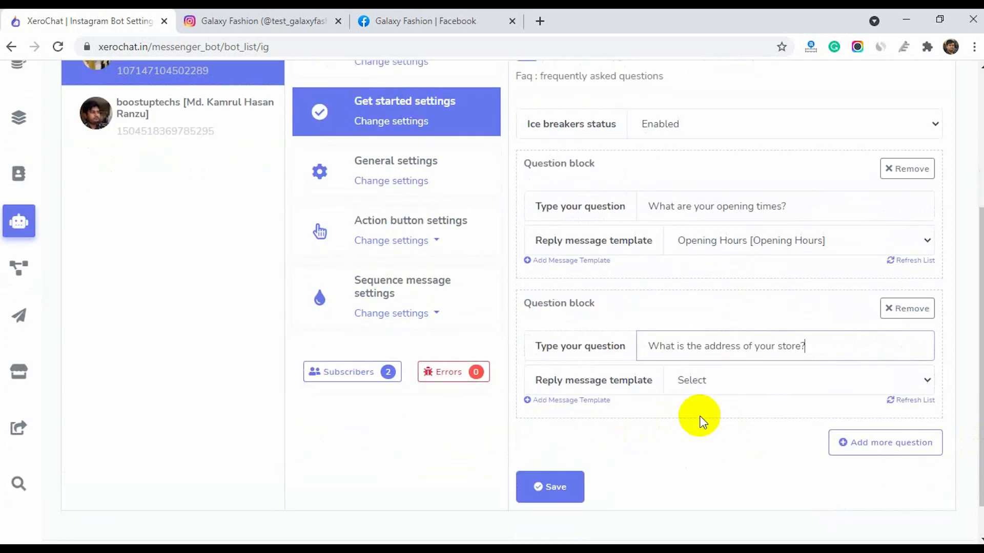
Create an Adress reply template for the store-address question and save the ice breakers.
{"action": "left_click", "coordinate": [571, 399]}
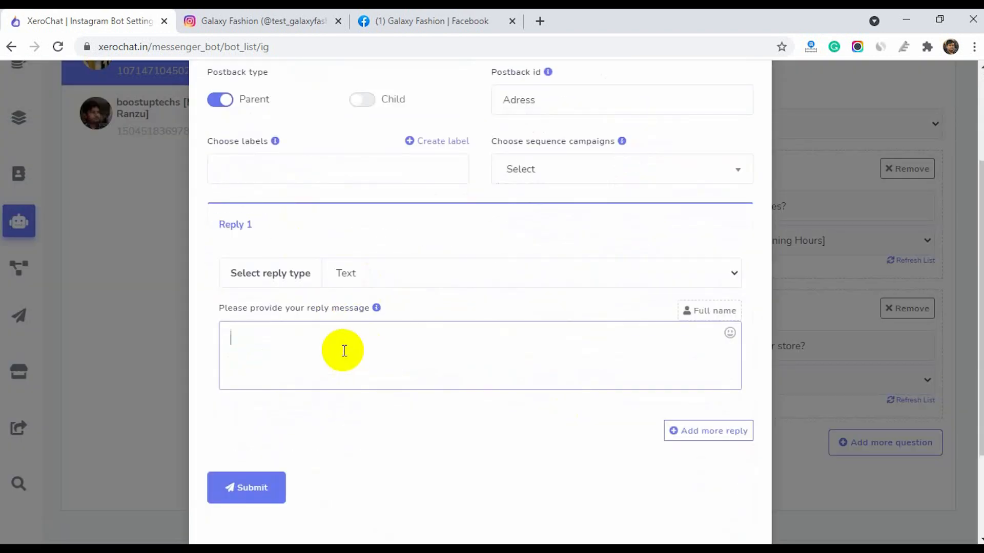
{"action": "left_click", "coordinate": [246, 487]}
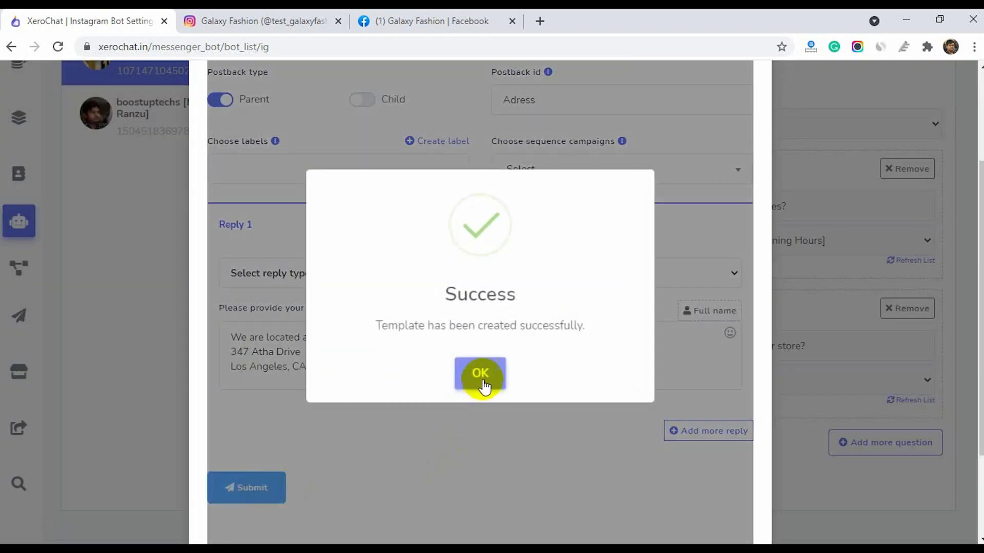
{"action": "left_click", "coordinate": [480, 374]}
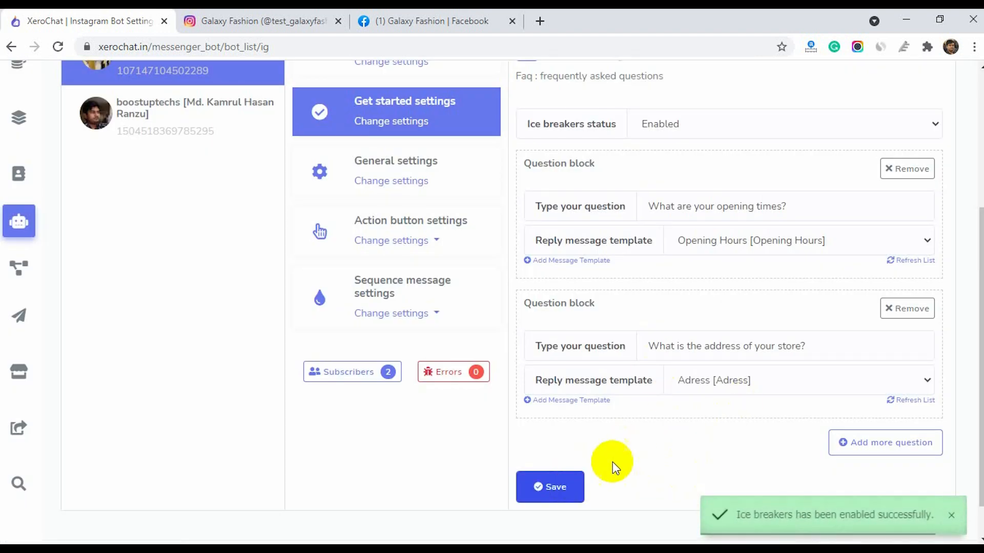
{"action": "scroll", "scroll_direction": "up", "scroll_amount": 3}
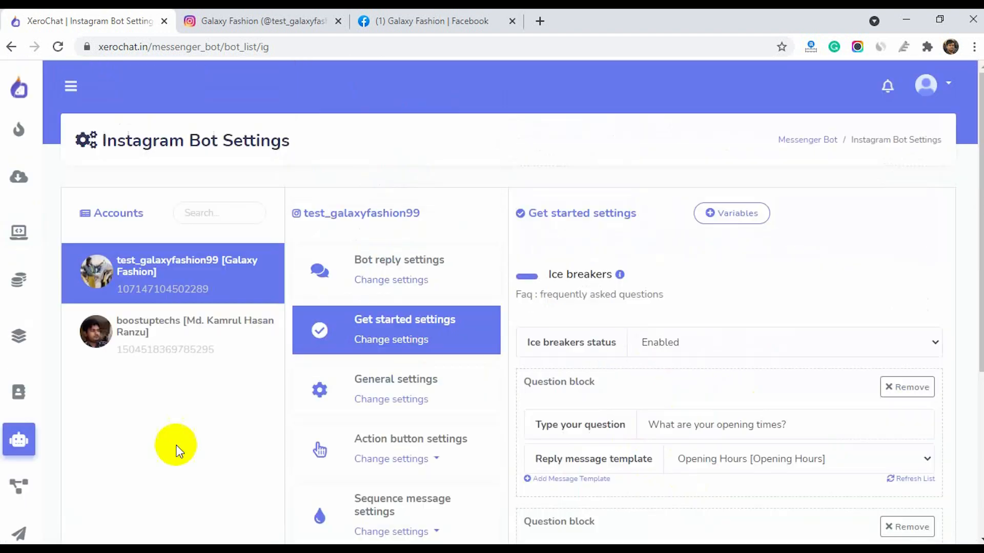
From the expanded sidebar go to the Visual Flow Builder and begin a new bot flow.
{"action": "left_click", "coordinate": [71, 86]}
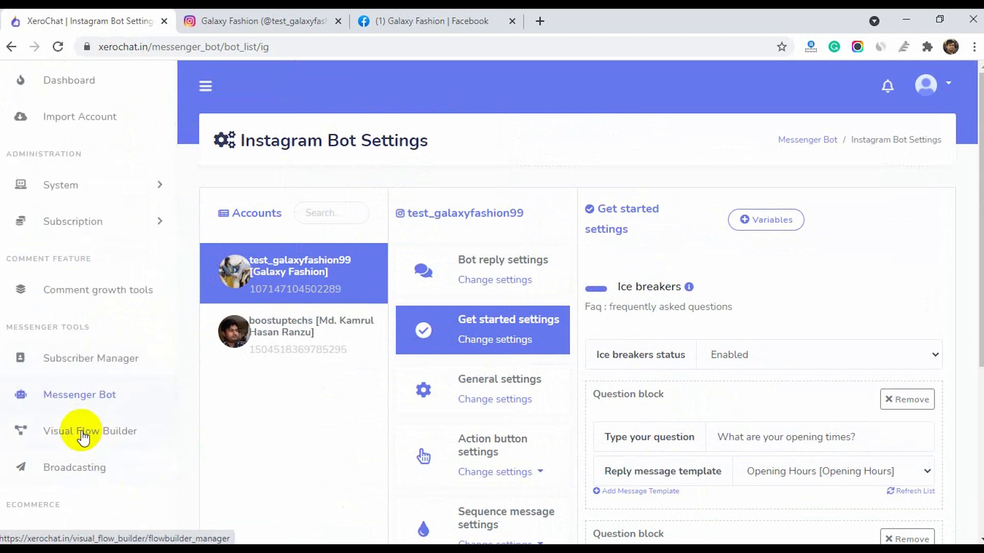
{"action": "mouse_move", "coordinate": [69, 436]}
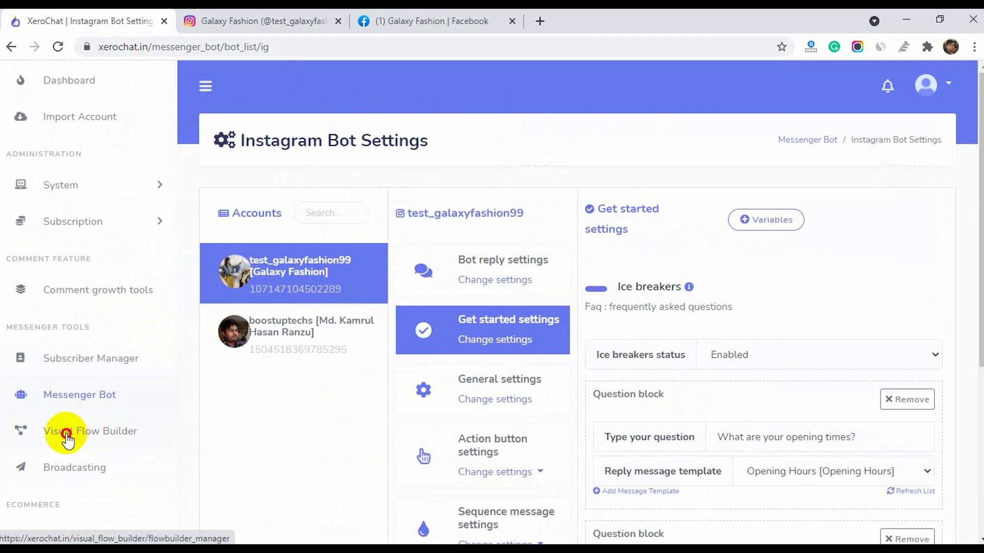
{"action": "left_click", "coordinate": [91, 431]}
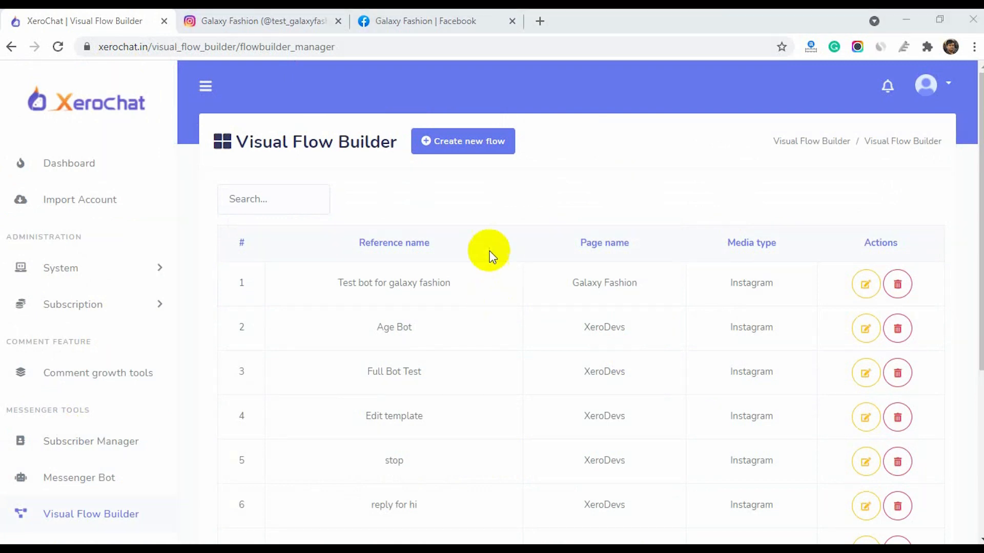
{"action": "left_click", "coordinate": [463, 140]}
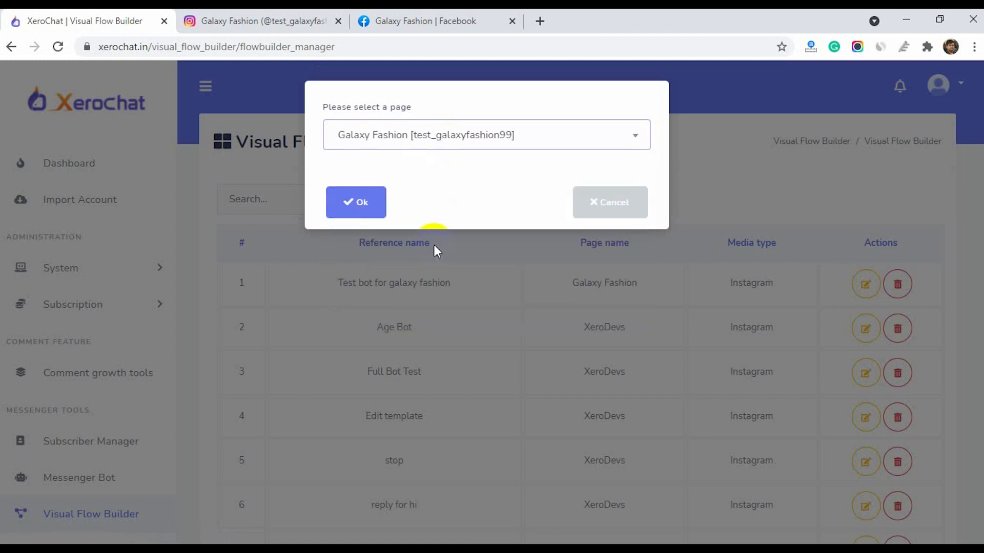
Choose the Galaxy Fashion page and title the new flow 'Galaxy Fashion Bot'.
{"action": "left_click", "coordinate": [355, 202]}
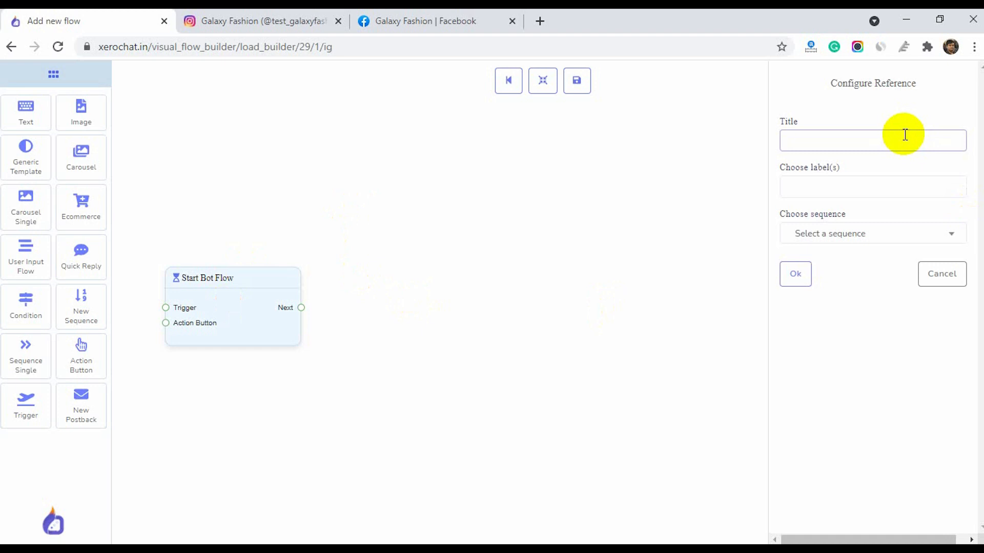
{"action": "type", "text": "Galaxy Fashion Bot"}
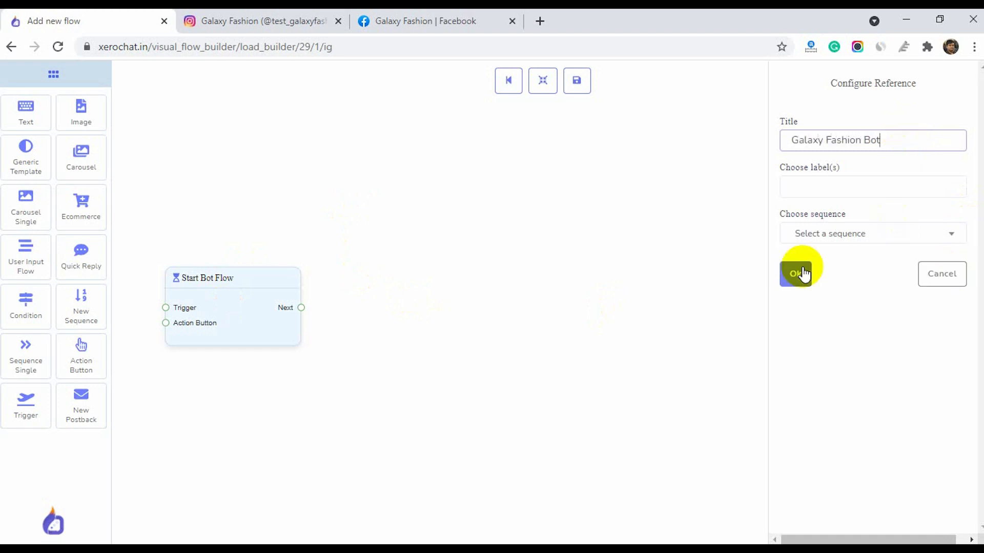
{"action": "left_click", "coordinate": [799, 274]}
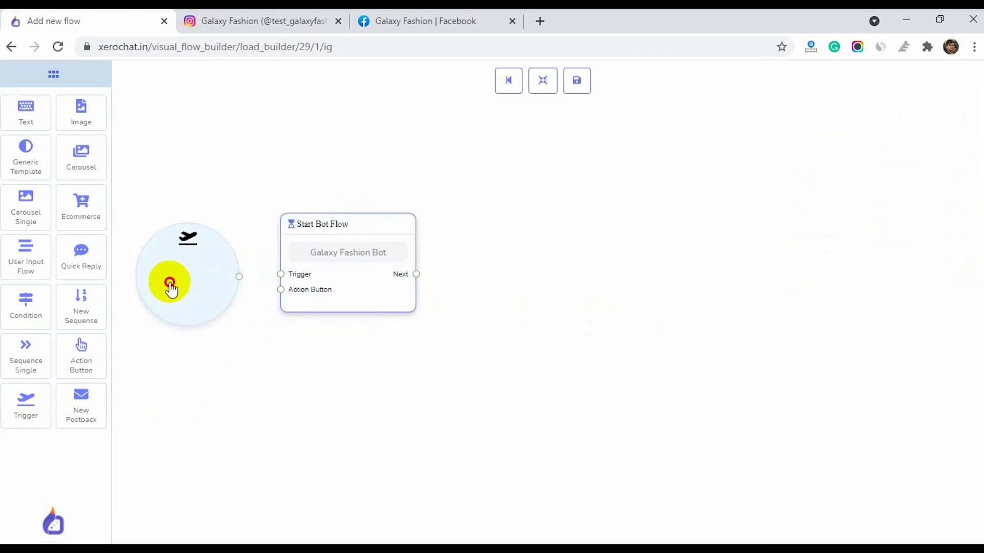
Set the trigger keywords to Hi, hello, buy, help and confirm them.
{"action": "left_click", "coordinate": [187, 282]}
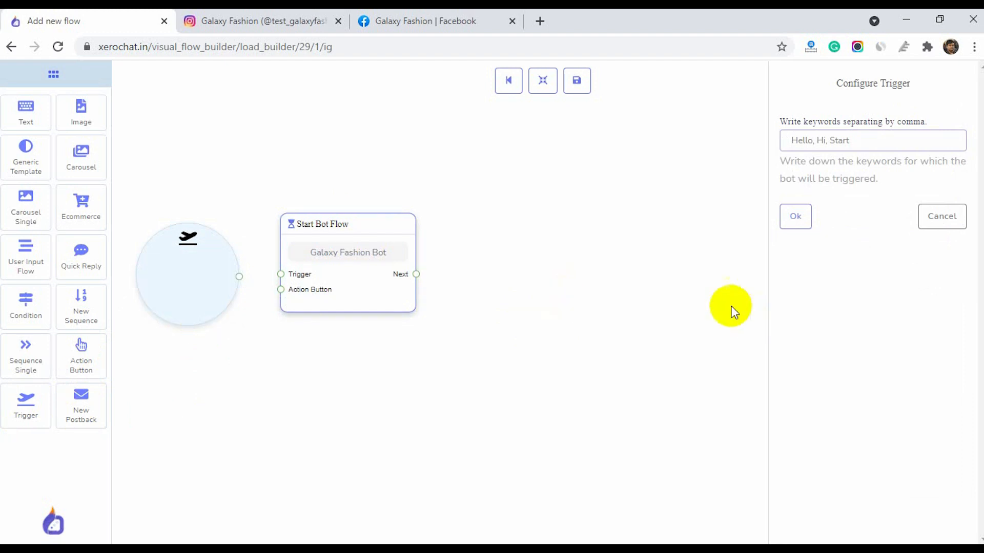
{"action": "type", "text": "Hi,"}
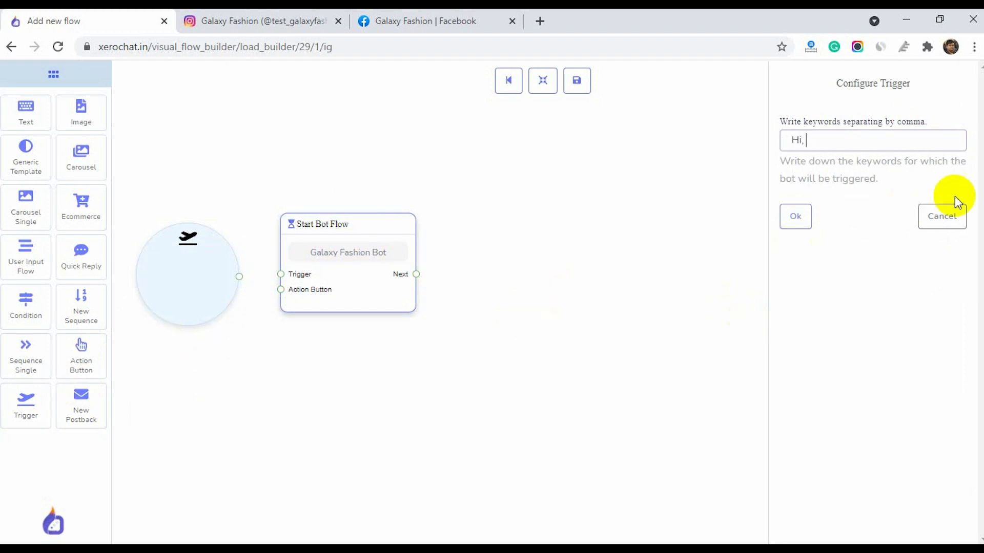
{"action": "type", "text": "hello,"}
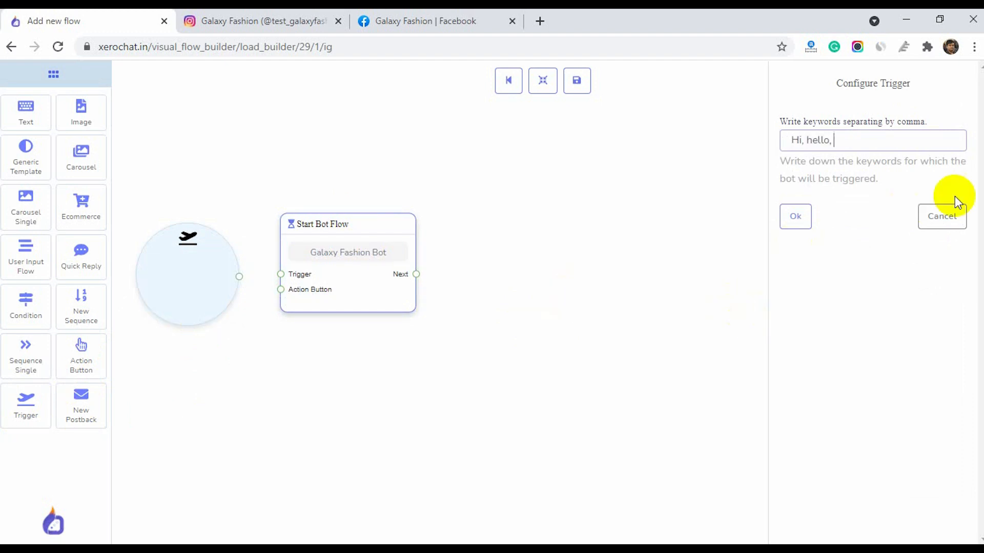
{"action": "type", "text": "buy, help"}
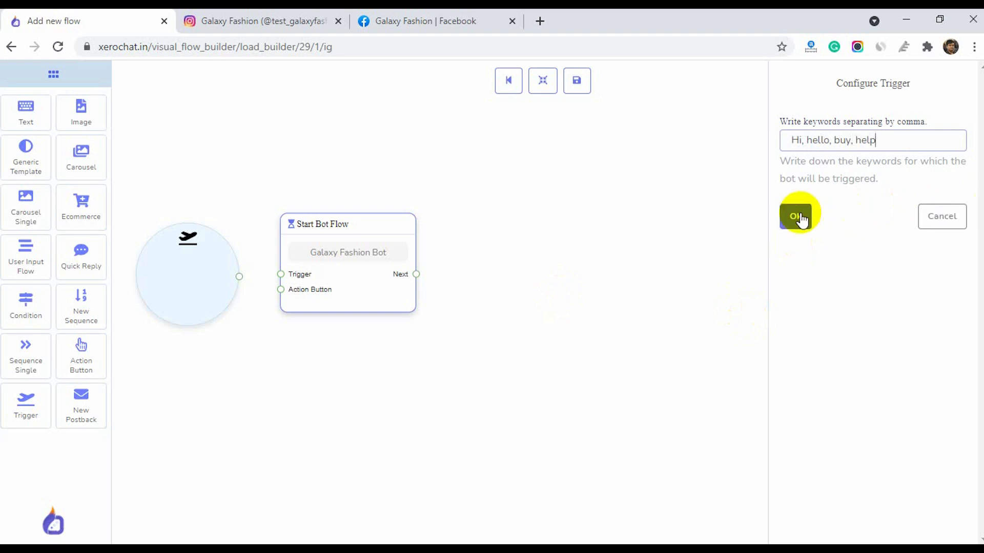
{"action": "left_click", "coordinate": [799, 216]}
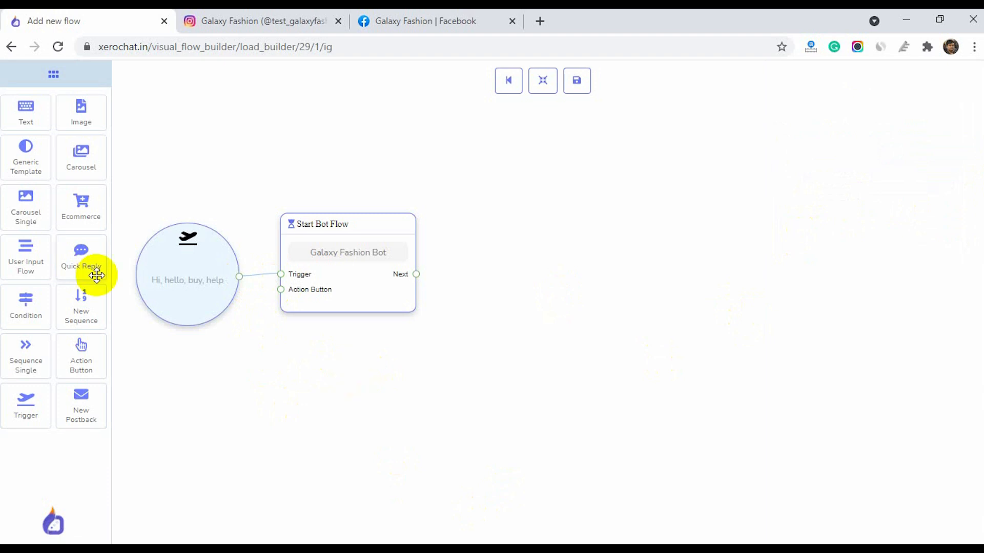
{"action": "mouse_move", "coordinate": [25, 112]}
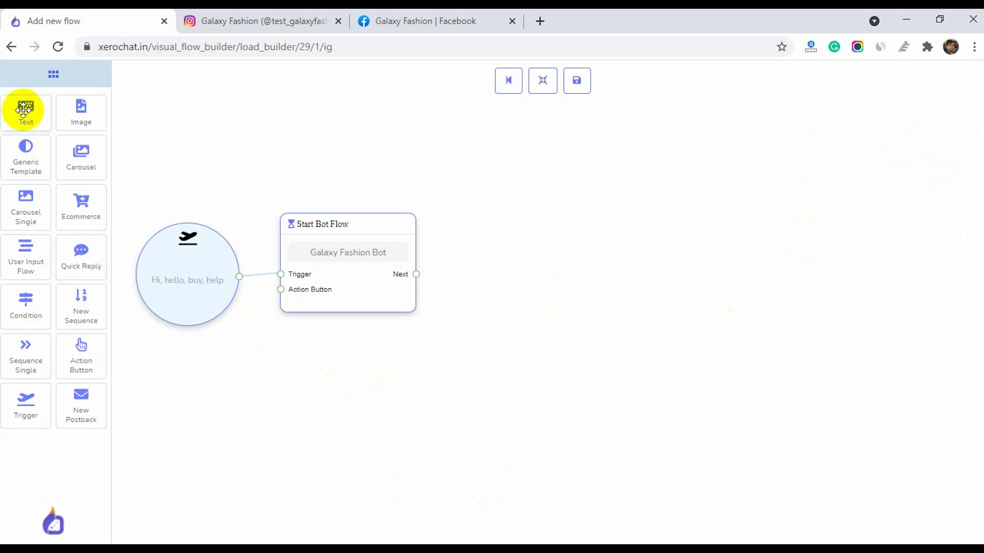
{"action": "mouse_move", "coordinate": [80, 112]}
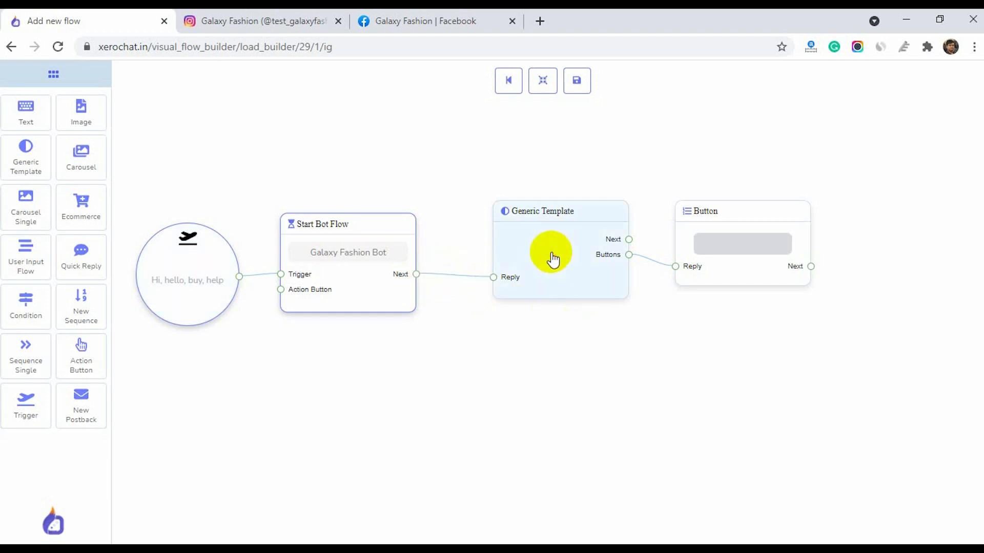
Give the generic template a photo and the title 'Welcome to Galaxy Fashion', then choose the button's action type.
{"action": "left_click", "coordinate": [550, 255]}
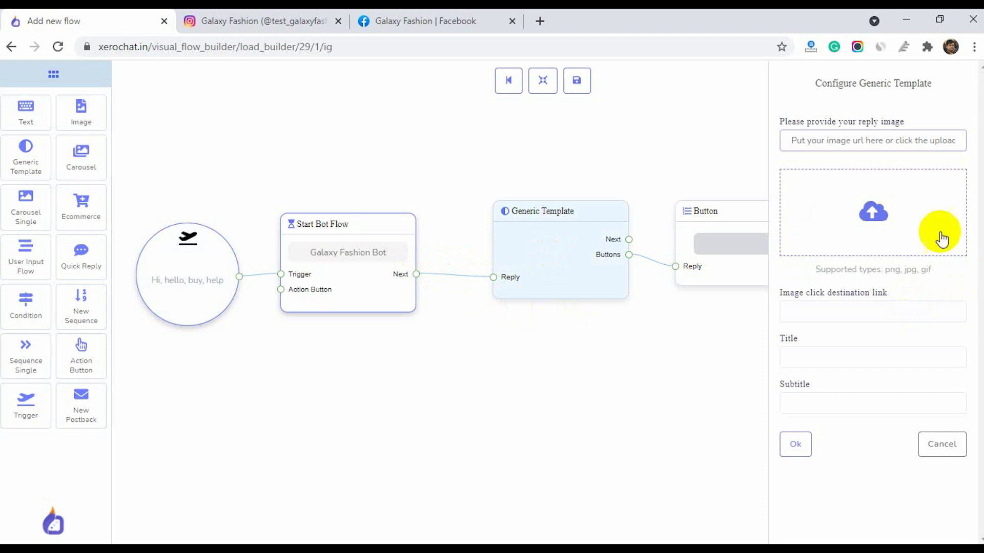
{"action": "left_click", "coordinate": [872, 211]}
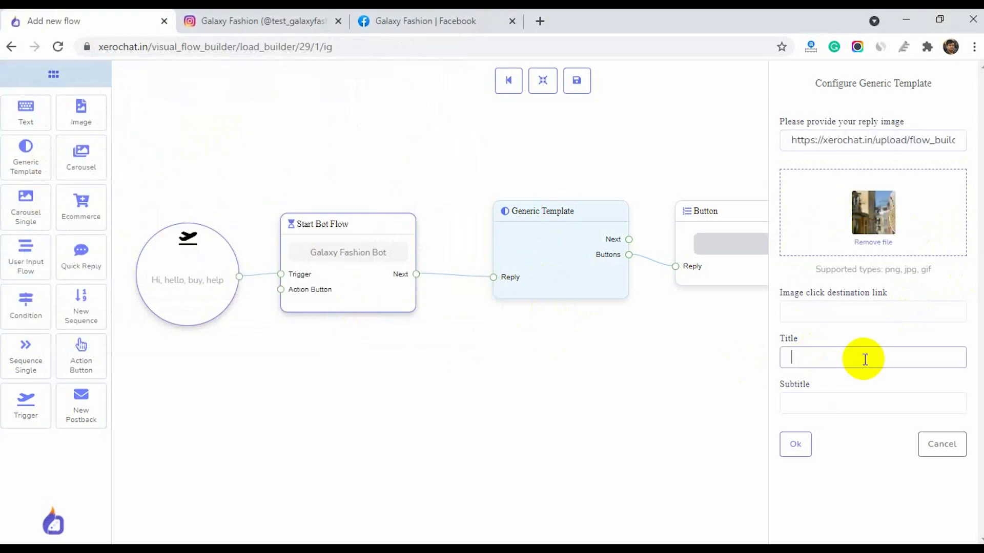
{"action": "type", "text": "Welcome to Galaxy Fashion"}
{"action": "type", "text": "Browser"}
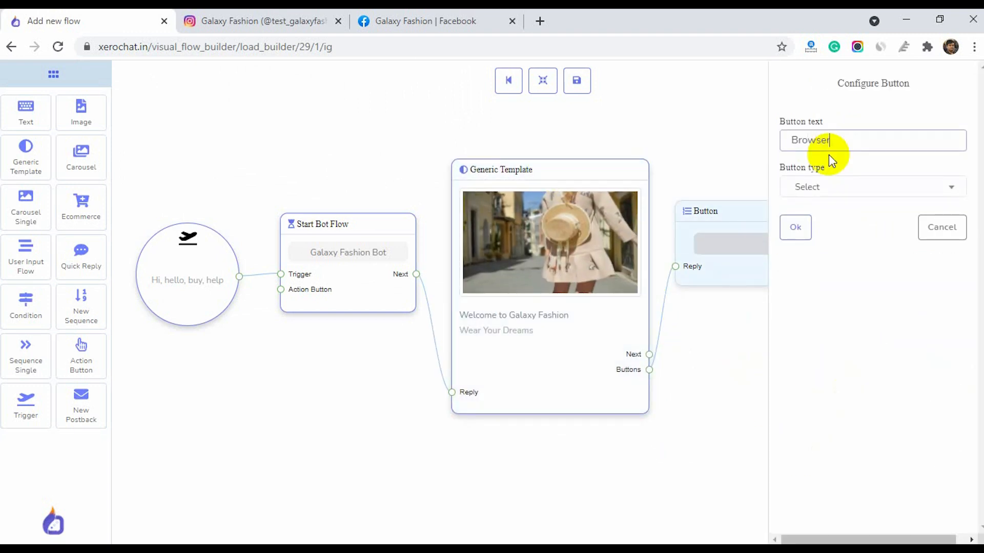
{"action": "left_click", "coordinate": [794, 227]}
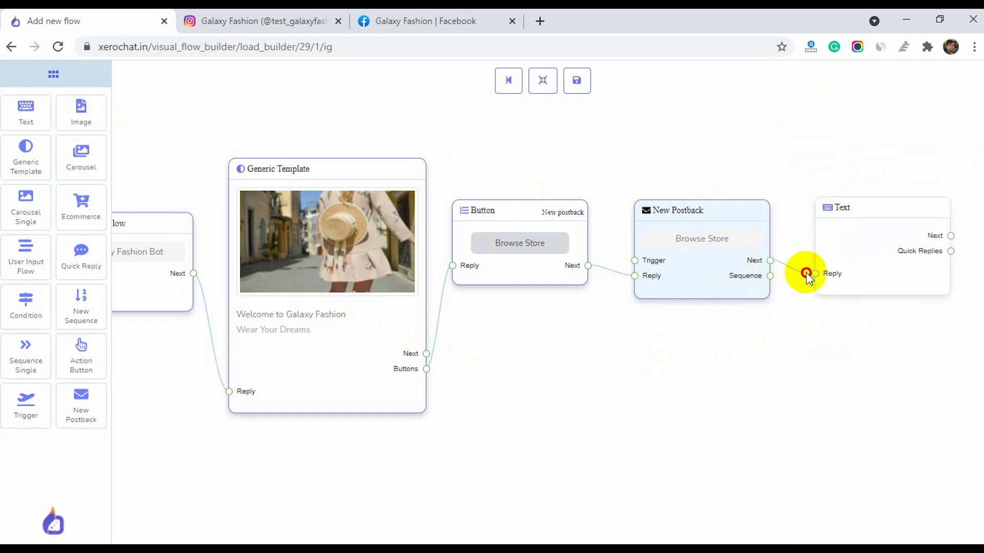
Link a text block after the postback greeting the lead by Full Name with a thank-you and browse-categories message.
{"action": "left_click_drag", "start_coordinate": [806, 274], "coordinate": [870, 232]}
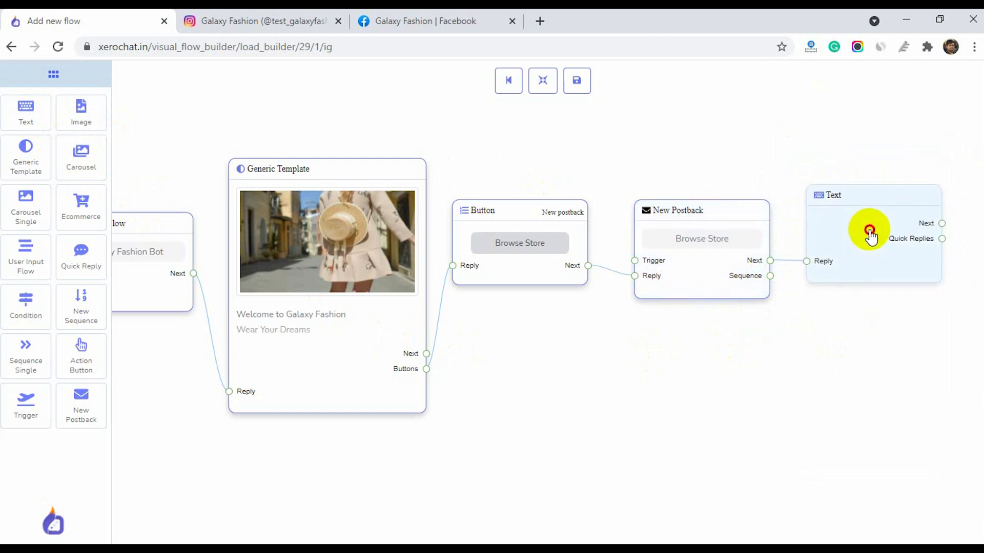
{"action": "left_click", "coordinate": [869, 232]}
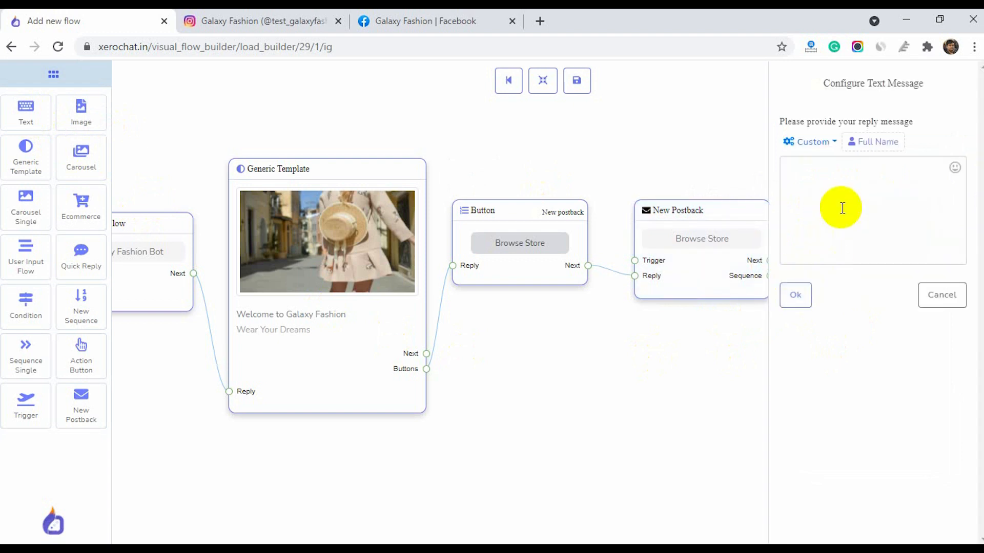
{"action": "left_click", "coordinate": [878, 141]}
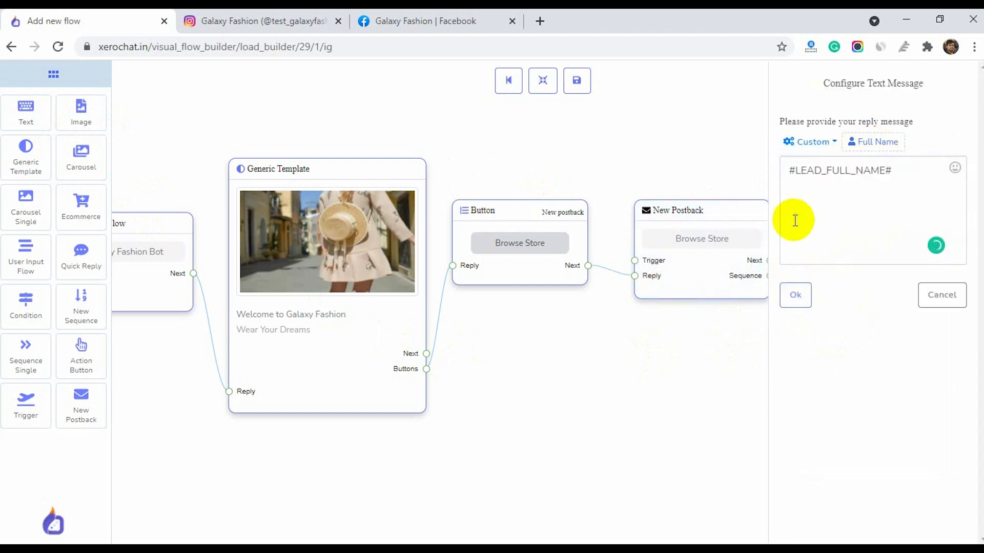
{"action": "type", "text": "Thank you for choosing us. We have huge collec"}
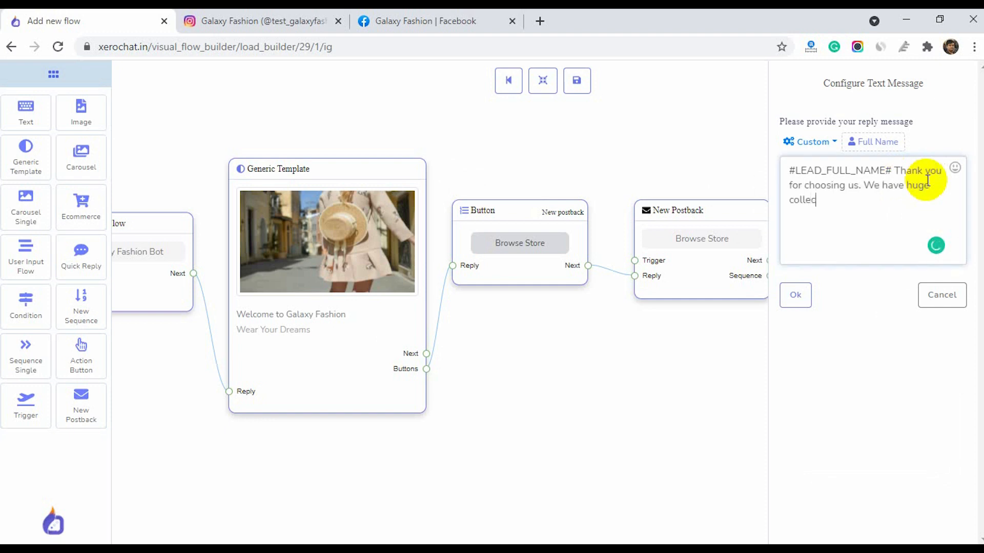
{"action": "type", "text": "tions for all. Please go through"}
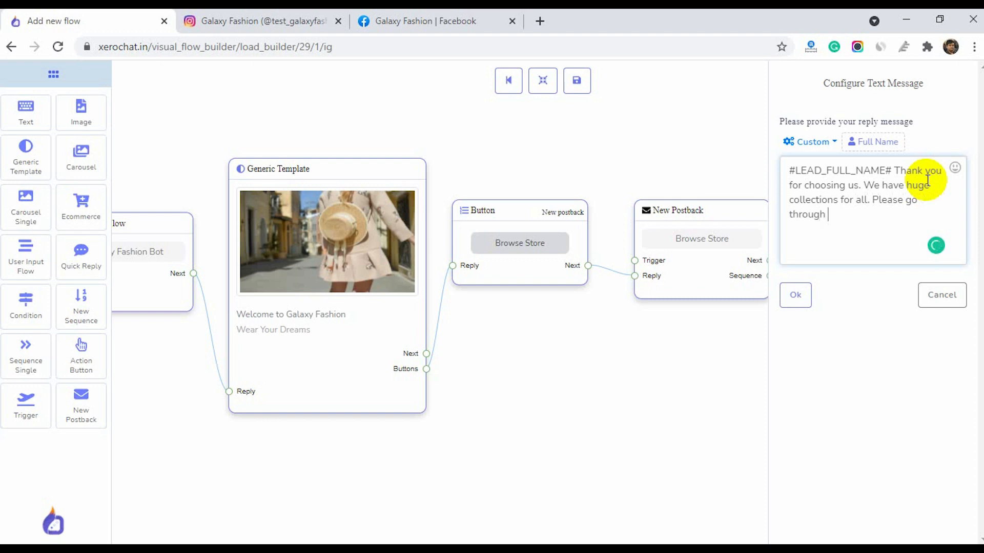
{"action": "left_click", "coordinate": [794, 295]}
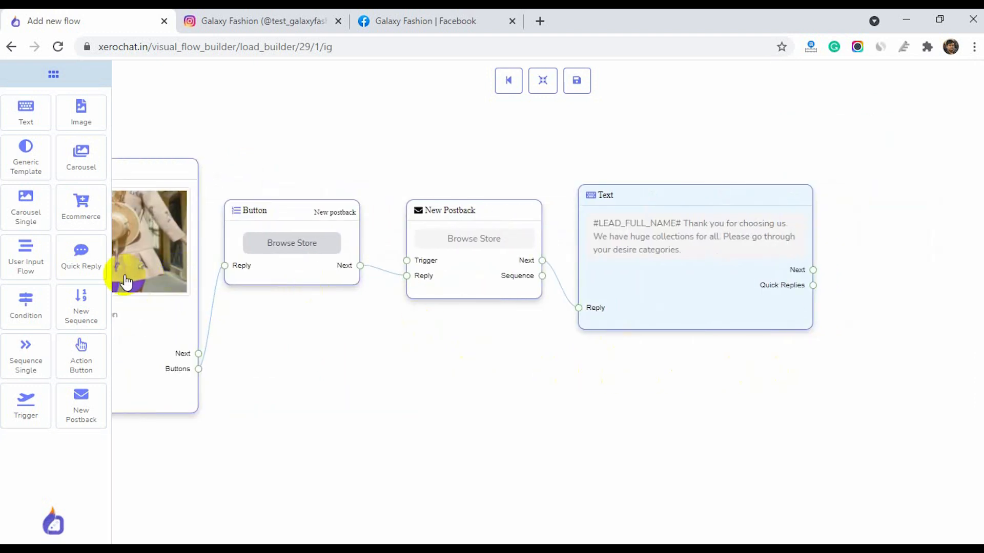
Add two Quick Reply blocks to the Text message's quick replies on the canvas.
{"action": "left_click_drag", "start_coordinate": [81, 257], "coordinate": [869, 245]}
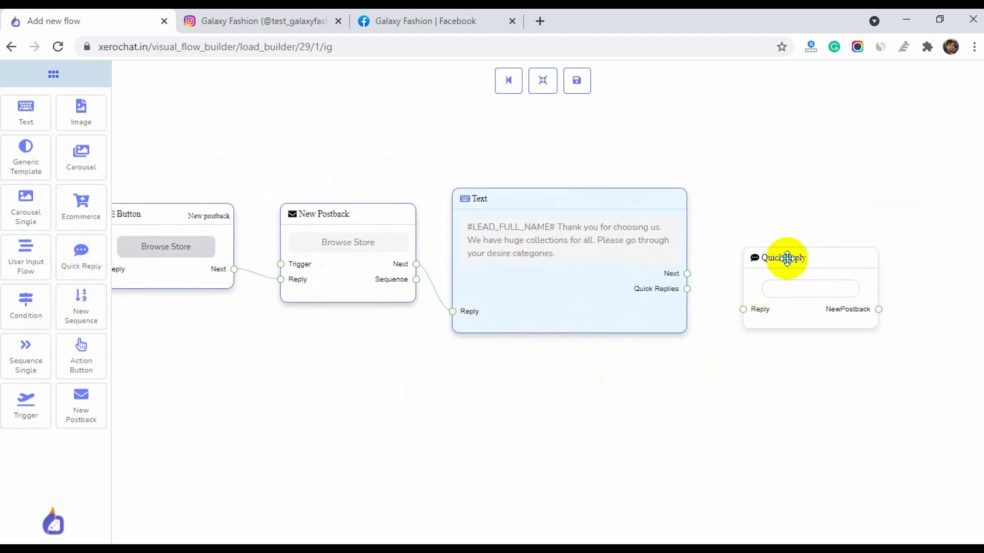
{"action": "left_click_drag", "start_coordinate": [786, 258], "coordinate": [794, 265]}
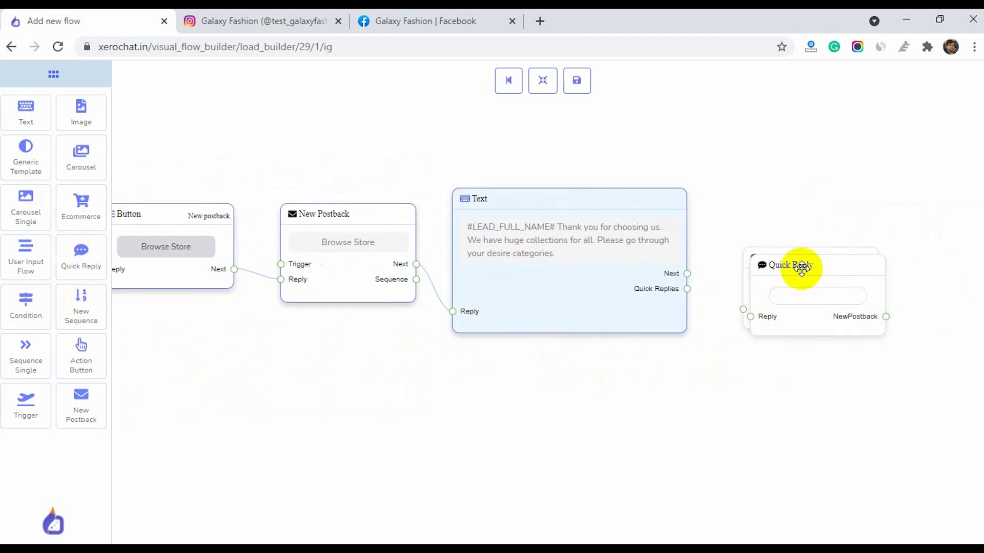
{"action": "left_click_drag", "start_coordinate": [800, 266], "coordinate": [746, 401]}
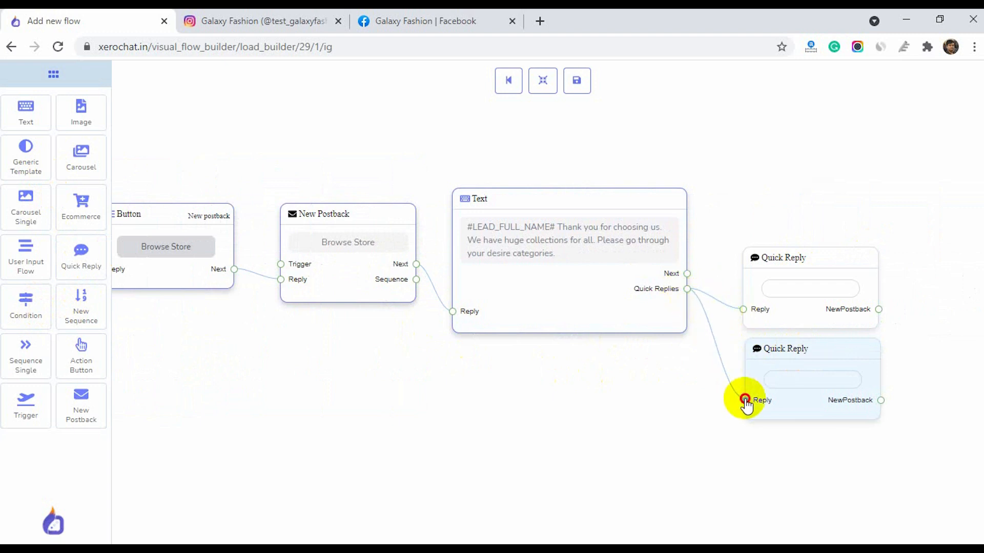
Label the quick replies Kid's Fashion and All Collections and title their postbacks Kid's Fashion and All Fashions.
{"action": "left_click", "coordinate": [745, 400]}
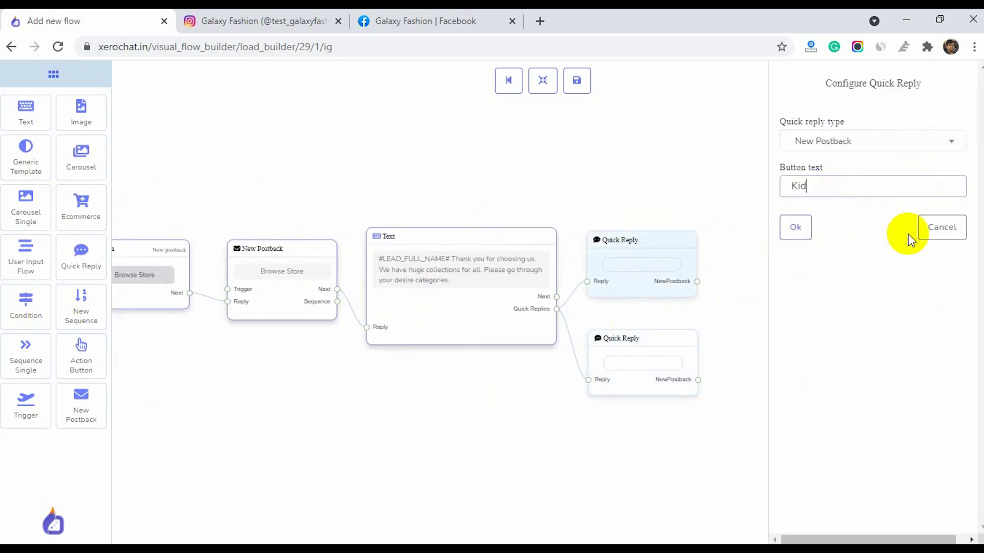
{"action": "left_click", "coordinate": [795, 227]}
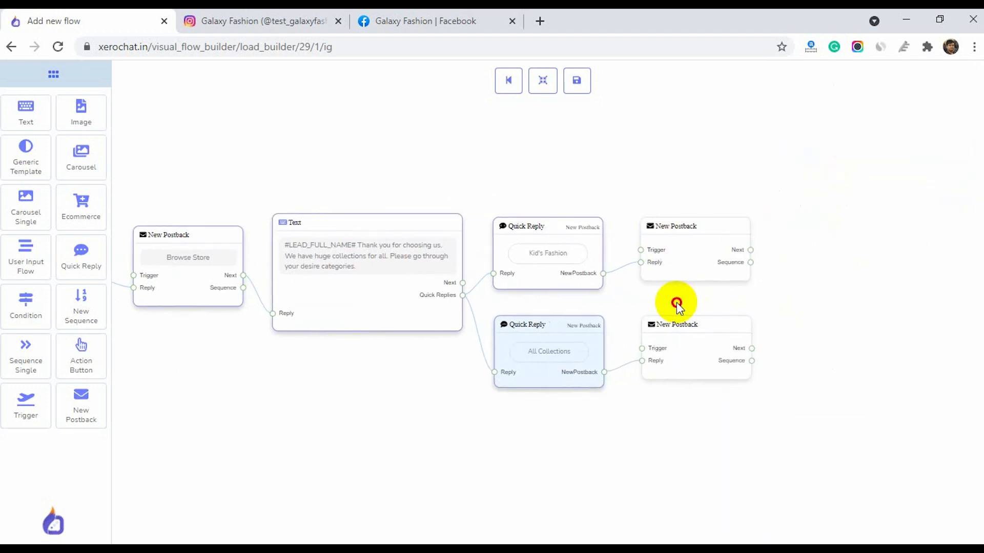
{"action": "left_click", "coordinate": [676, 301]}
{"action": "type", "text": "All Fashions"}
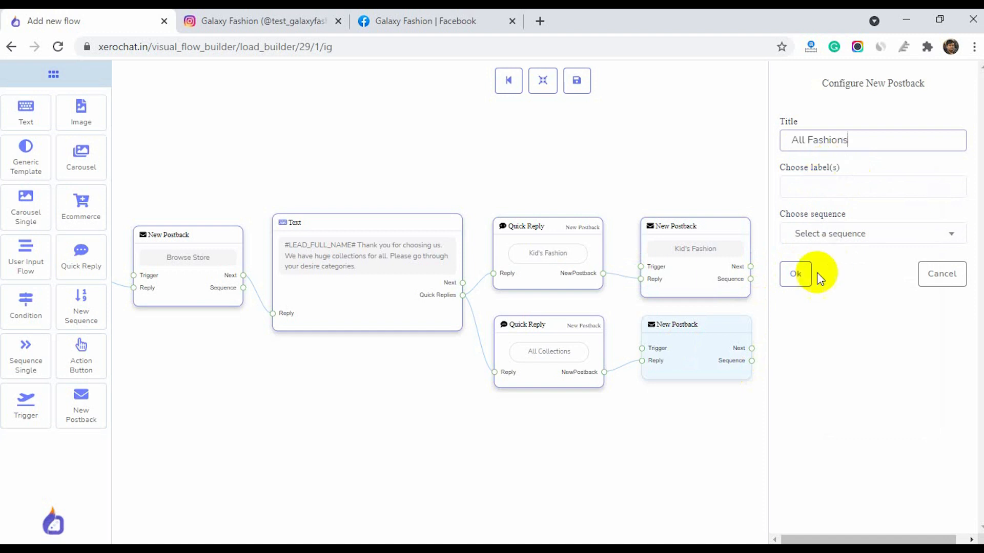
{"action": "left_click", "coordinate": [795, 274]}
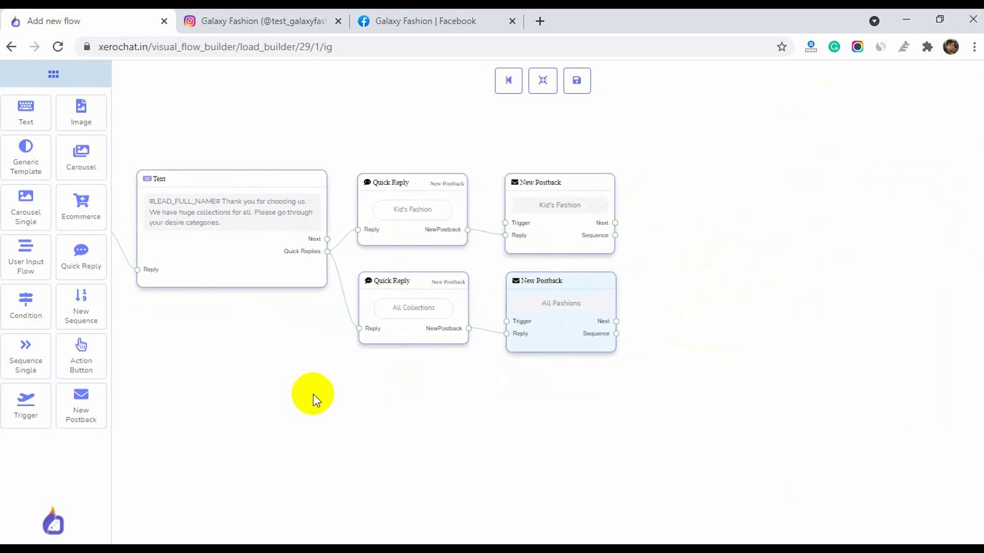
{"action": "mouse_move", "coordinate": [241, 363]}
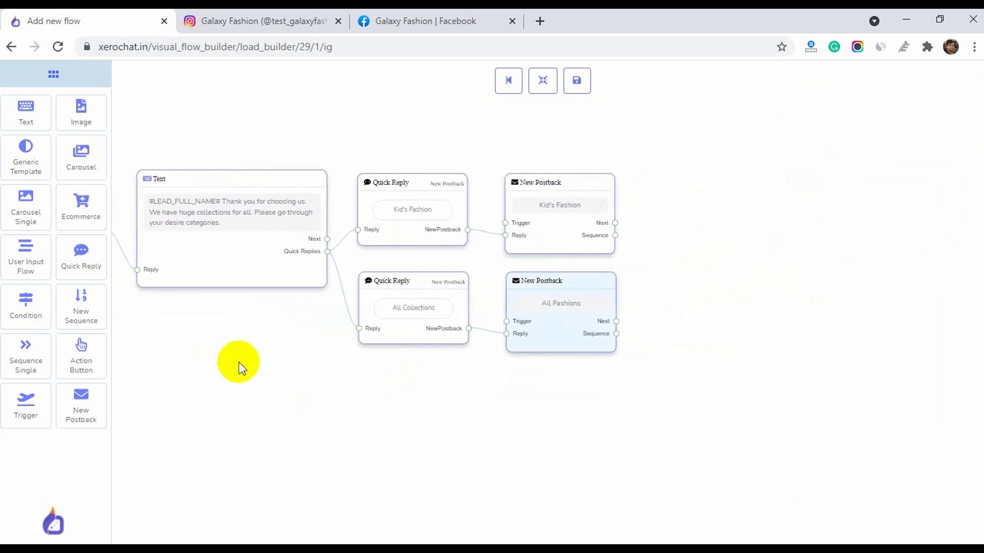
{"action": "mouse_move", "coordinate": [212, 361]}
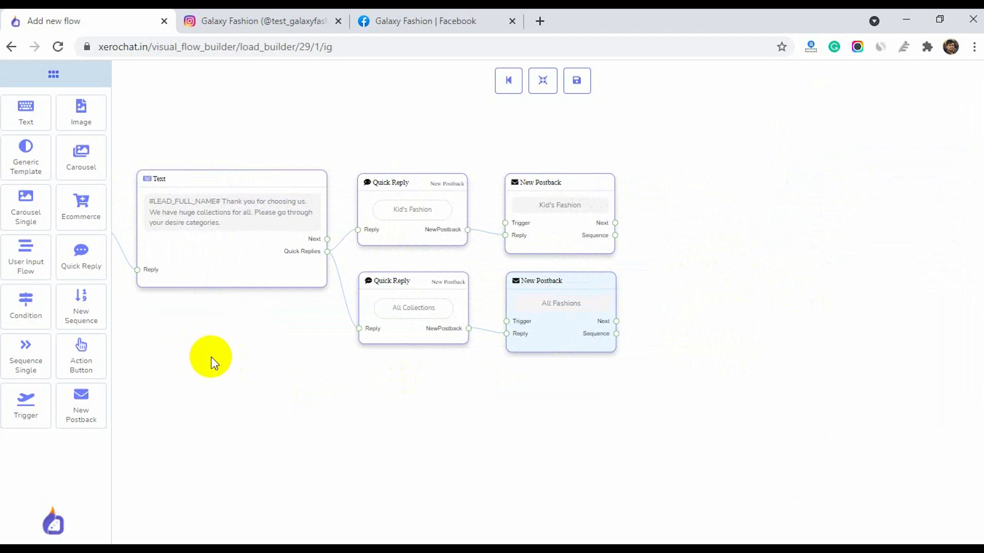
Connect Kid's Fashion to a new carousel whose first item shows the red frock image titled Red Frok.
{"action": "left_click_drag", "start_coordinate": [81, 151], "coordinate": [676, 154]}
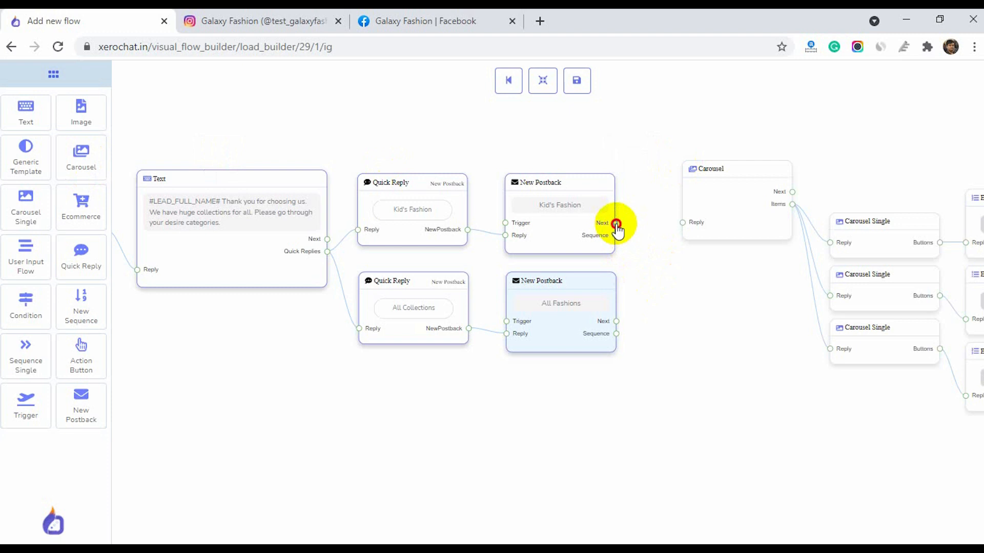
{"action": "left_click_drag", "start_coordinate": [618, 225], "coordinate": [528, 295]}
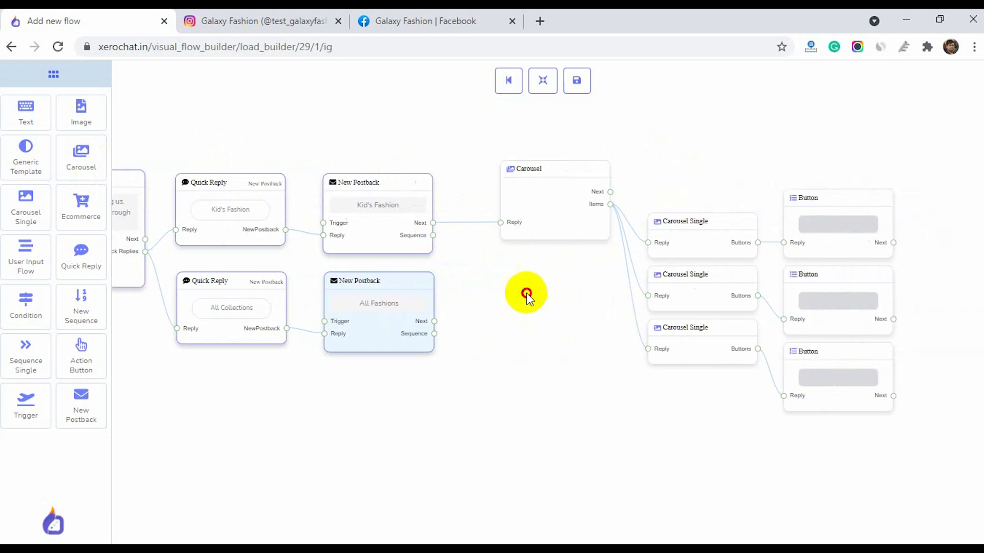
{"action": "left_click", "coordinate": [684, 221]}
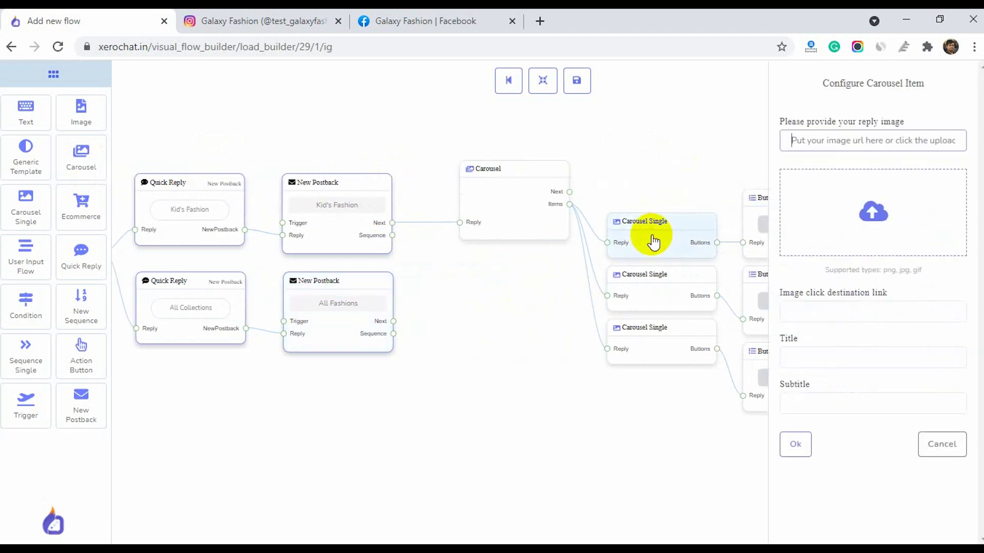
{"action": "left_click", "coordinate": [872, 211]}
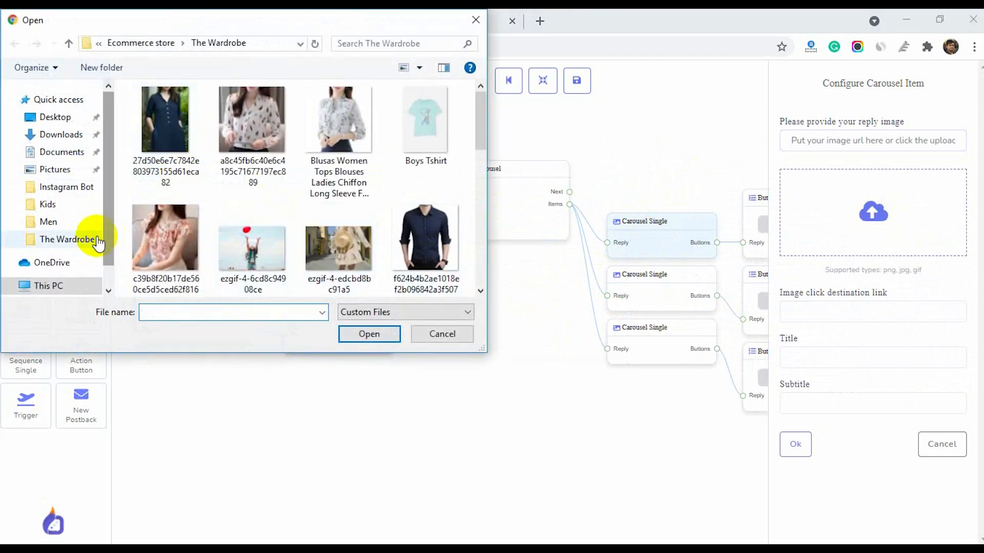
{"action": "left_click", "coordinate": [48, 204]}
{"action": "type", "text": "Red"}
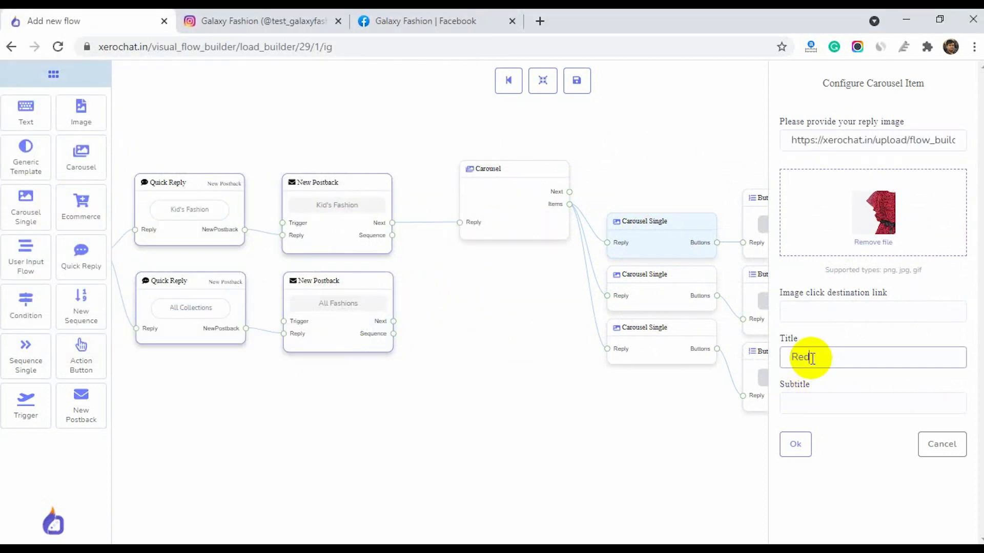
{"action": "left_click", "coordinate": [795, 444]}
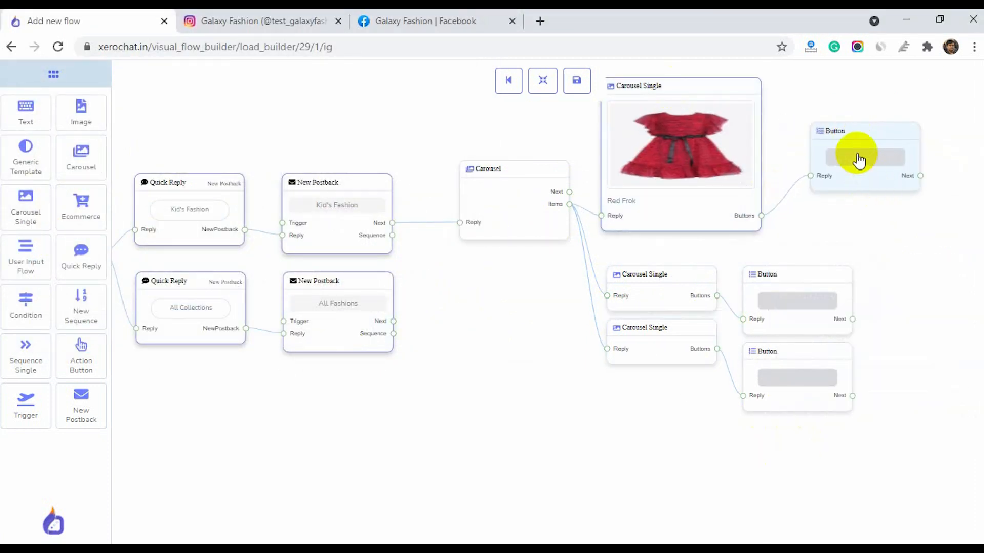
{"action": "left_click", "coordinate": [863, 157]}
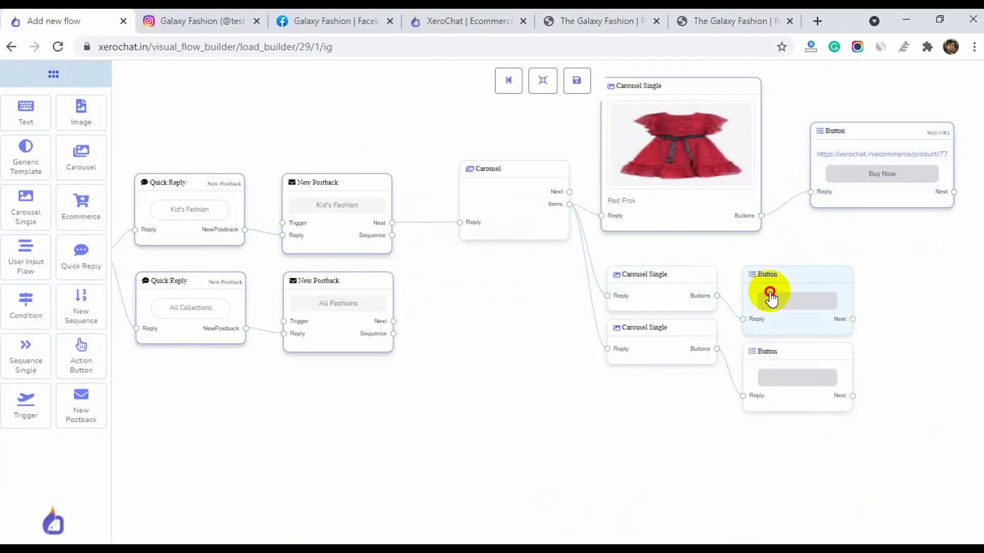
Title the second carousel item Fancy Dress with a Buy Now Web URL button to its copied product page.
{"action": "left_click", "coordinate": [769, 295]}
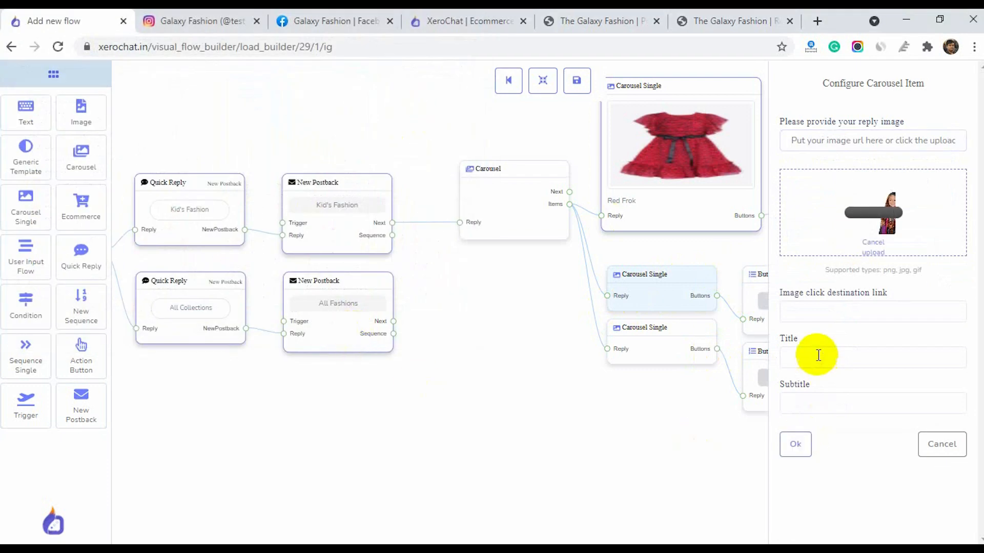
{"action": "type", "text": "Fancy Dress"}
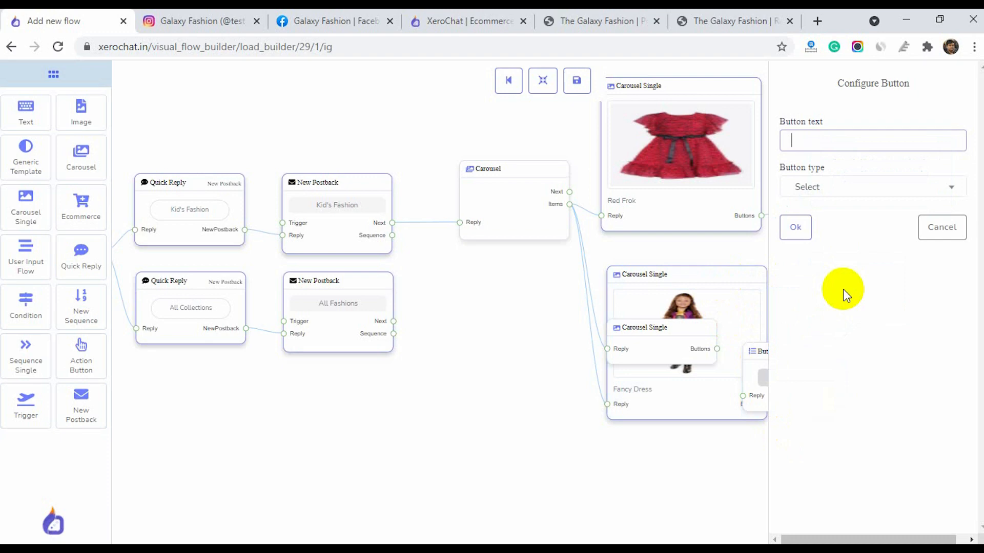
{"action": "left_click", "coordinate": [871, 186]}
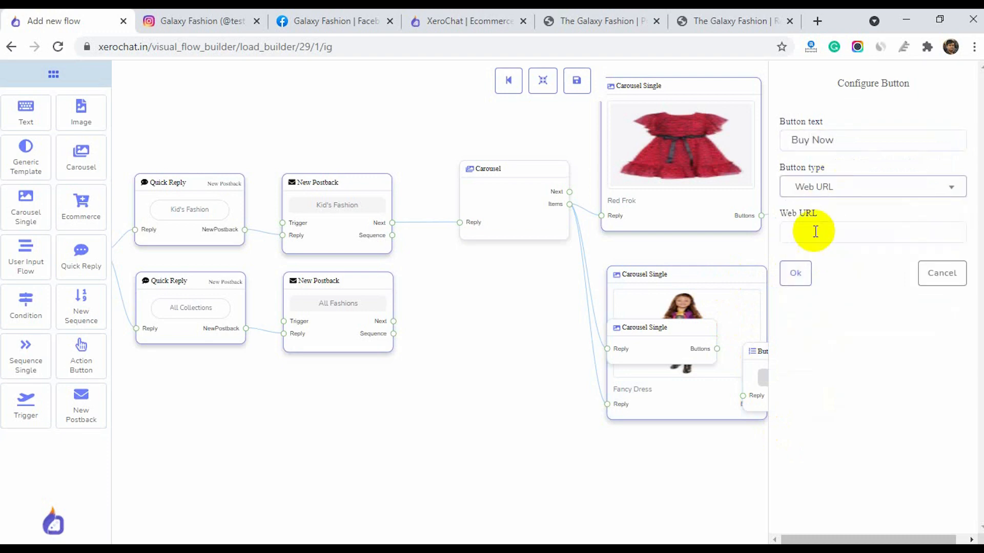
{"action": "left_click", "coordinate": [631, 21]}
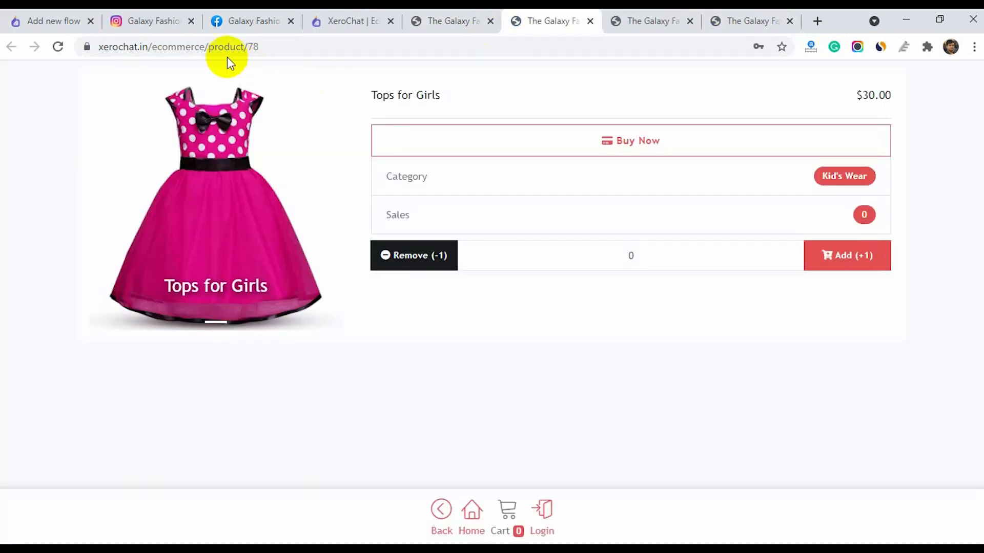
{"action": "left_click", "coordinate": [53, 21]}
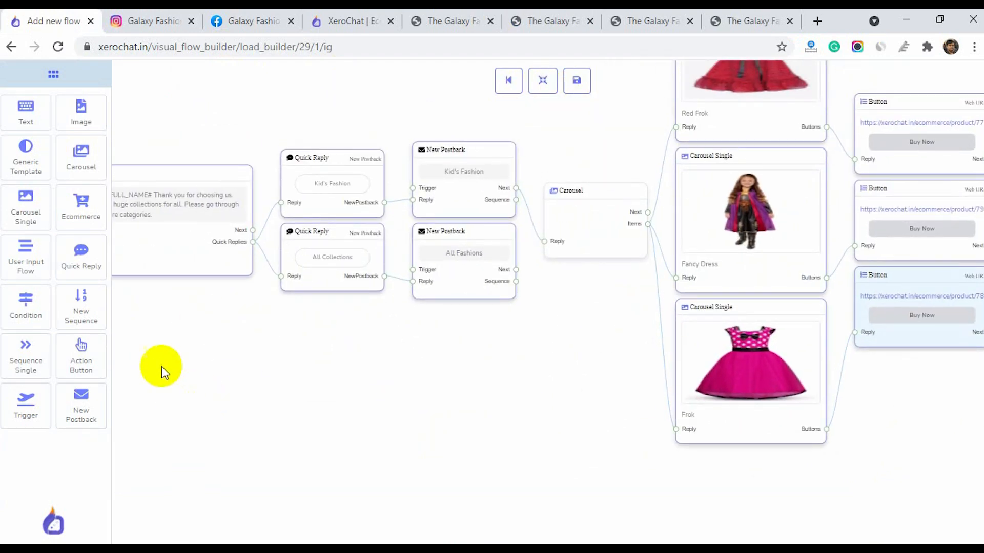
Place an Ecommerce block on the canvas linked from the All Fashions postback.
{"action": "left_click_drag", "start_coordinate": [81, 201], "coordinate": [535, 370]}
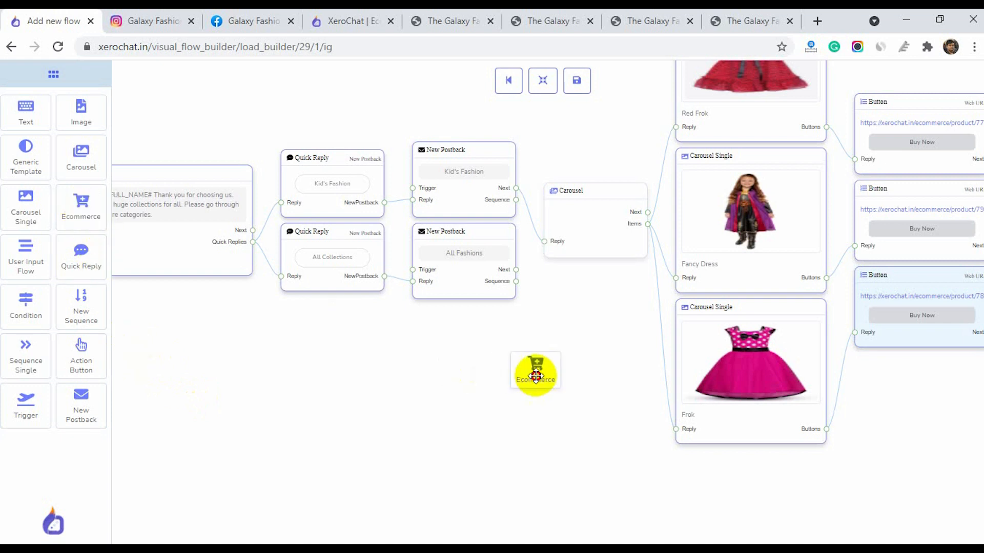
{"action": "left_click_drag", "start_coordinate": [535, 370], "coordinate": [594, 367]}
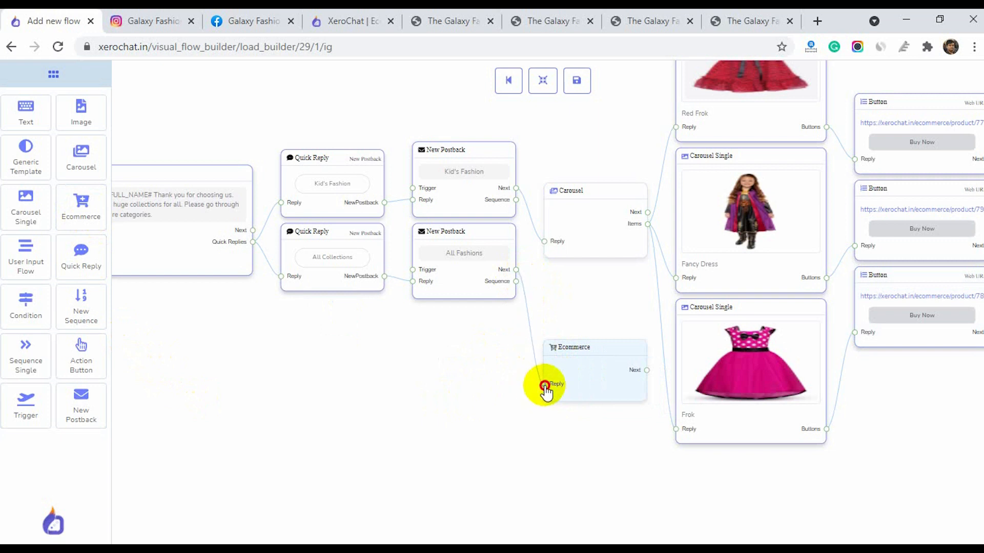
{"action": "left_click", "coordinate": [545, 385]}
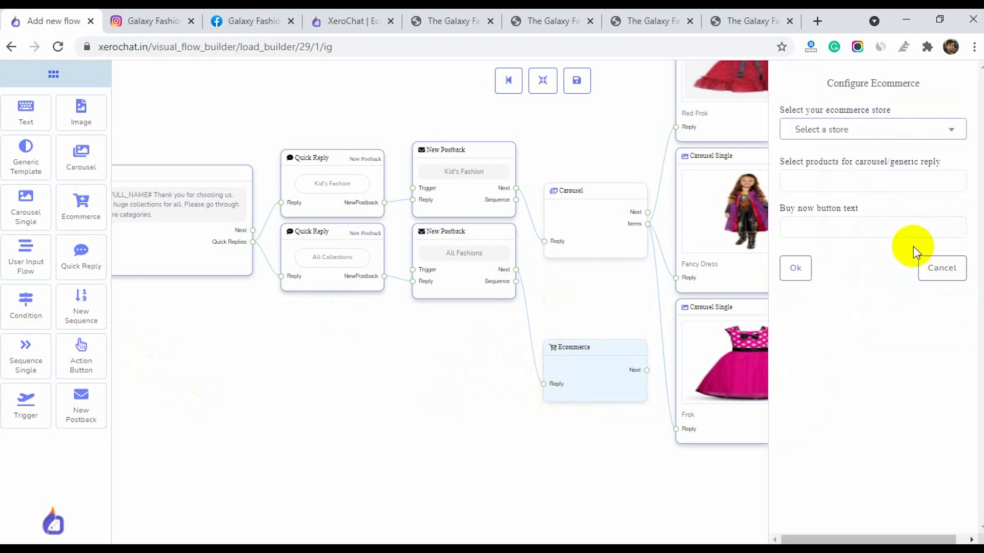
Set the Ecommerce block to The Galaxy Fashion - Rajshahi store with a Buy Now button, then save the flow.
{"action": "left_click", "coordinate": [872, 130]}
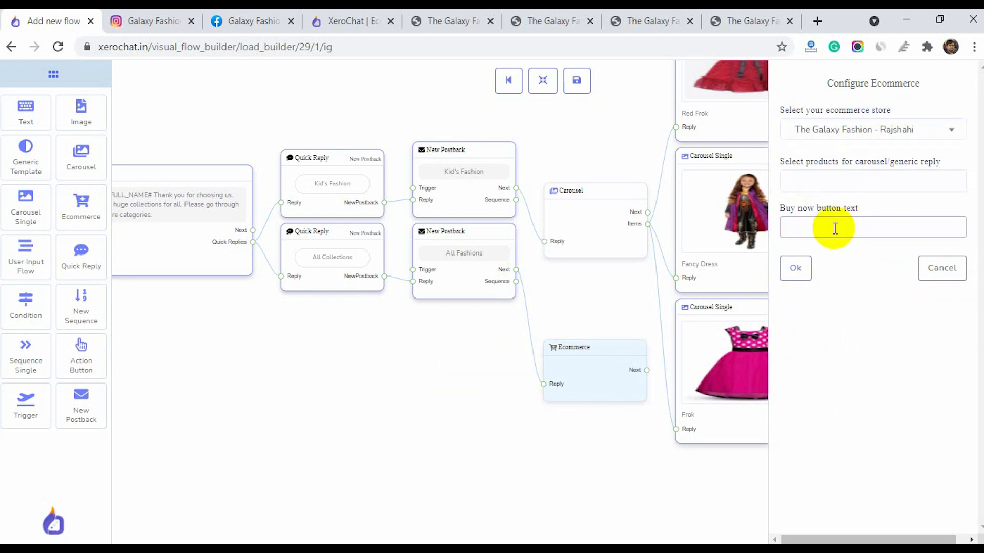
{"action": "type", "text": "Buy Now"}
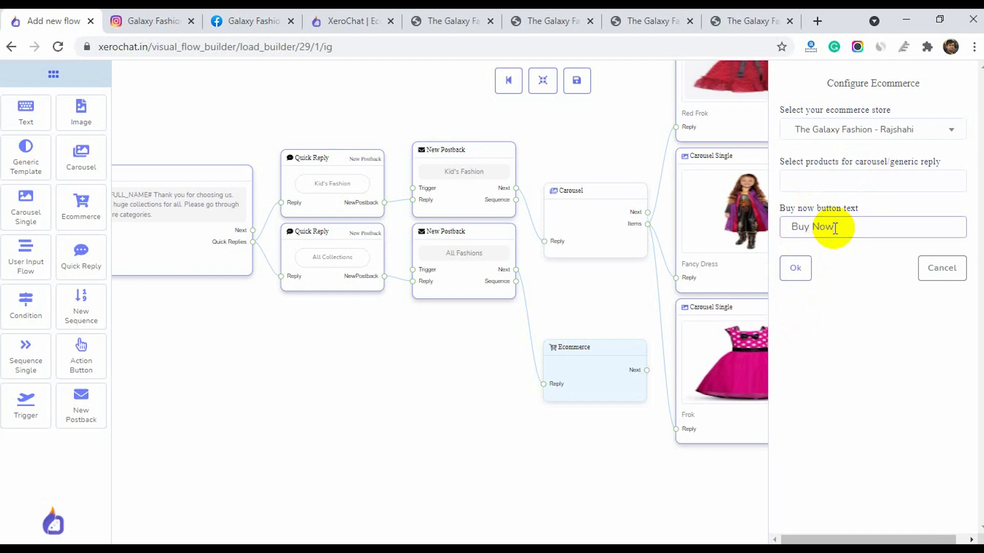
{"action": "left_click", "coordinate": [795, 268]}
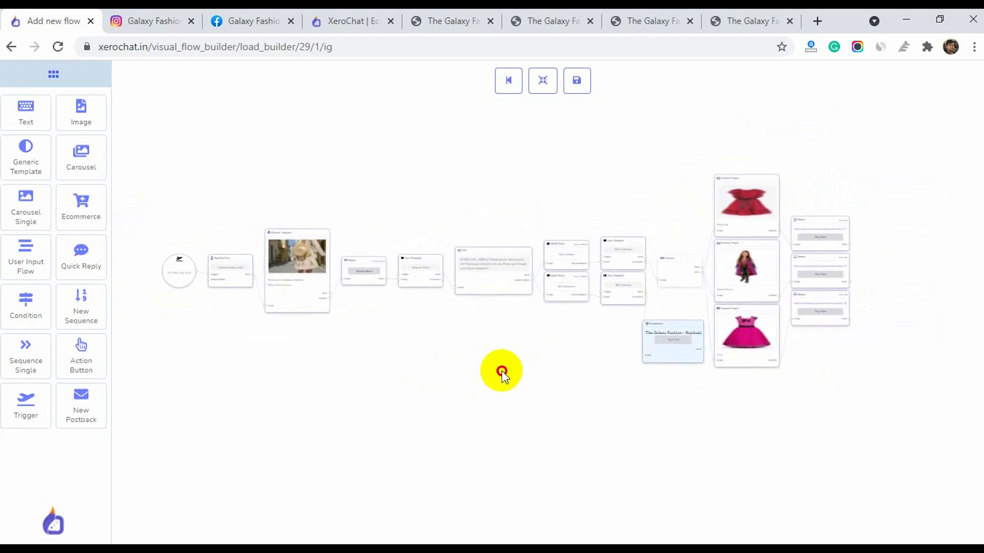
{"action": "mouse_move", "coordinate": [576, 81]}
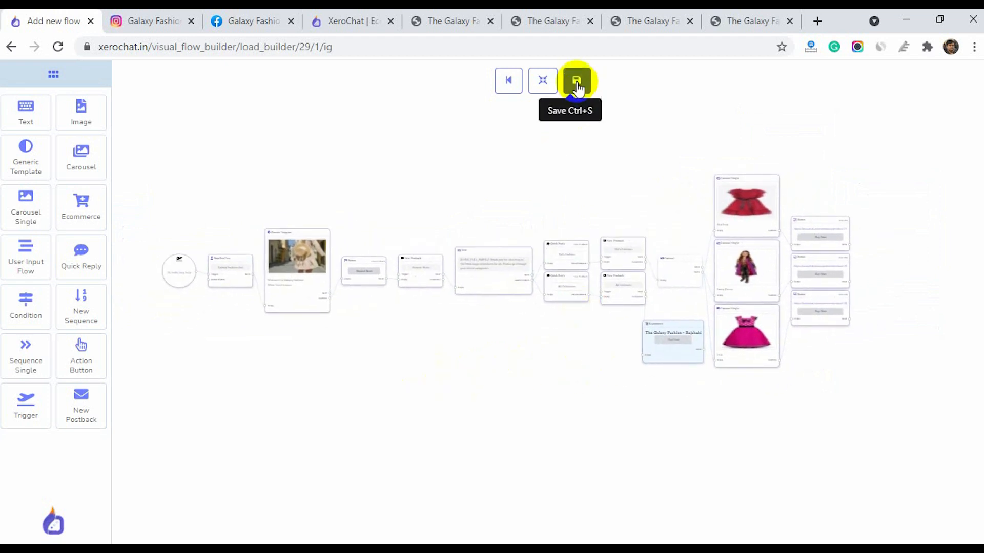
{"action": "left_click", "coordinate": [575, 80]}
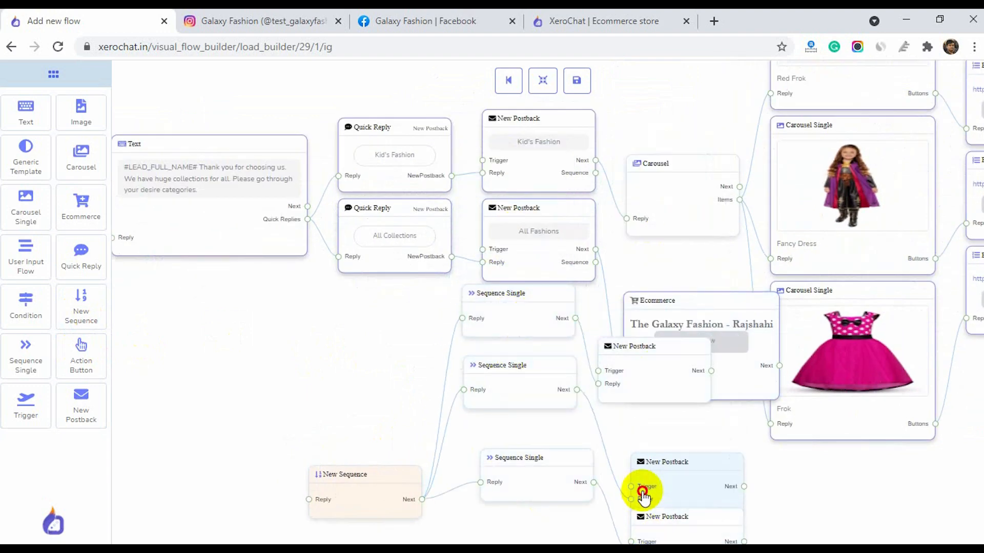
Wire the sequence to All Fashions with promotional steps delayed 1, 5 and 15 minutes, each feeding its postback.
{"action": "left_click_drag", "start_coordinate": [643, 492], "coordinate": [615, 276]}
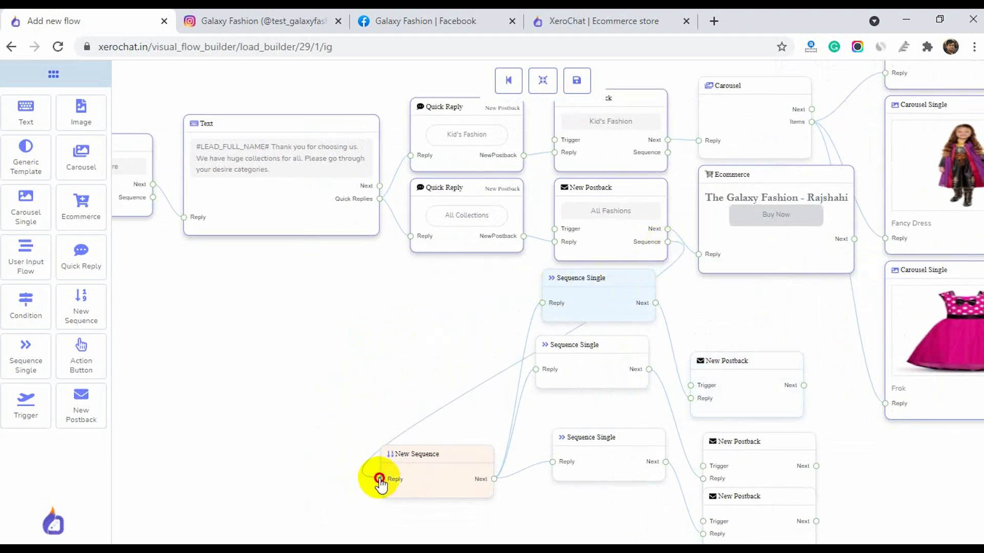
{"action": "left_click_drag", "start_coordinate": [380, 483], "coordinate": [508, 342]}
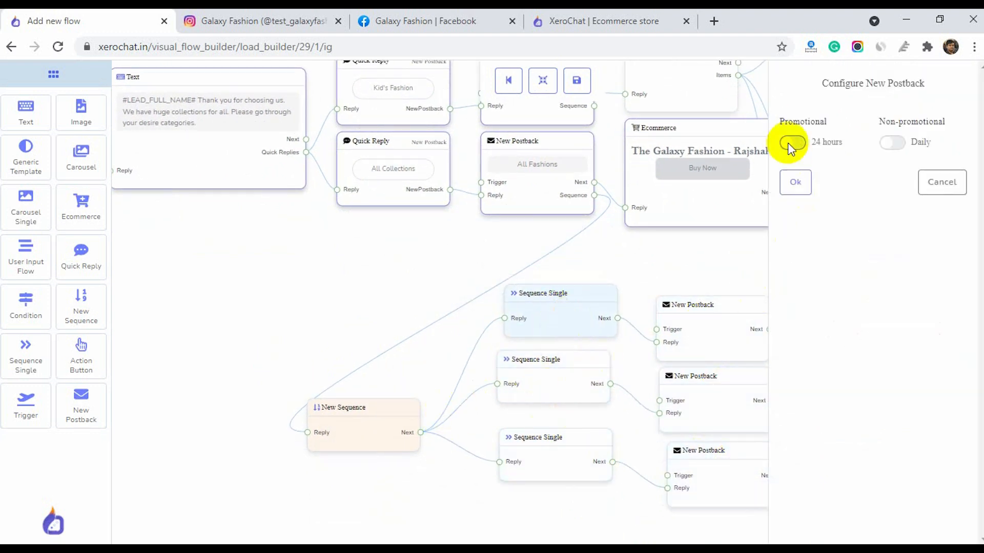
{"action": "left_click", "coordinate": [791, 142]}
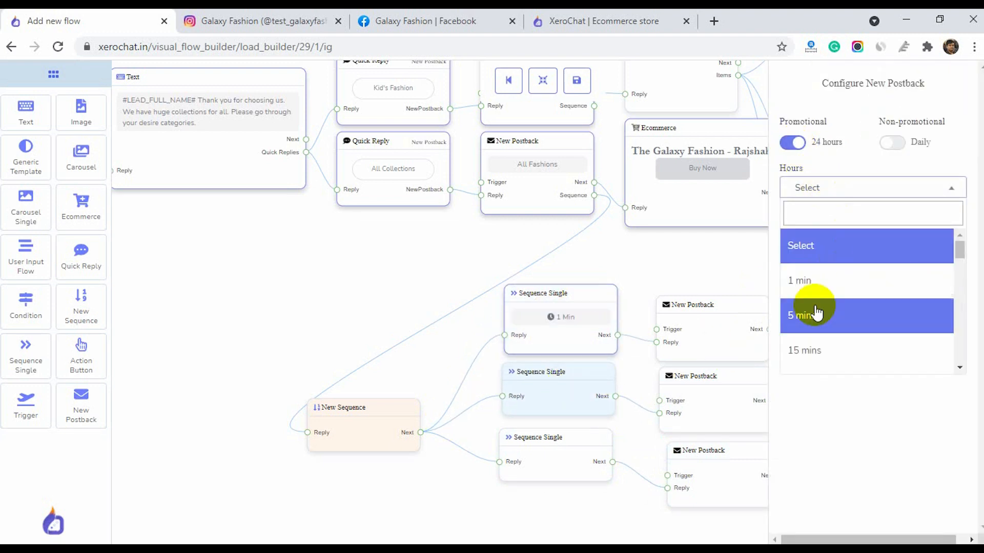
{"action": "left_click", "coordinate": [802, 316]}
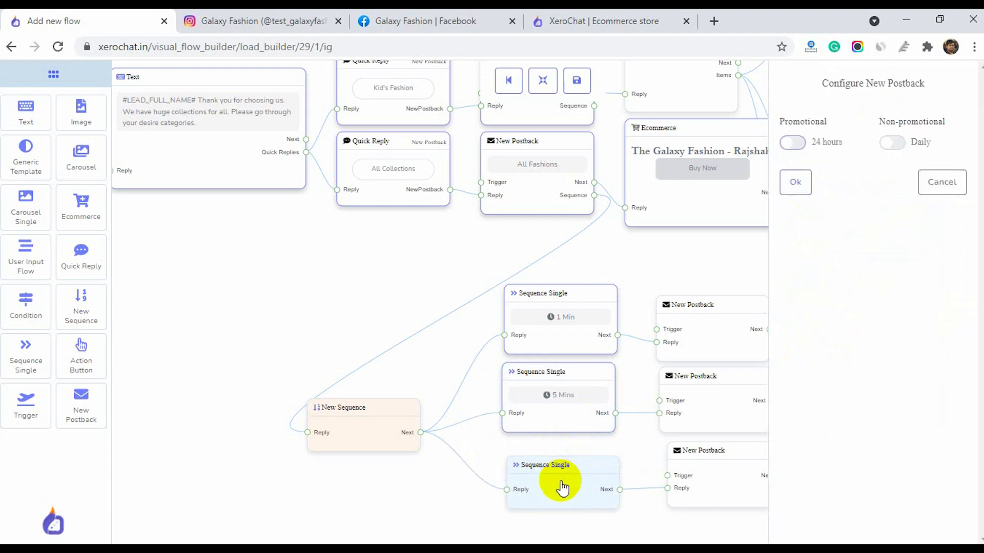
{"action": "left_click", "coordinate": [791, 142]}
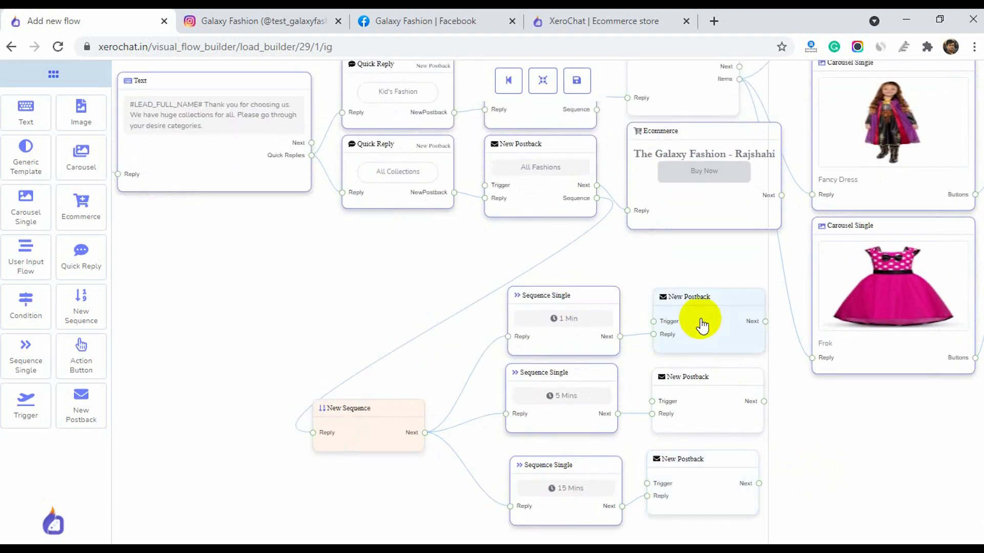
{"action": "left_click", "coordinate": [702, 322]}
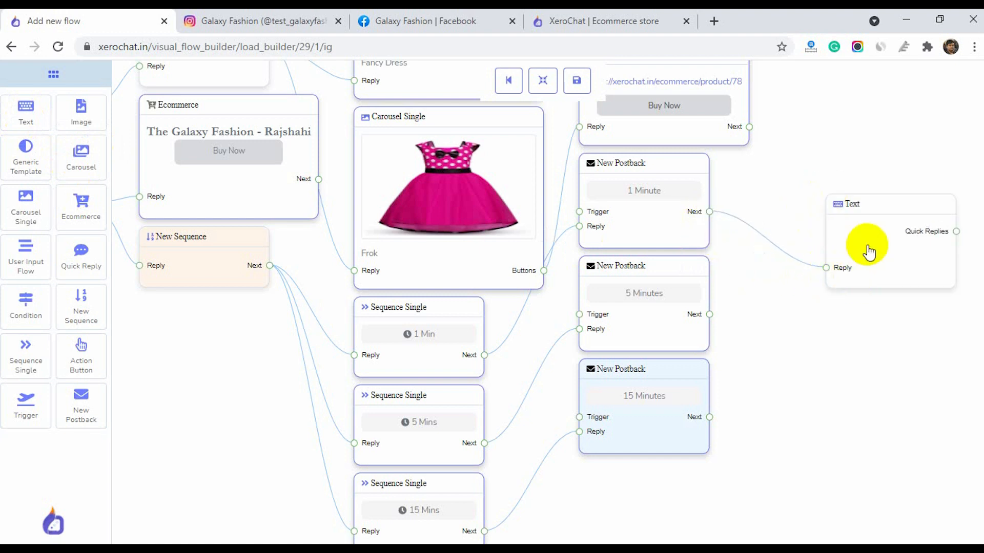
Clone the Text block and give the postbacks the first, second and third sequence messages.
{"action": "right_click", "coordinate": [869, 245]}
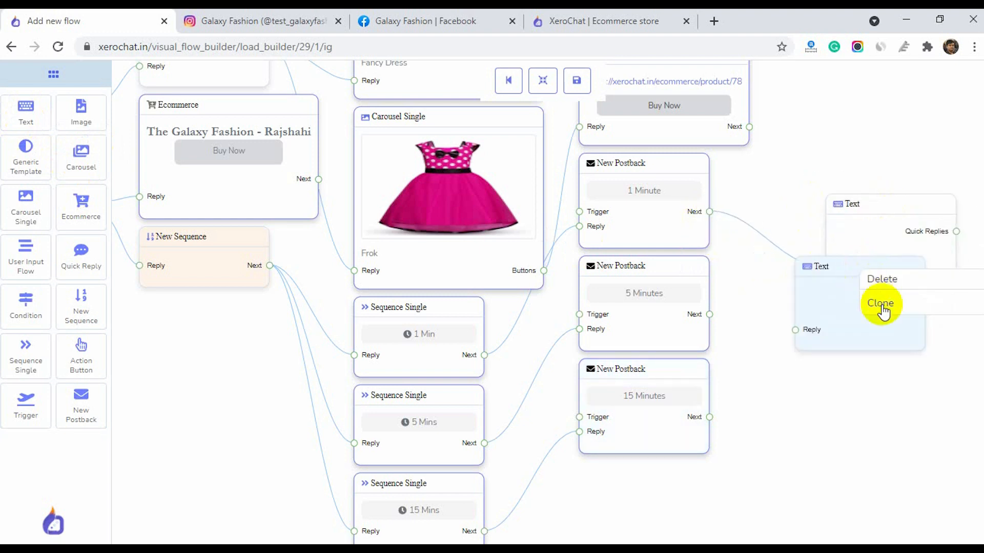
{"action": "left_click", "coordinate": [880, 303]}
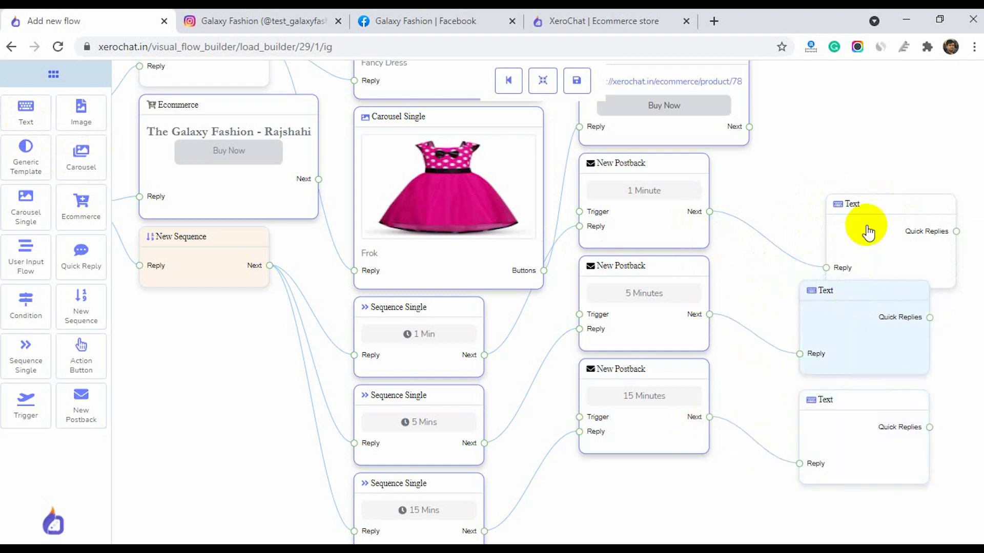
{"action": "type", "text": "Th"}
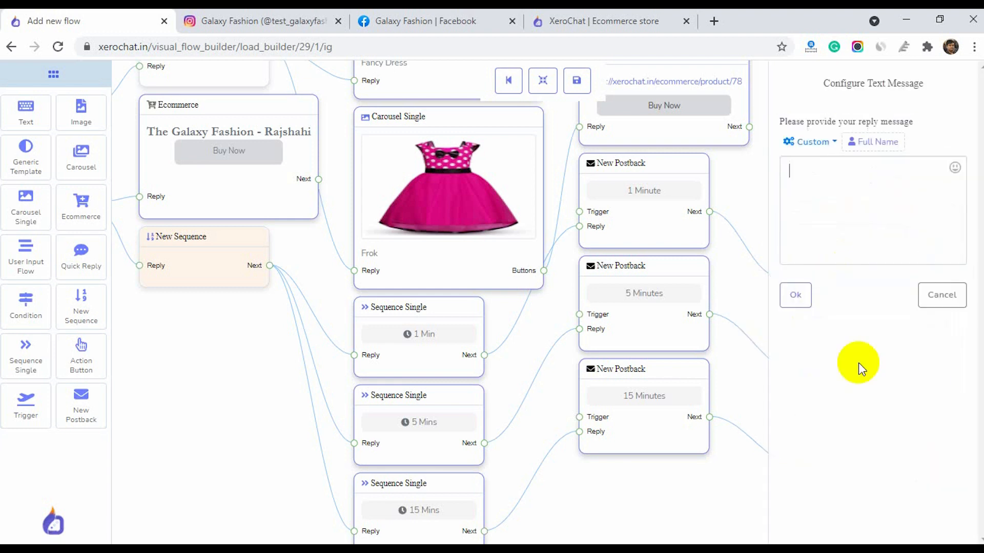
{"action": "type", "text": "This is third"}
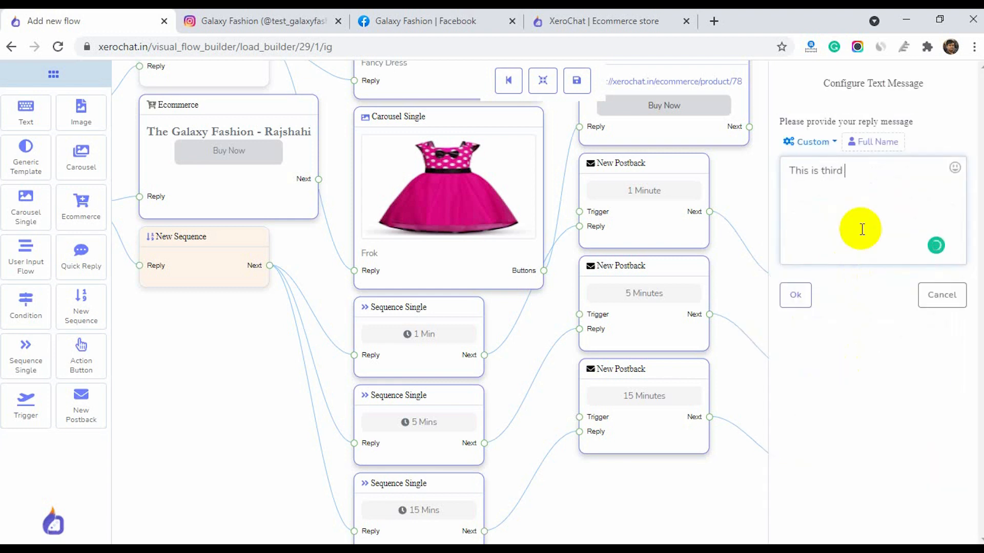
{"action": "left_click", "coordinate": [795, 295]}
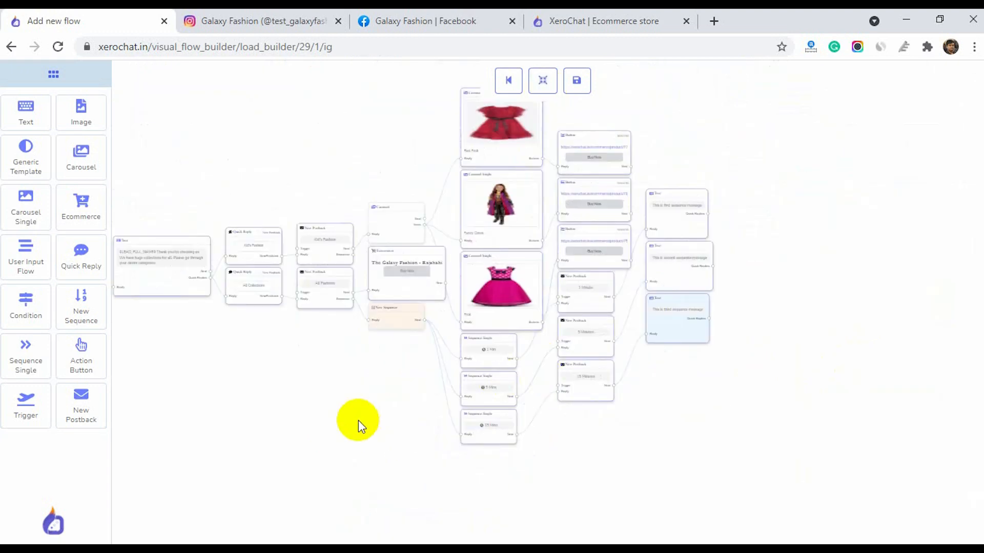
Name the sequence Bot sequence, running 00:00 to 00:00 in Asia/Dhaka, and save the flow.
{"action": "type", "text": "Boty"}
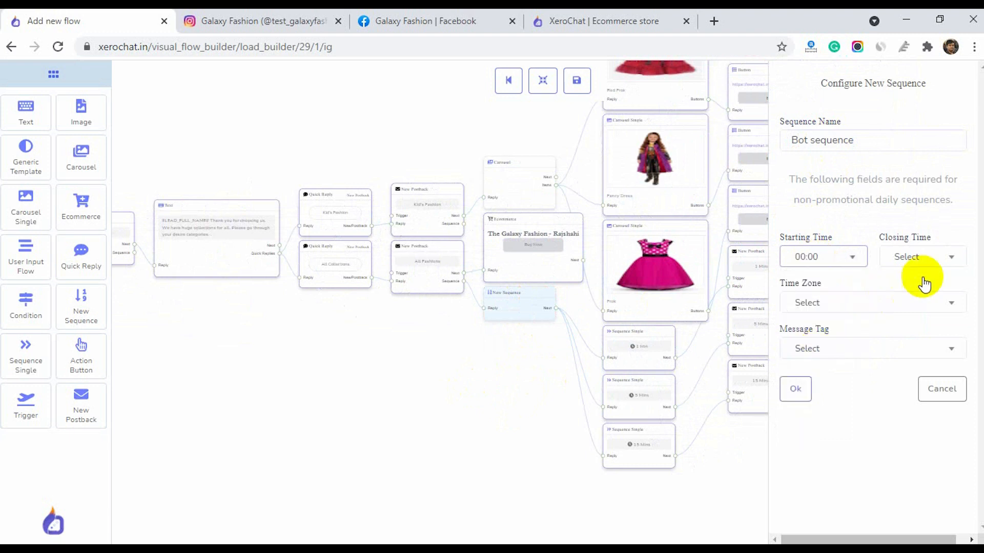
{"action": "left_click", "coordinate": [922, 256]}
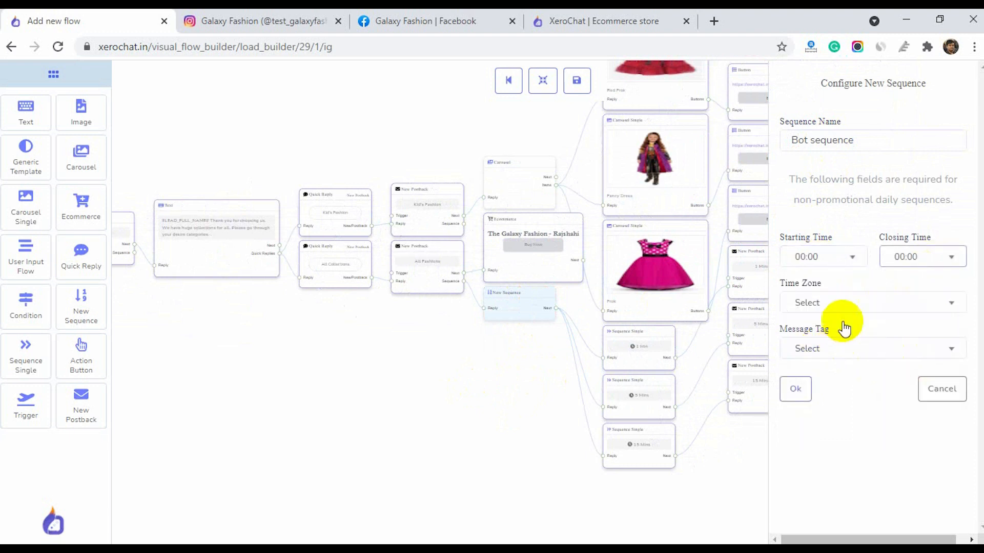
{"action": "type", "text": "Dhak"}
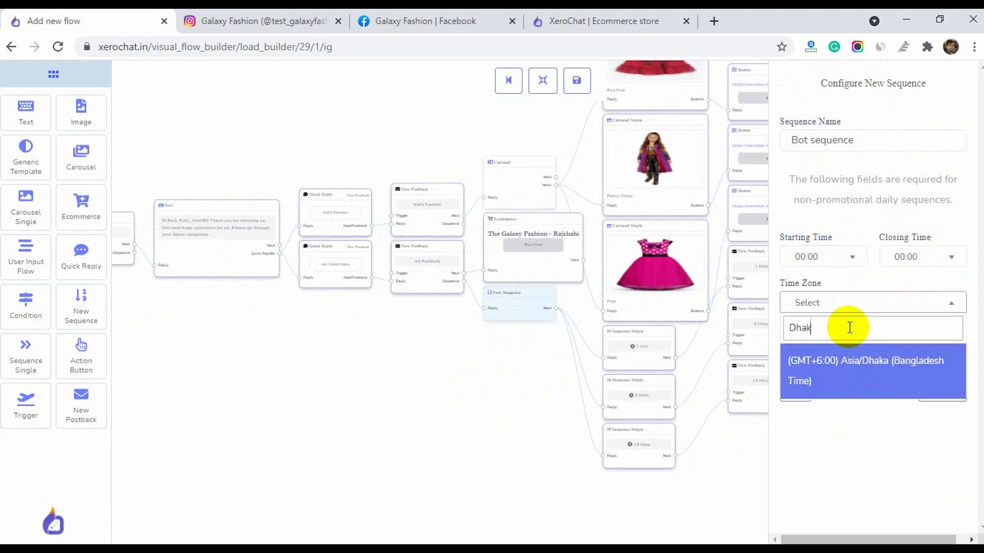
{"action": "left_click", "coordinate": [866, 370]}
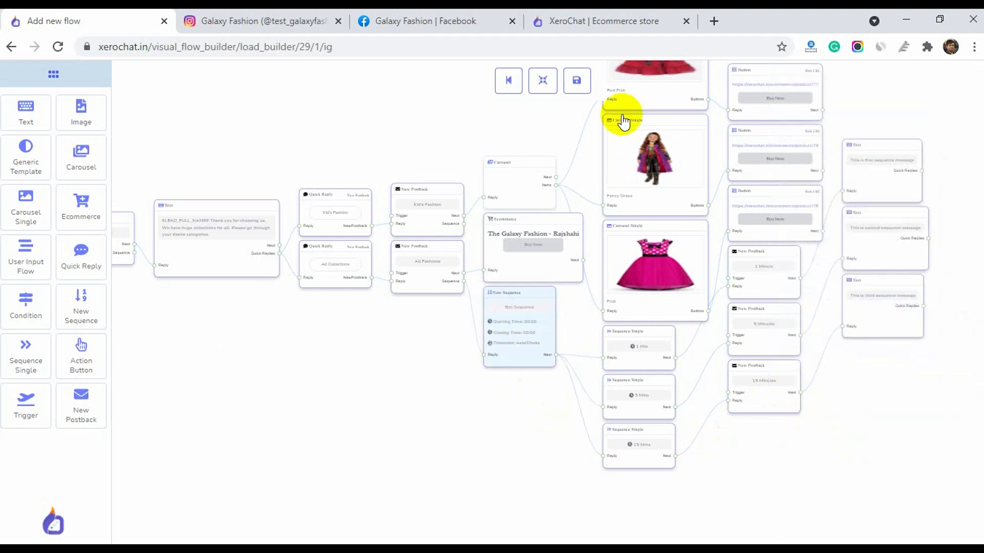
{"action": "left_click", "coordinate": [575, 80]}
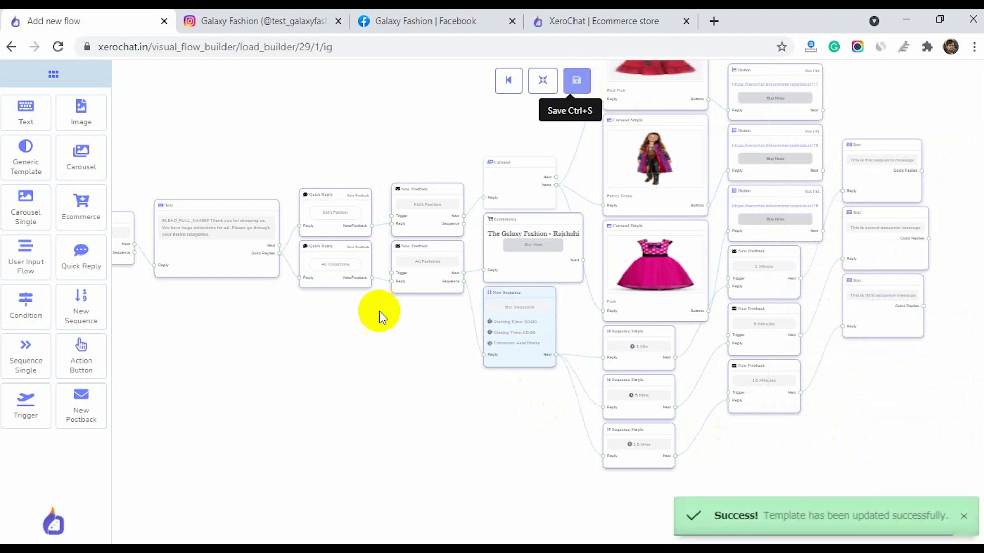
{"action": "mouse_move", "coordinate": [342, 382]}
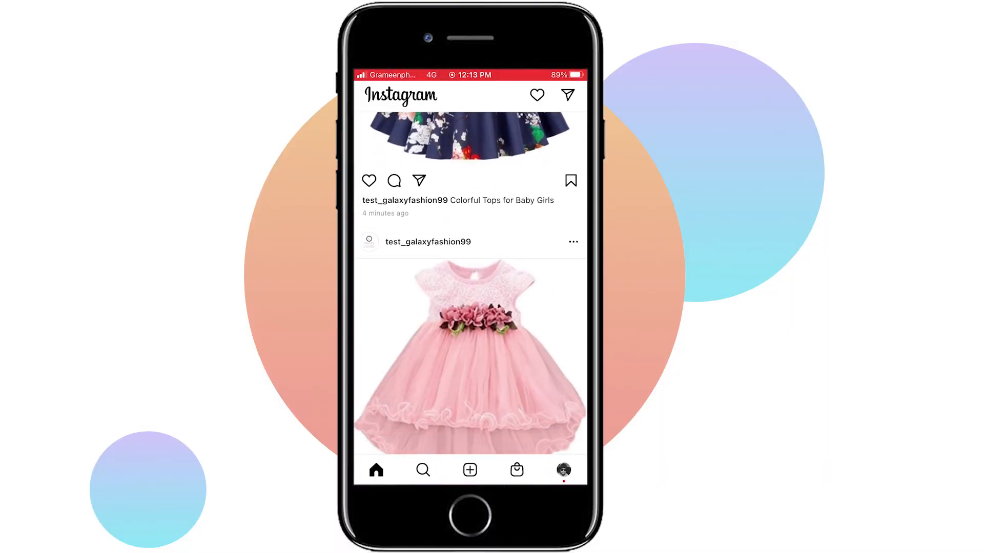
Message the Galaxy Fashion account on Instagram and pick a fashion category from the bot's welcome card.
{"action": "left_click", "coordinate": [427, 242]}
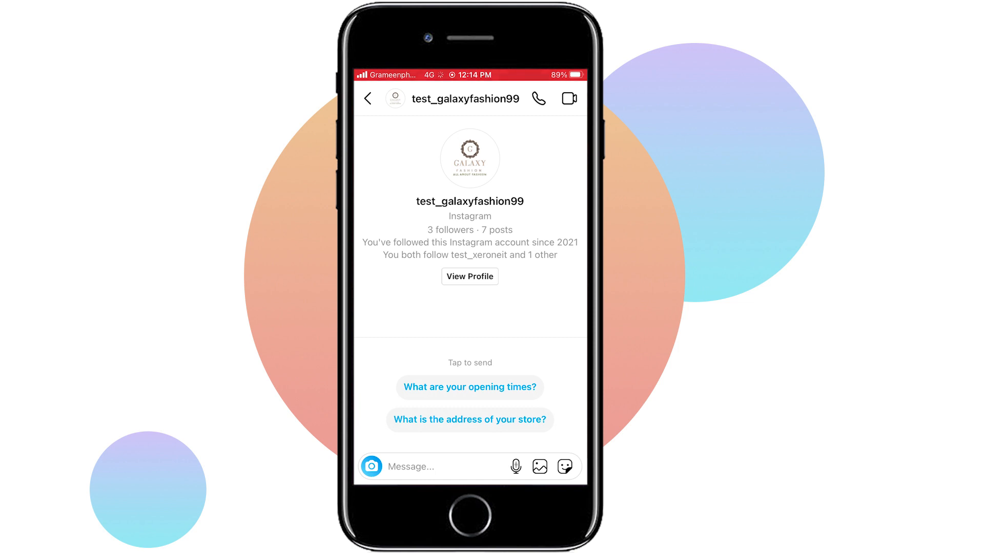
{"action": "left_click", "coordinate": [469, 388]}
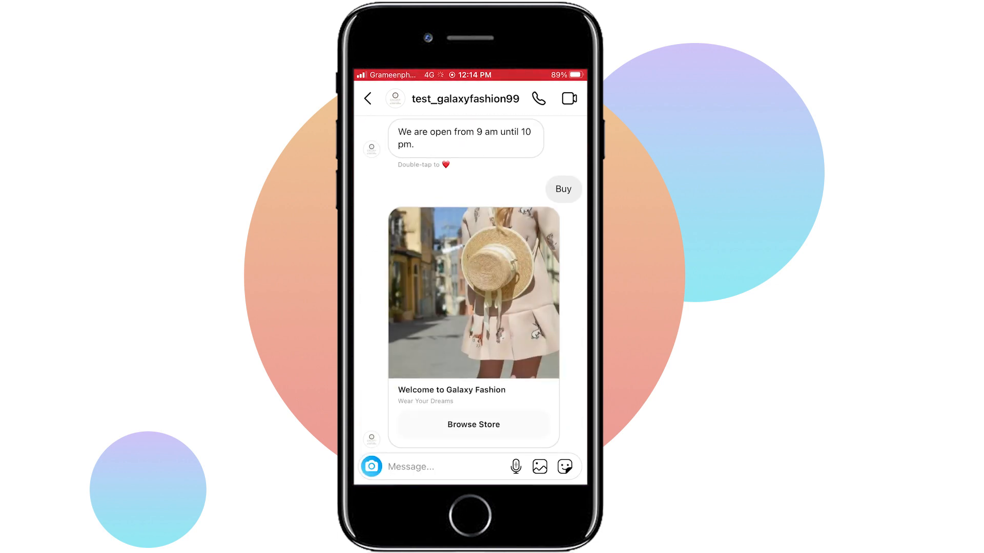
{"action": "left_click", "coordinate": [473, 424]}
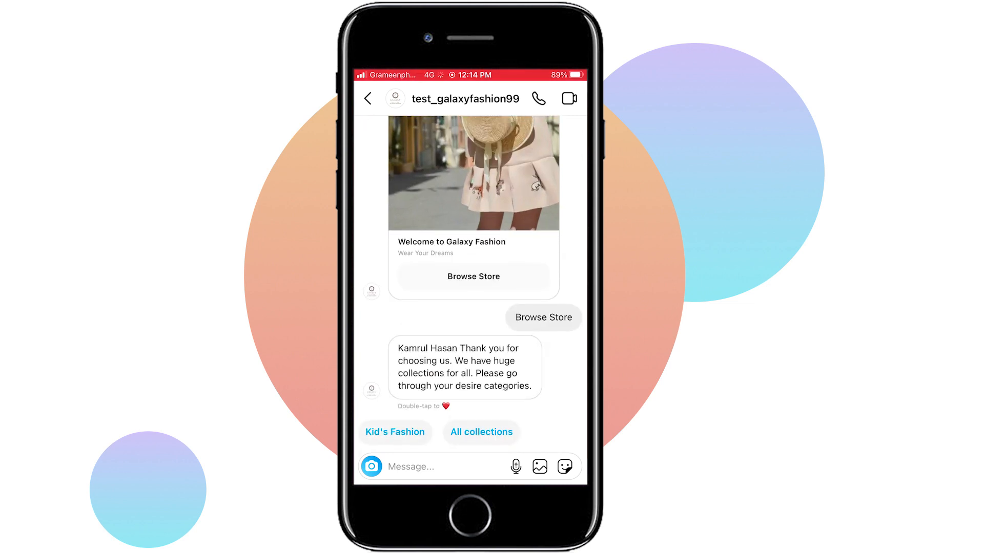
{"action": "left_click", "coordinate": [394, 432]}
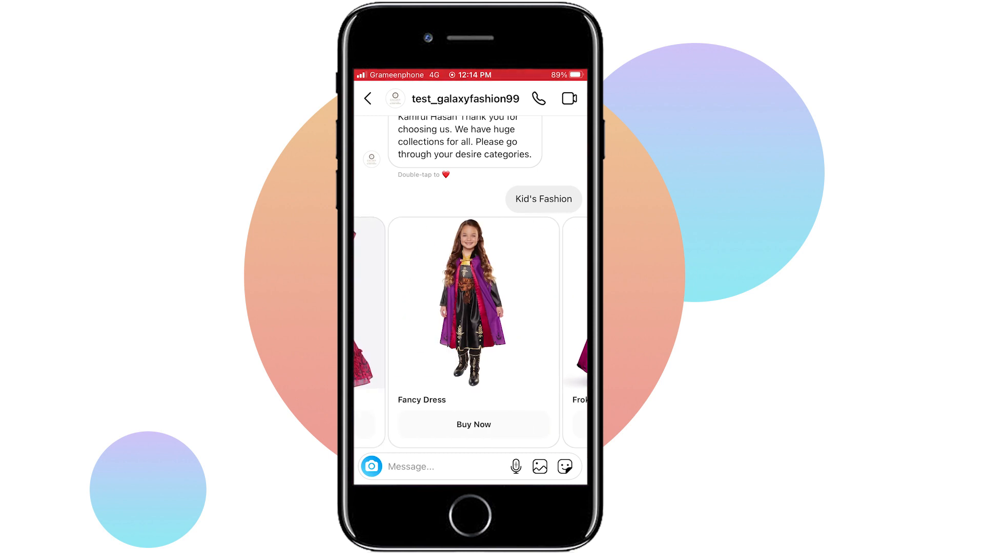
Buy the Fancy Dress with Store Pickup and proceed to the checkout payment options.
{"action": "left_click", "coordinate": [473, 425]}
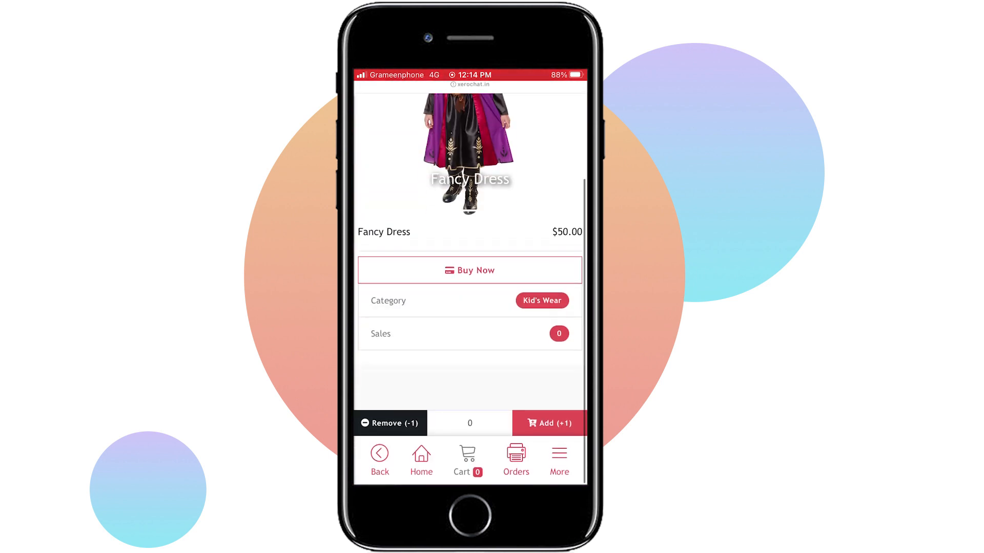
{"action": "left_click", "coordinate": [469, 270]}
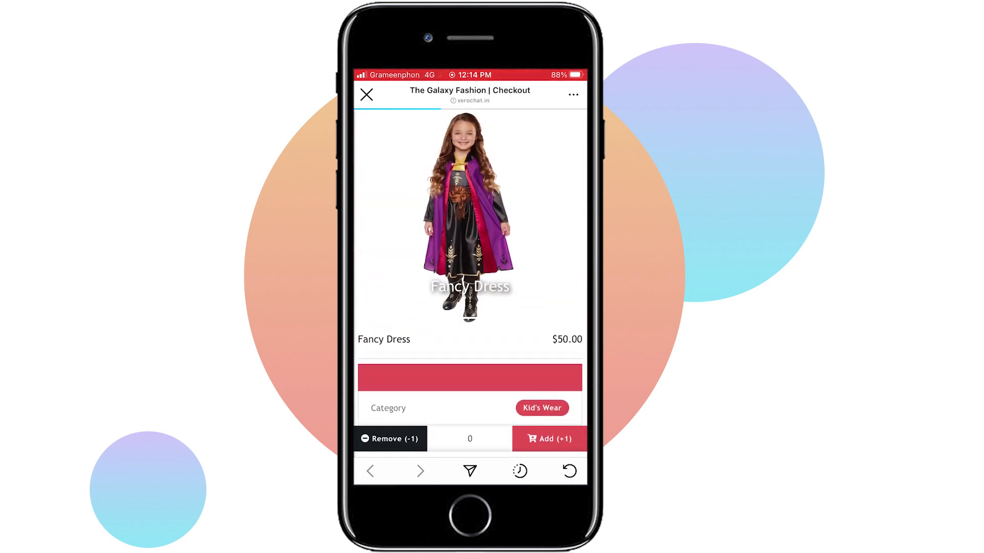
{"action": "left_click", "coordinate": [548, 439]}
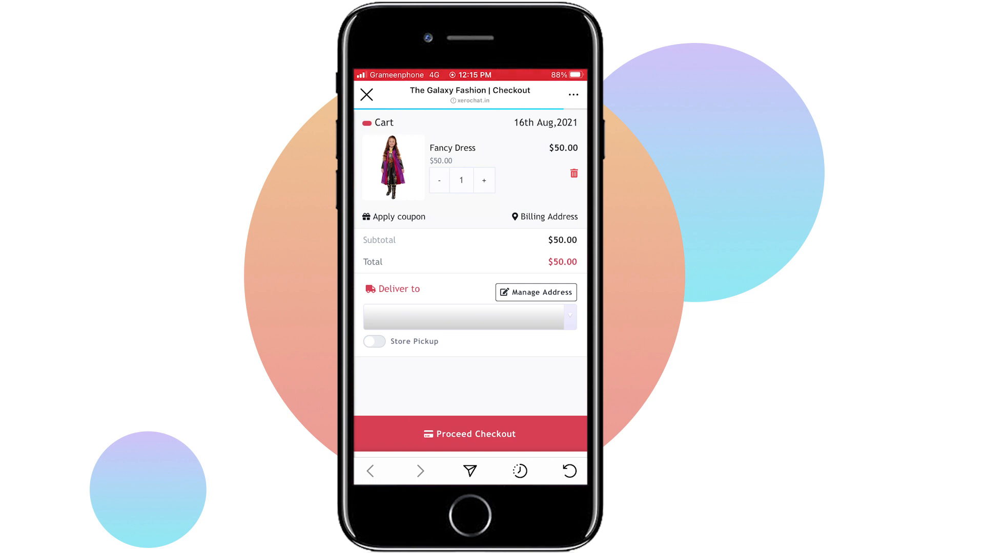
{"action": "left_click", "coordinate": [535, 292]}
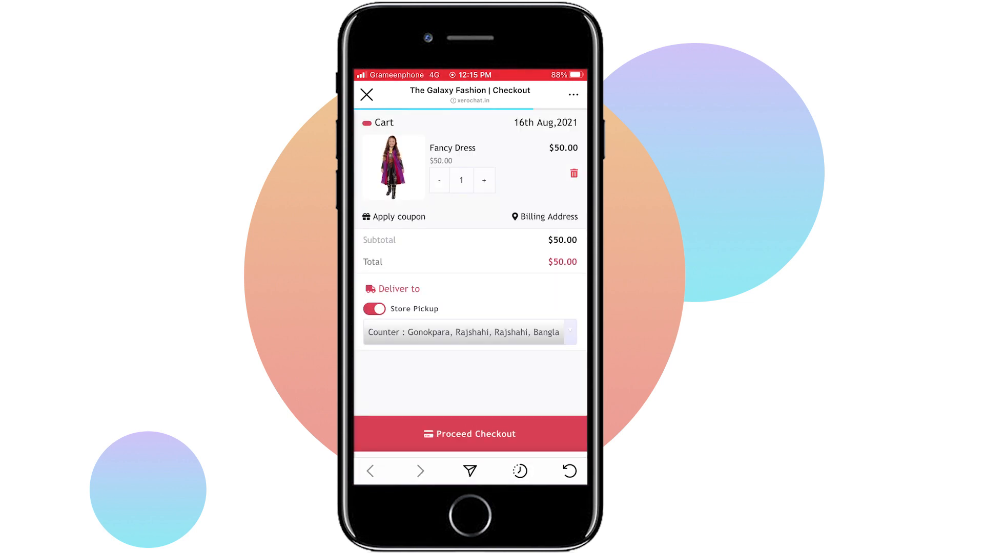
{"action": "left_click", "coordinate": [469, 433]}
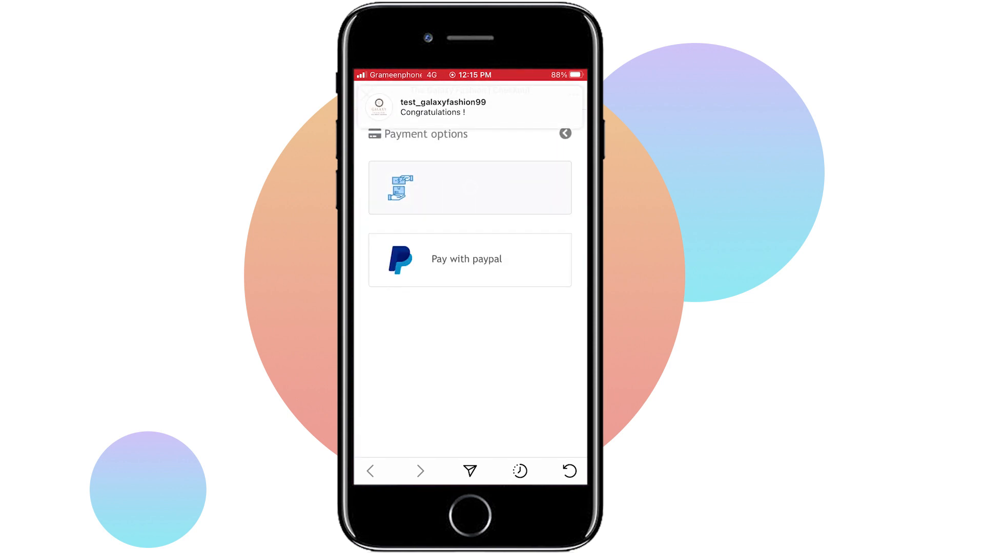
{"action": "left_click", "coordinate": [470, 260]}
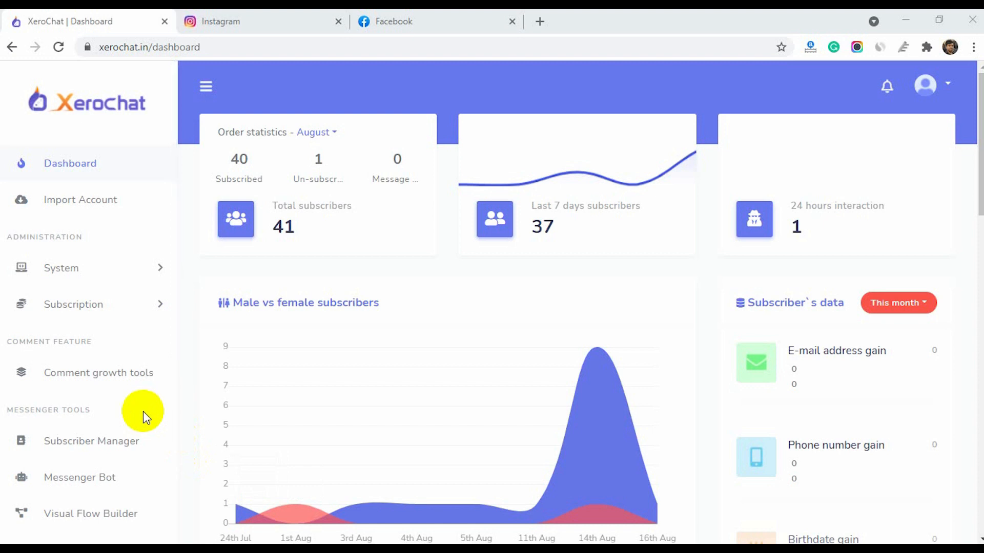
Start a new Instagram comment reply template from the Comment growth tools.
{"action": "left_click", "coordinate": [98, 372]}
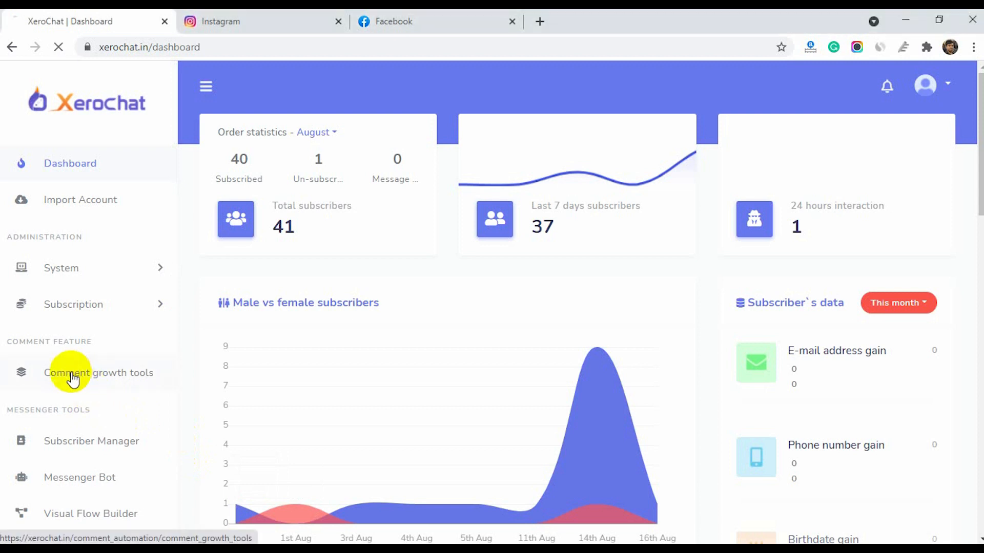
{"action": "left_click", "coordinate": [99, 372]}
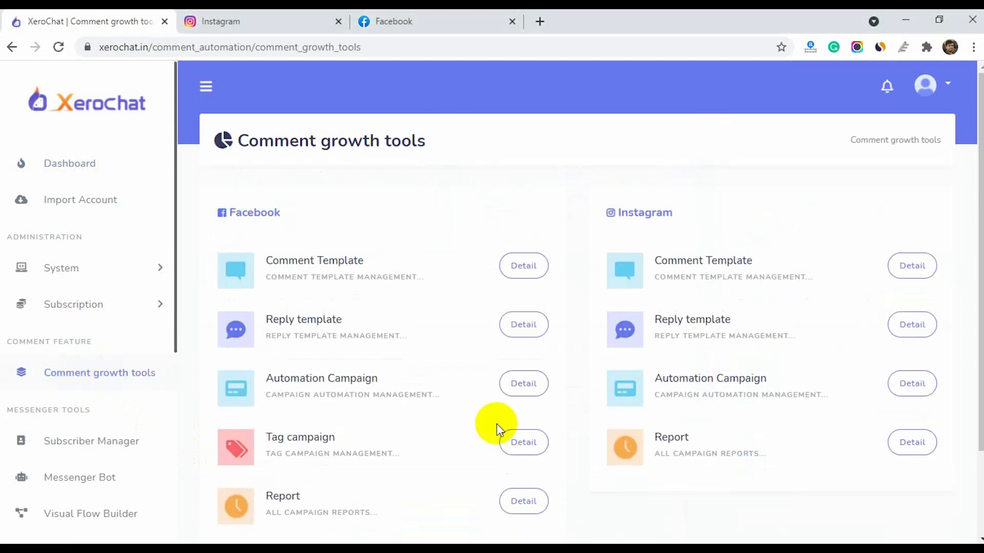
{"action": "mouse_move", "coordinate": [692, 319]}
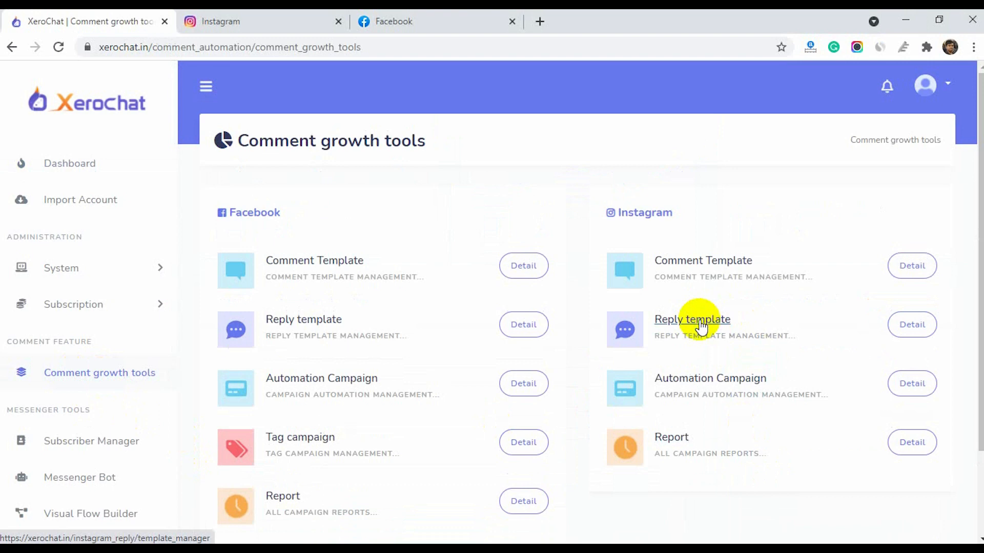
{"action": "left_click", "coordinate": [691, 319]}
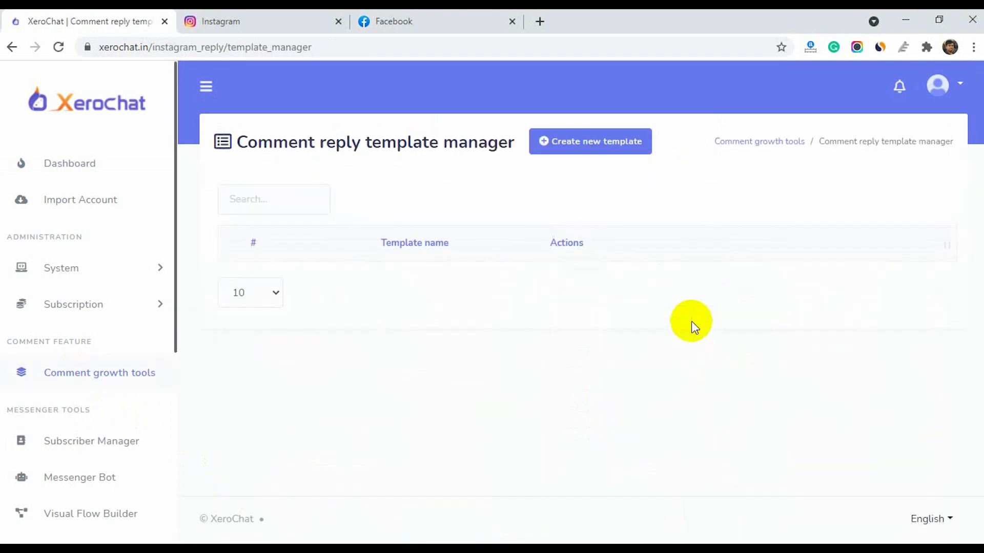
{"action": "left_click", "coordinate": [589, 141]}
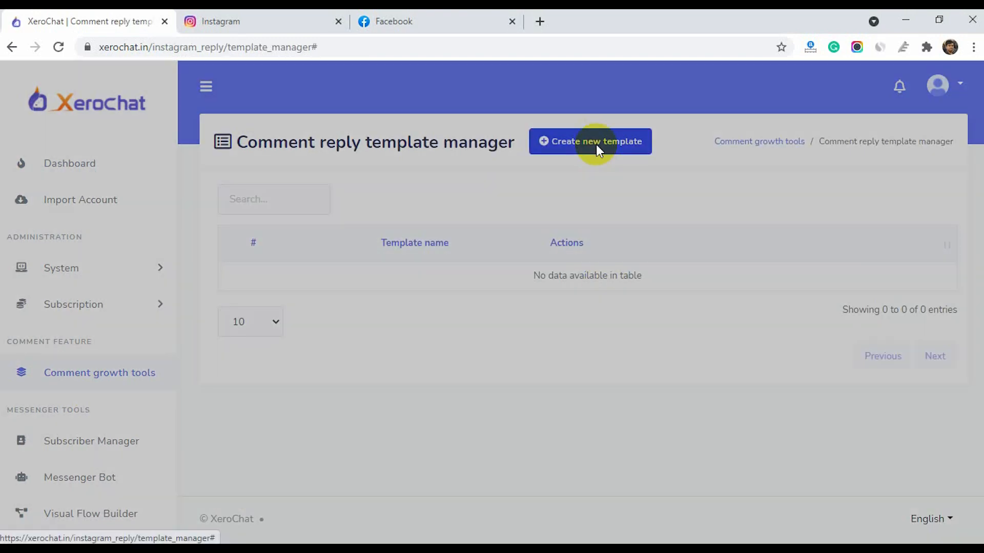
Delete offensive comments containing 'go to hell, f', allow multiple replies, and reply only to filter-word matches.
{"action": "left_click", "coordinate": [590, 141]}
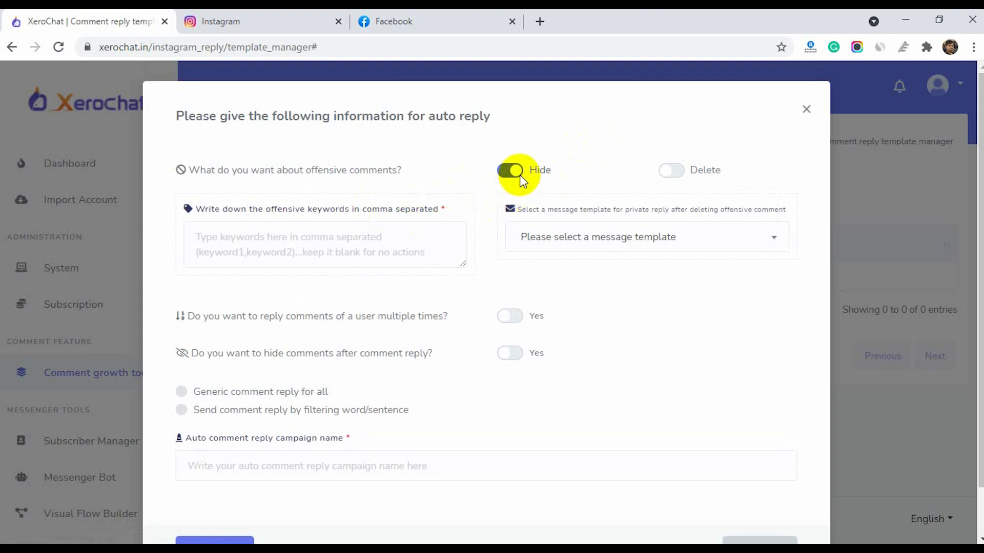
{"action": "left_click", "coordinate": [670, 170]}
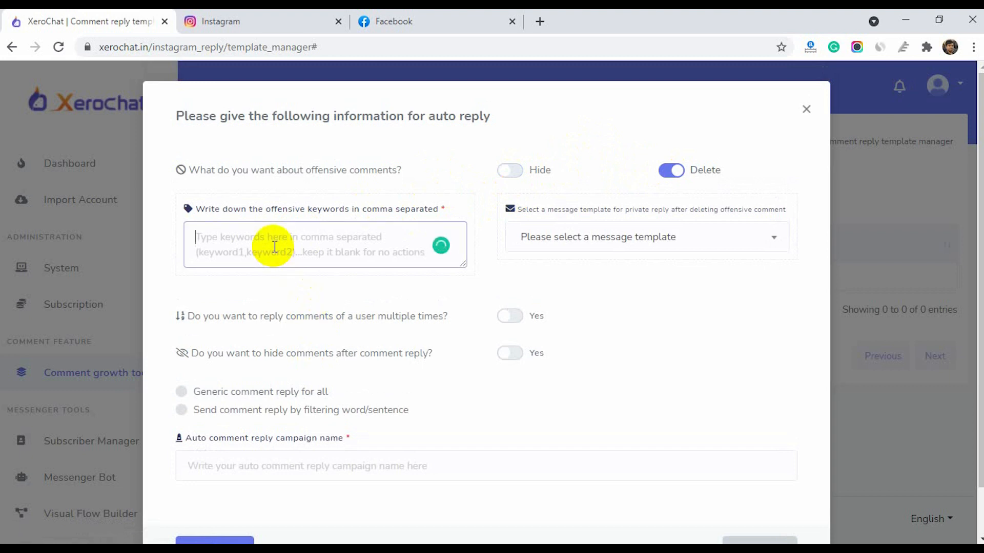
{"action": "type", "text": "go to hell, f"}
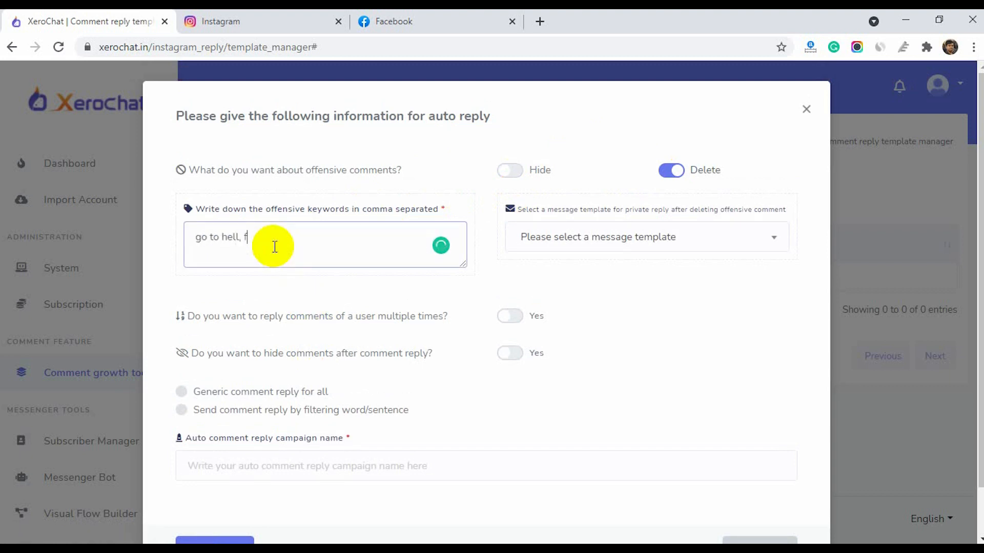
{"action": "left_click", "coordinate": [646, 236]}
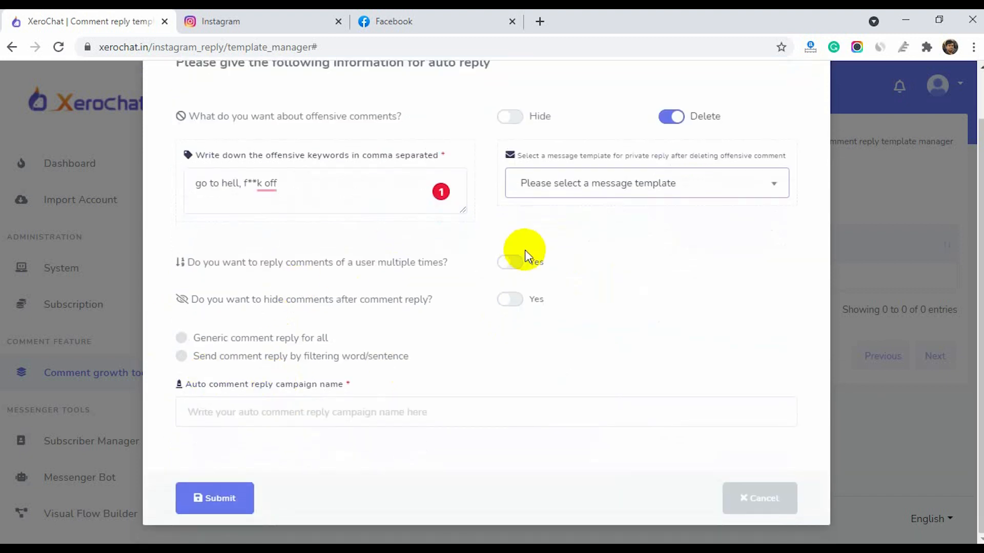
{"action": "left_click", "coordinate": [510, 262]}
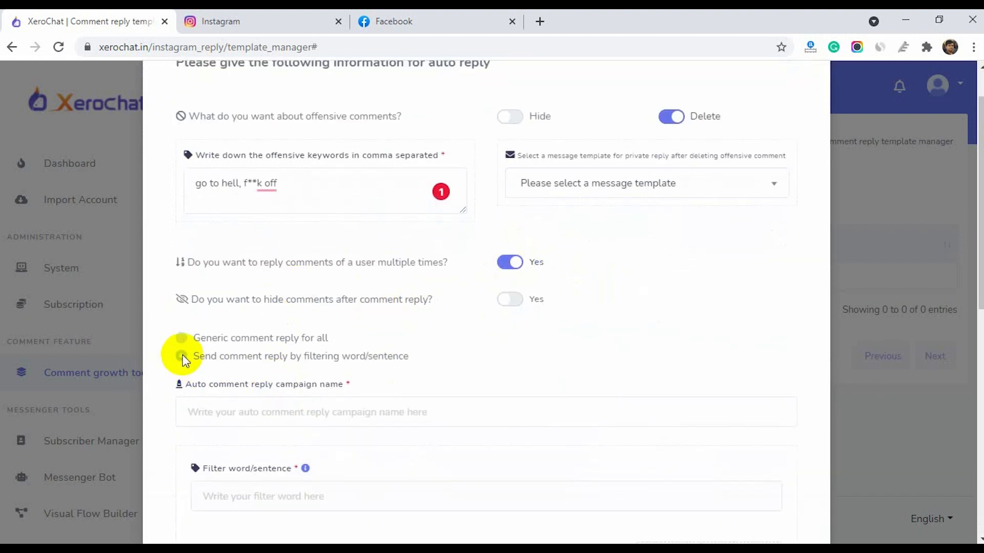
{"action": "left_click", "coordinate": [181, 356]}
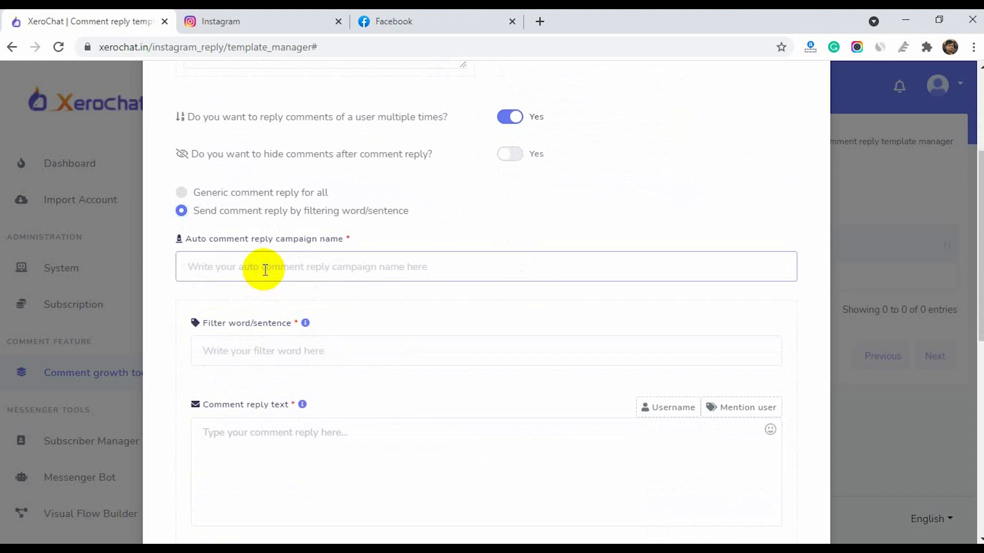
Name it Price comment reply, filter on 'price, how much, what', with a Thank you public reply pointing to a private reply.
{"action": "type", "text": "Price comment reply"}
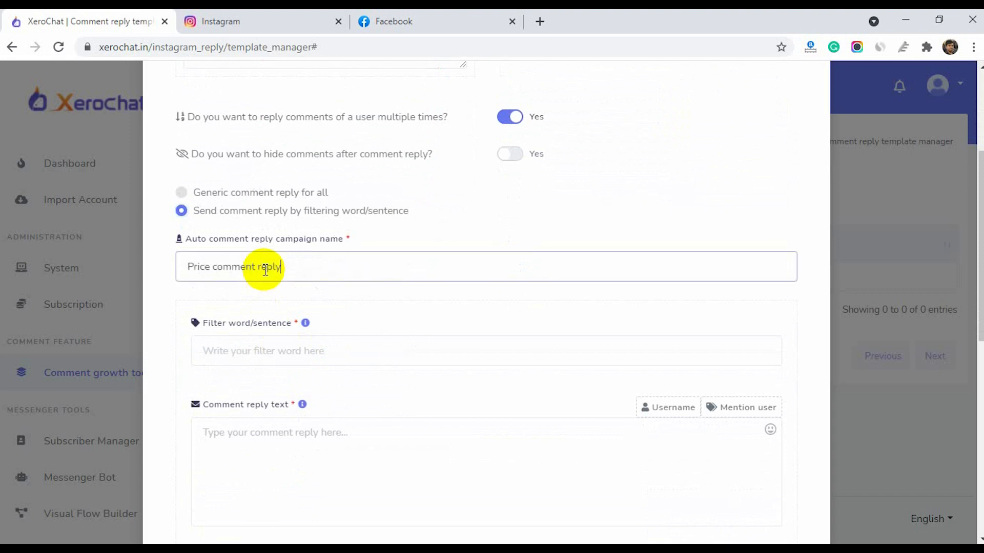
{"action": "type", "text": "price, how much, what"}
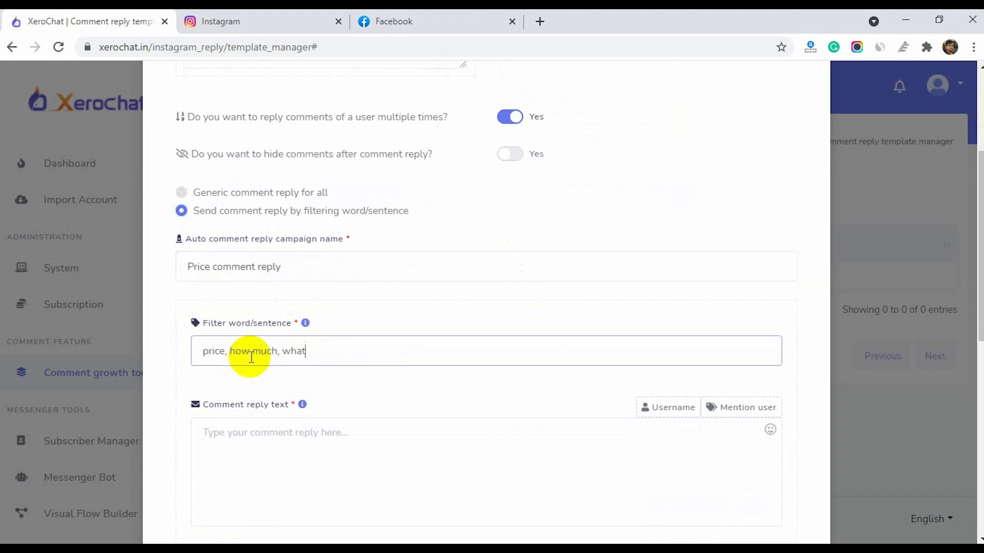
{"action": "type", "text": "Thank your"}
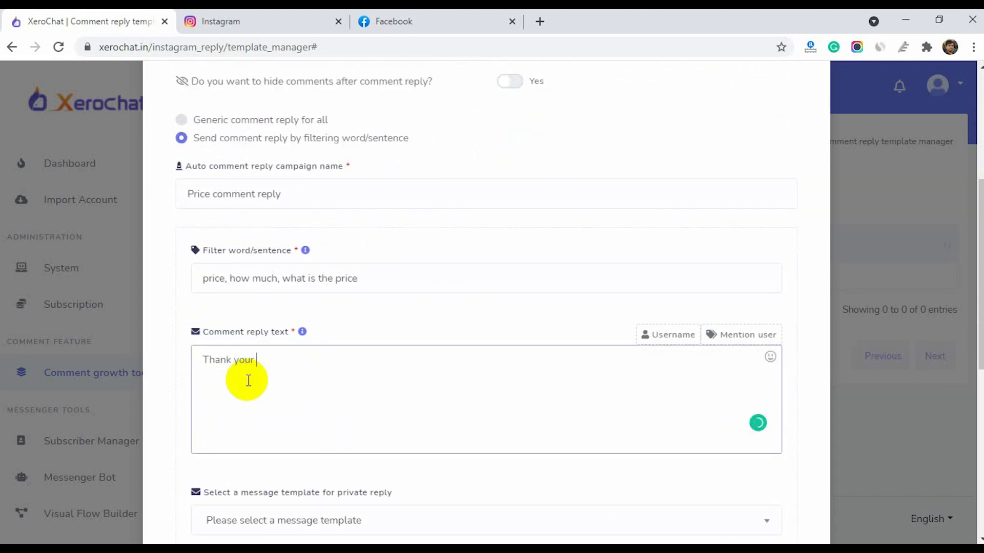
{"action": "type", "text": "for your comment. We have sent you"}
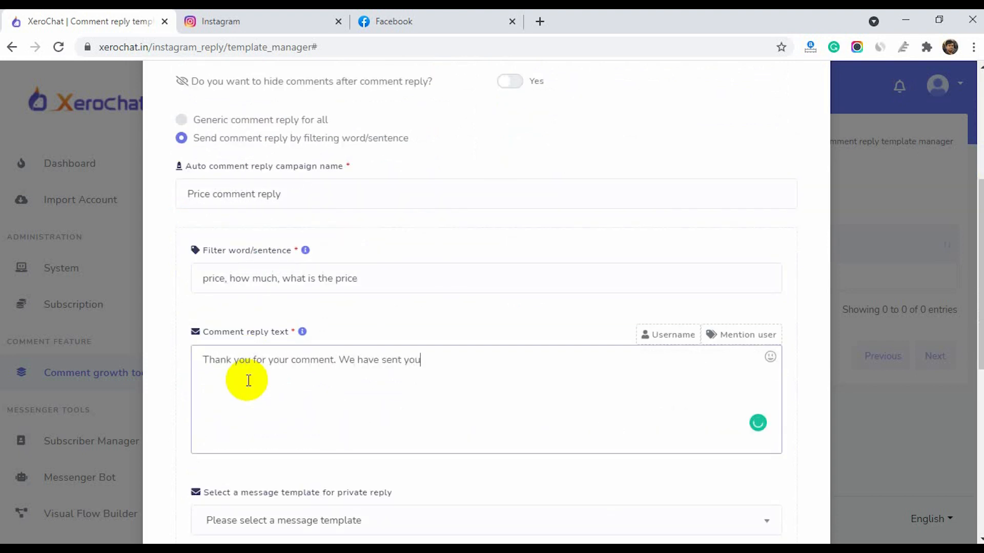
{"action": "type", "text": "a private reply, please check your inbox."}
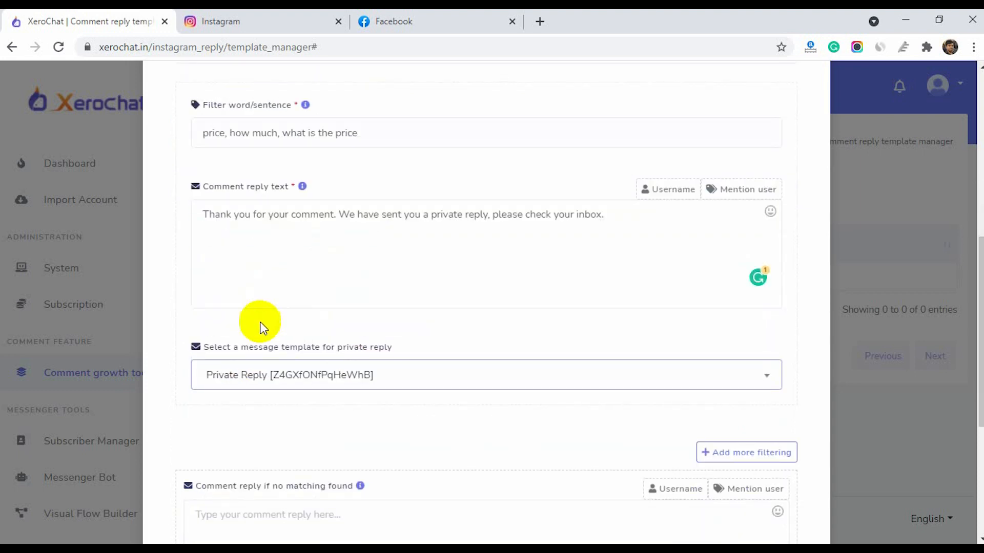
{"action": "scroll", "scroll_direction": "down", "scroll_amount": 3}
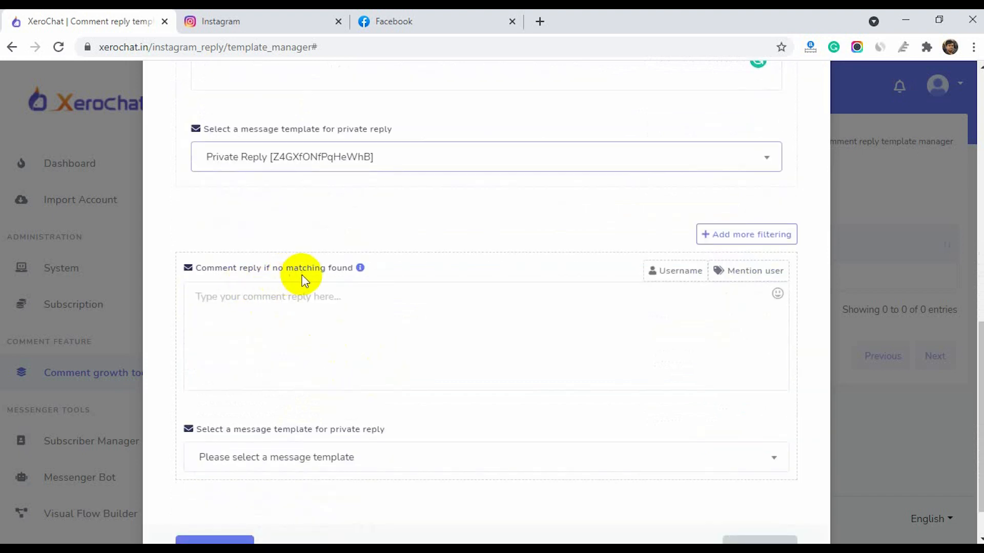
{"action": "mouse_move", "coordinate": [754, 271]}
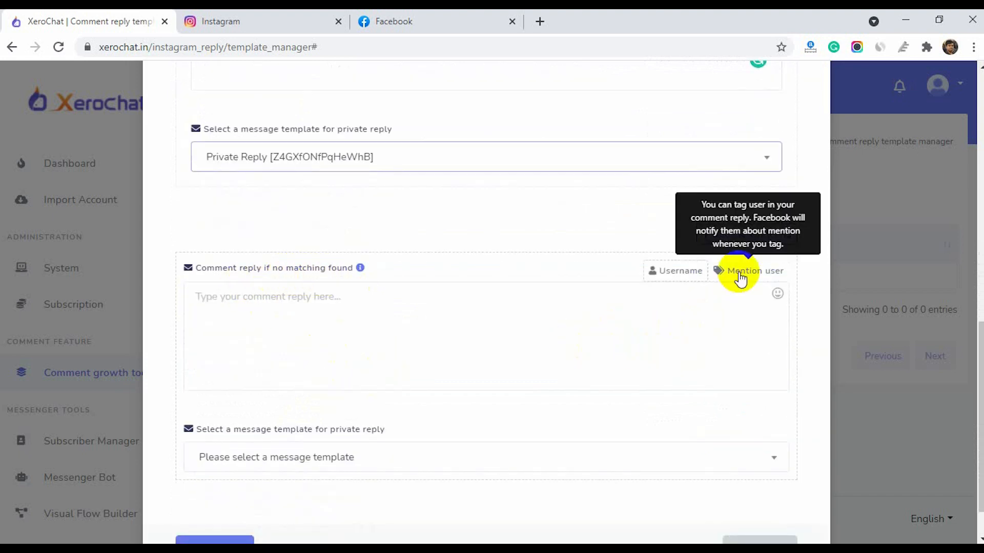
Write the no-match thank-you reply, pick its private reply template, and submit the template.
{"action": "left_click", "coordinate": [306, 322]}
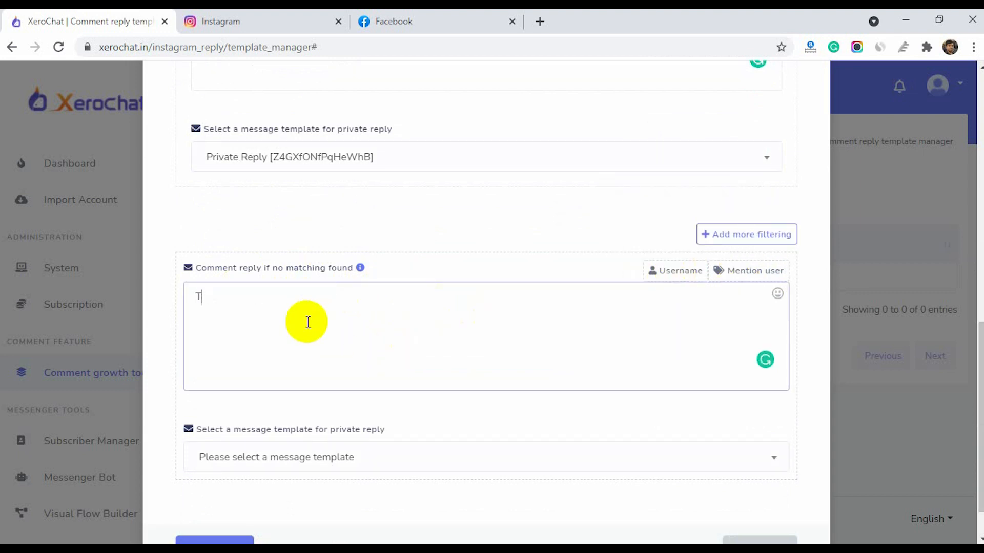
{"action": "type", "text": "hank you for your comment. We have sent you a private reply. Please check your inbox."}
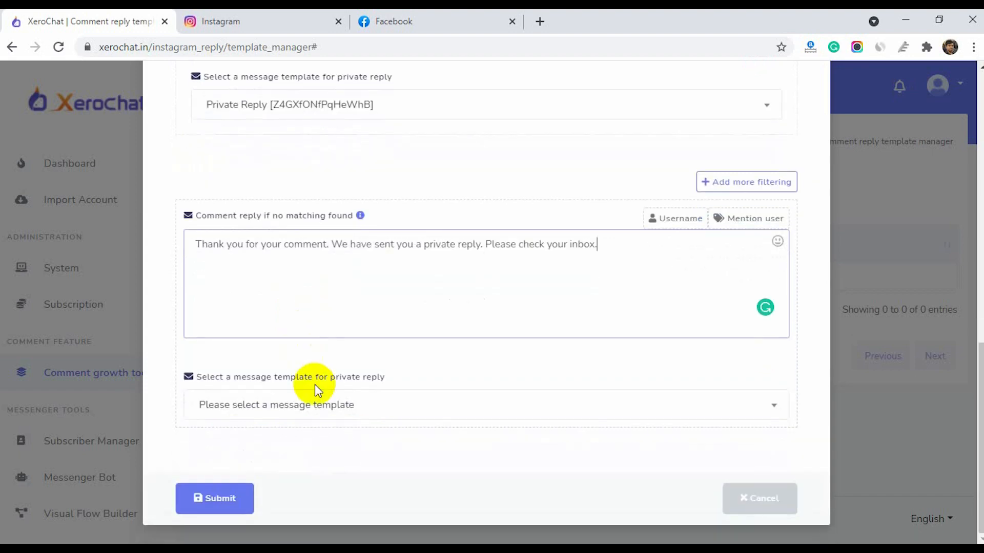
{"action": "left_click", "coordinate": [485, 405]}
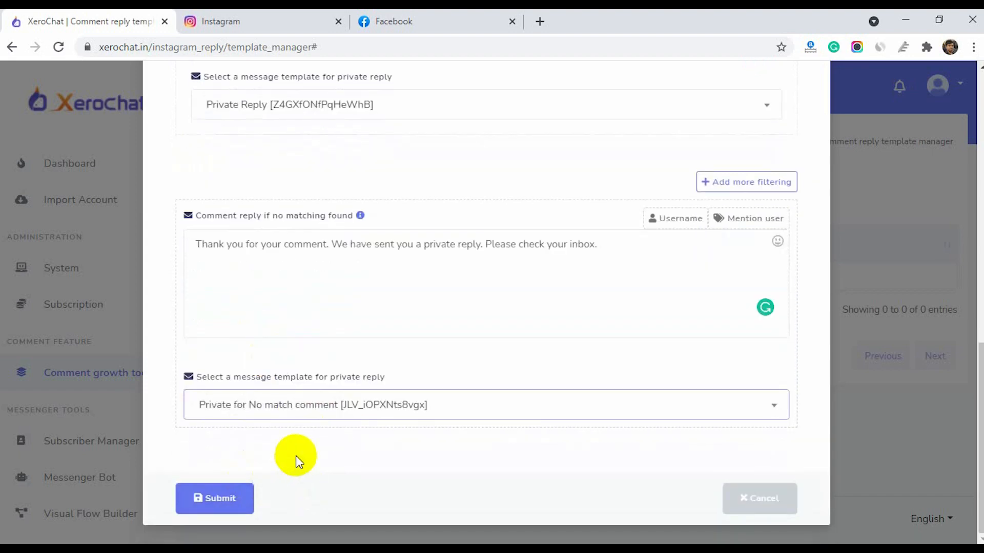
{"action": "left_click", "coordinate": [215, 498]}
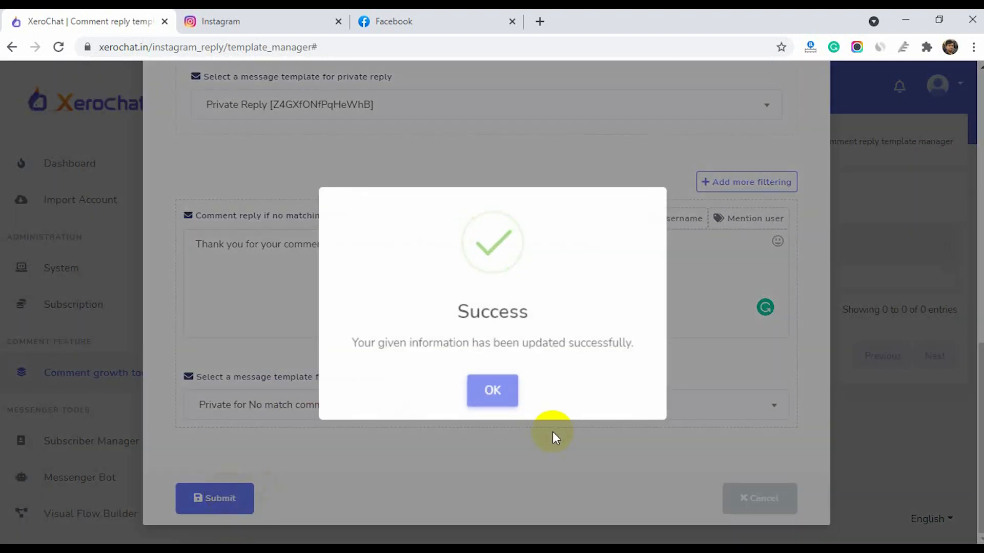
Go from the success popup to the Instagram Automation Campaign in Comment growth tools.
{"action": "left_click", "coordinate": [492, 389]}
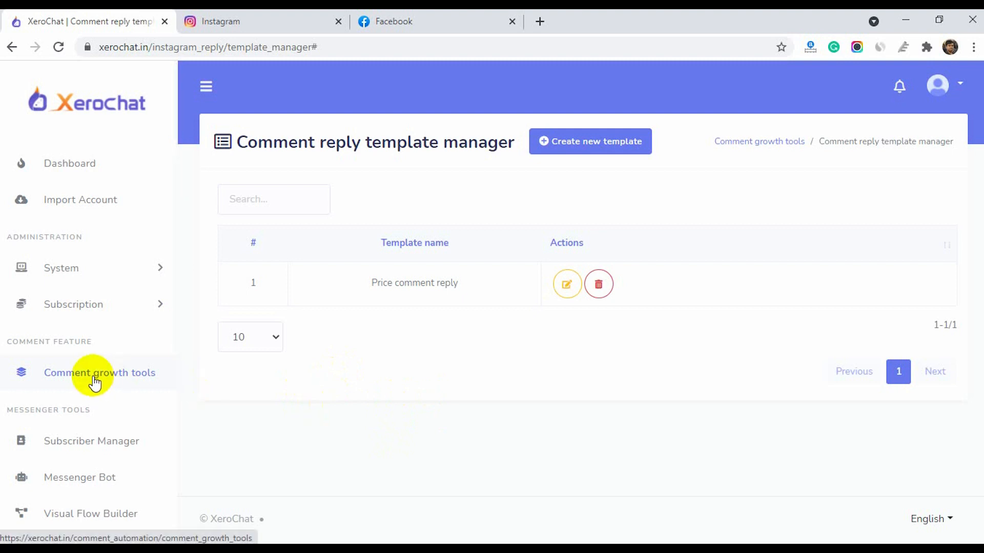
{"action": "left_click", "coordinate": [99, 373]}
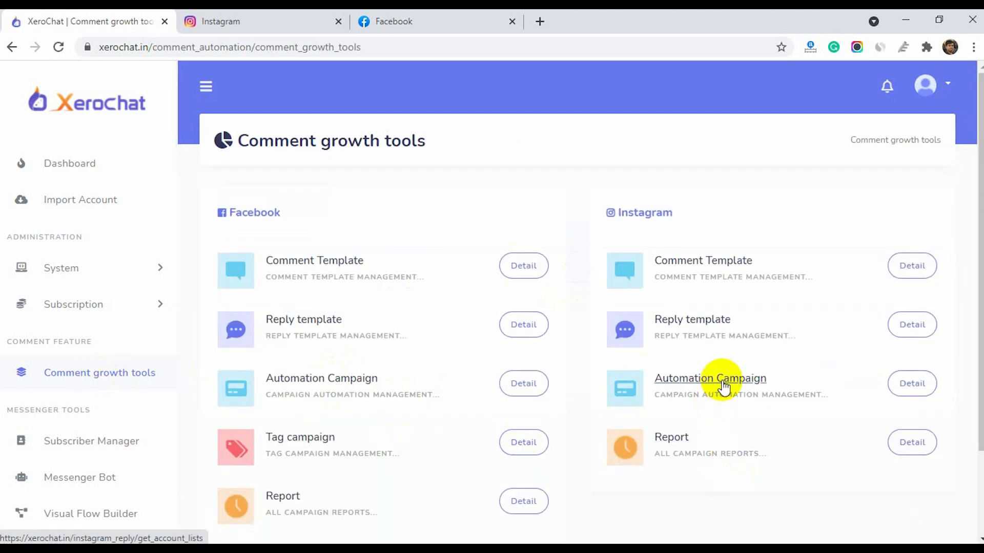
{"action": "left_click", "coordinate": [710, 378]}
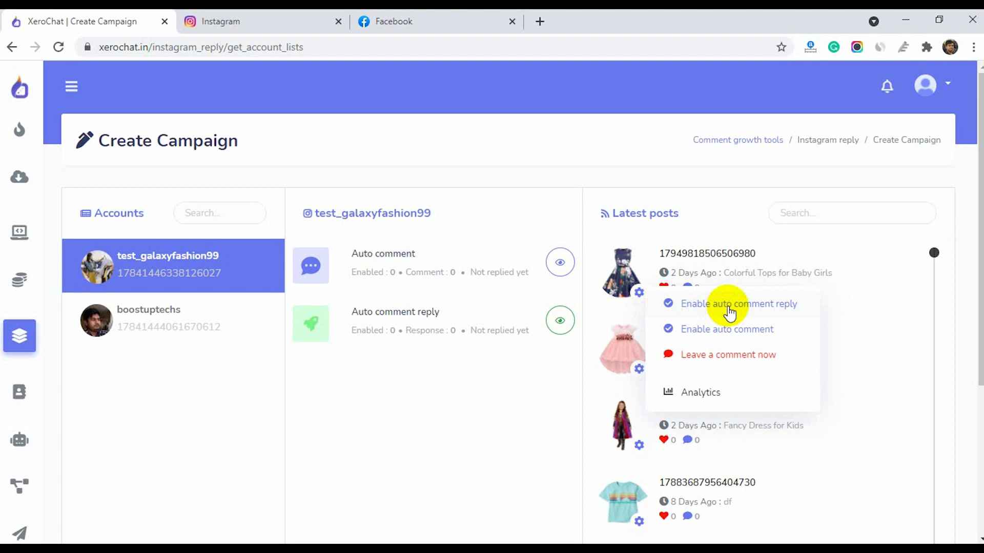
Enable auto comment reply on the Colorful Tops for Baby Girls post using the Price comment reply template.
{"action": "left_click", "coordinate": [738, 304]}
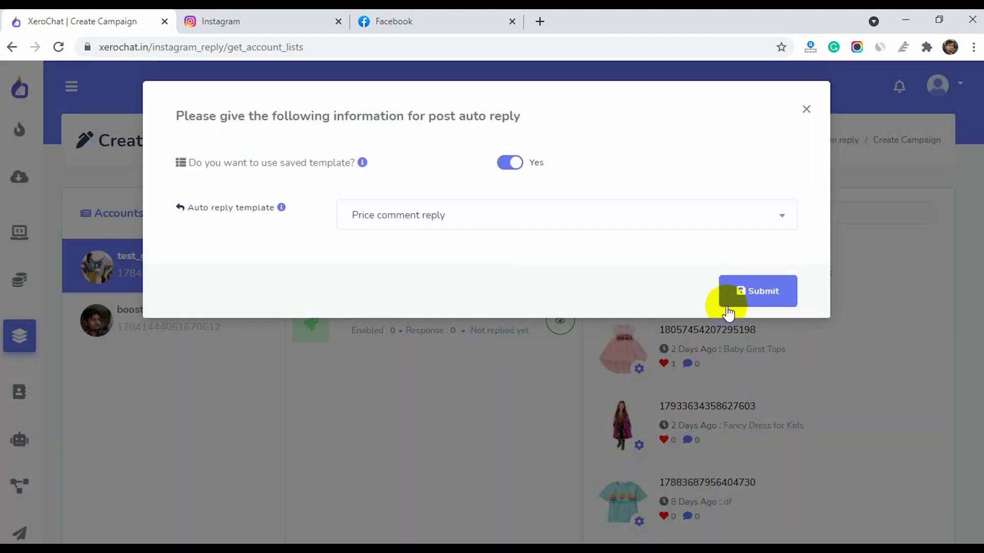
{"action": "left_click", "coordinate": [564, 215]}
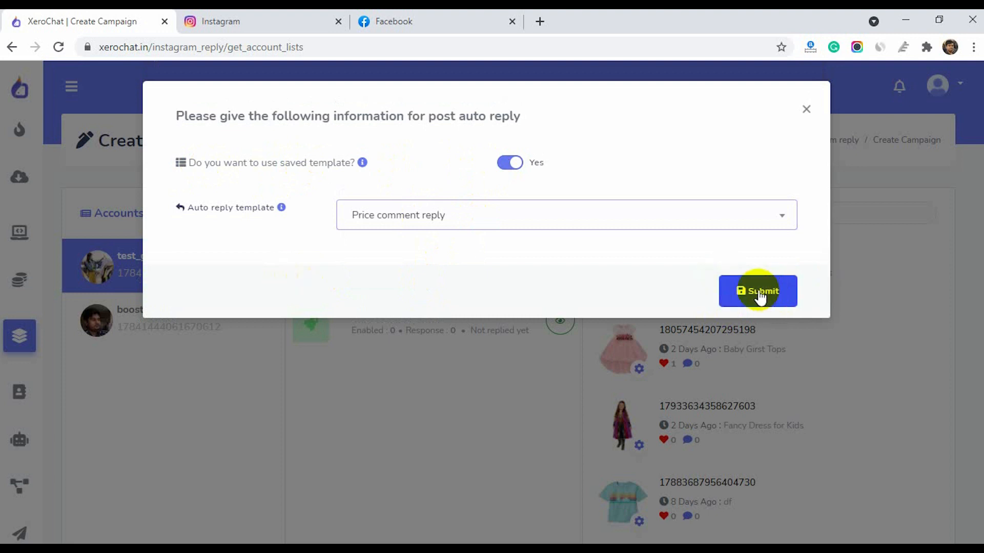
{"action": "left_click", "coordinate": [757, 290]}
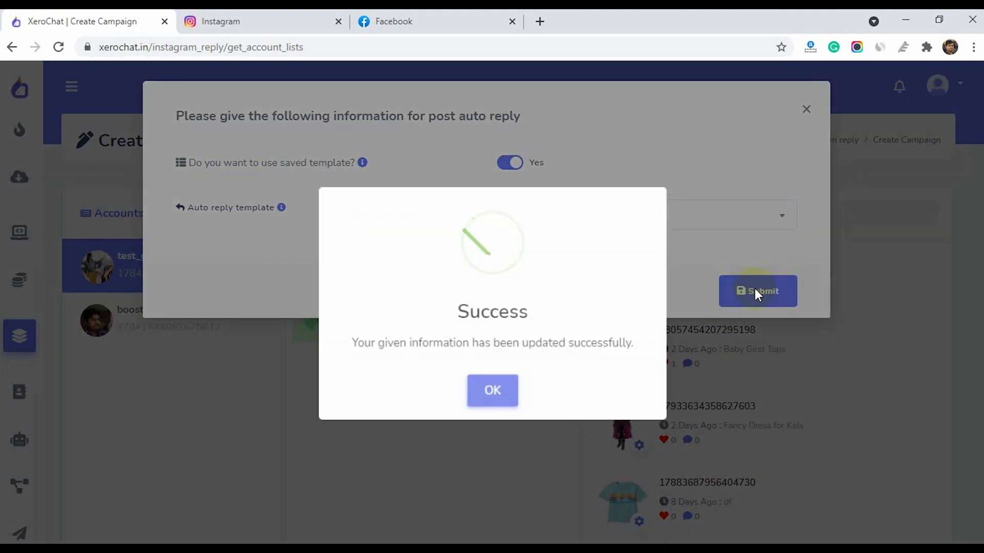
{"action": "left_click", "coordinate": [492, 389]}
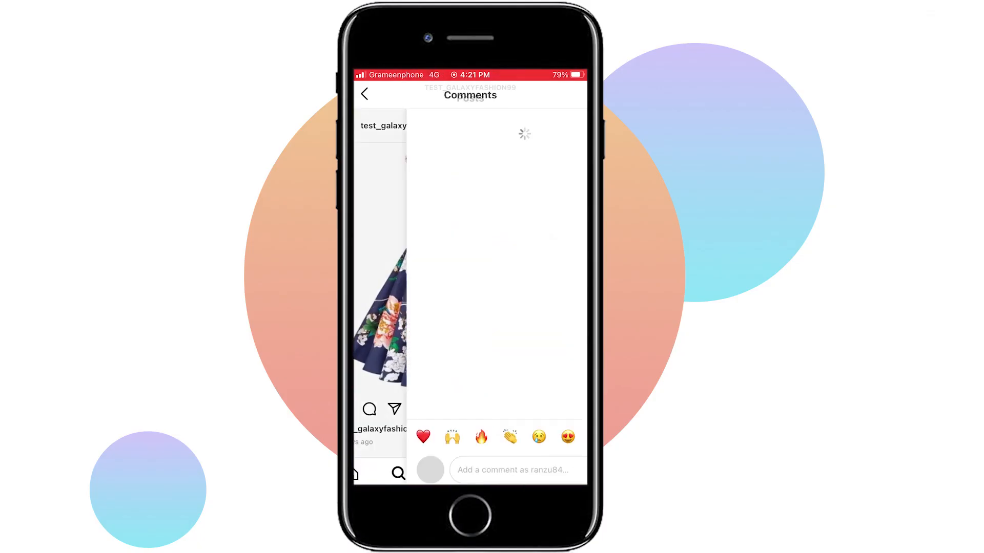
Post a price comment on the Colorful Tops for Baby Girls Instagram post.
{"action": "type", "text": "Pric"}
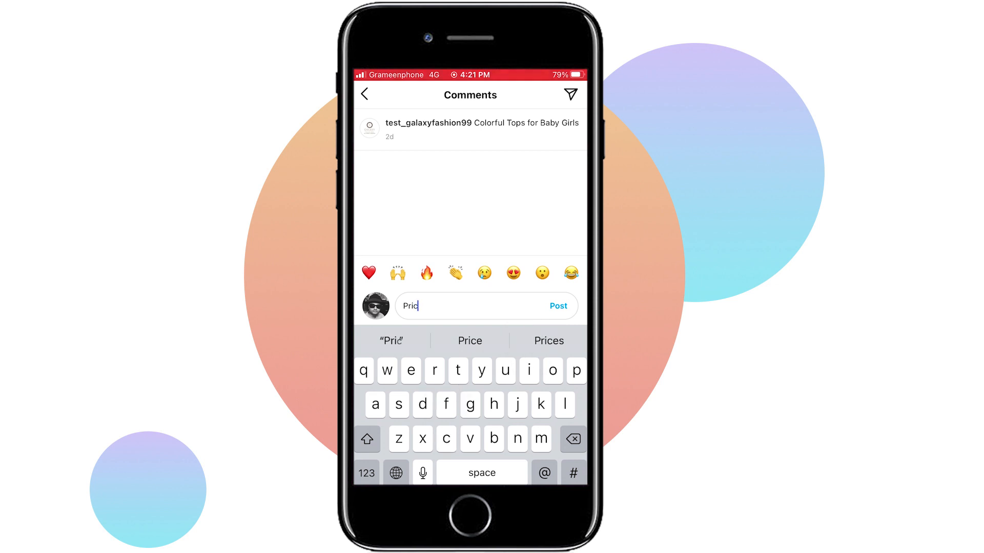
{"action": "left_click", "coordinate": [557, 306]}
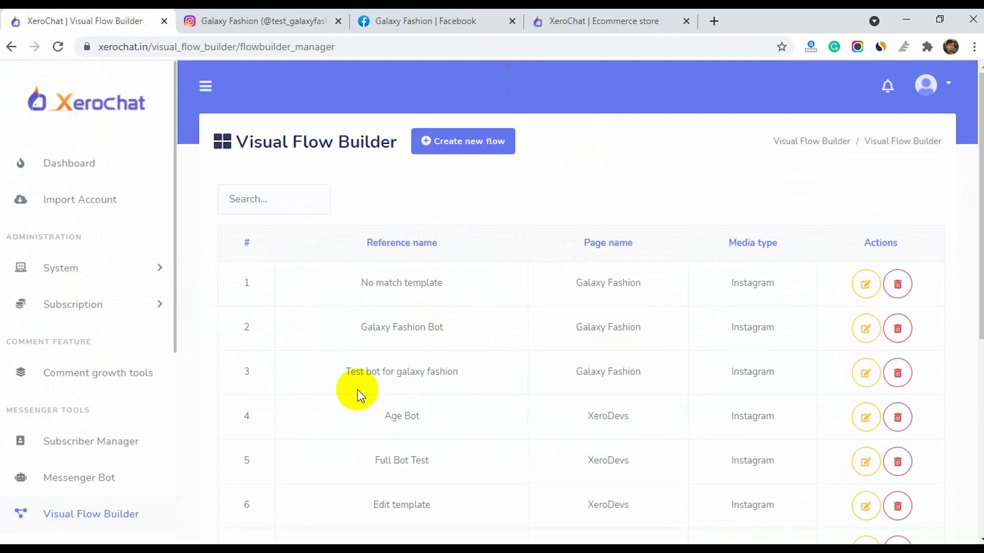
Create a new flow for the Galaxy Fashion page titled 'Story Mention'.
{"action": "left_click", "coordinate": [463, 140]}
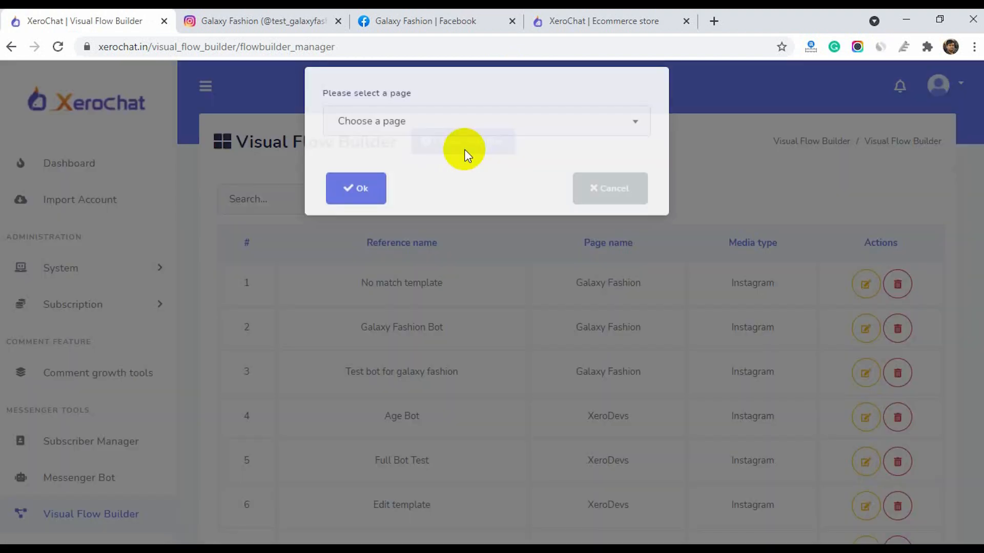
{"action": "left_click", "coordinate": [485, 121]}
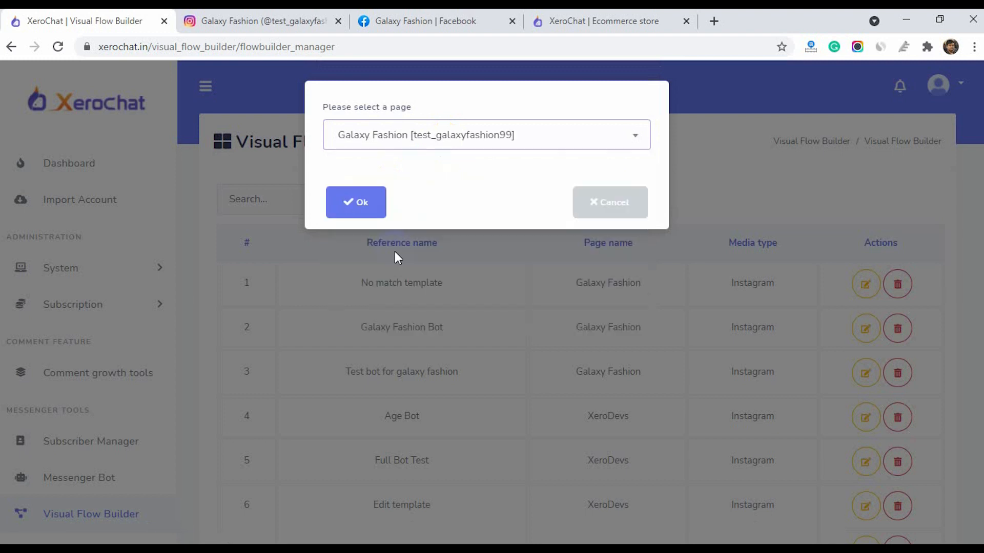
{"action": "left_click", "coordinate": [355, 202]}
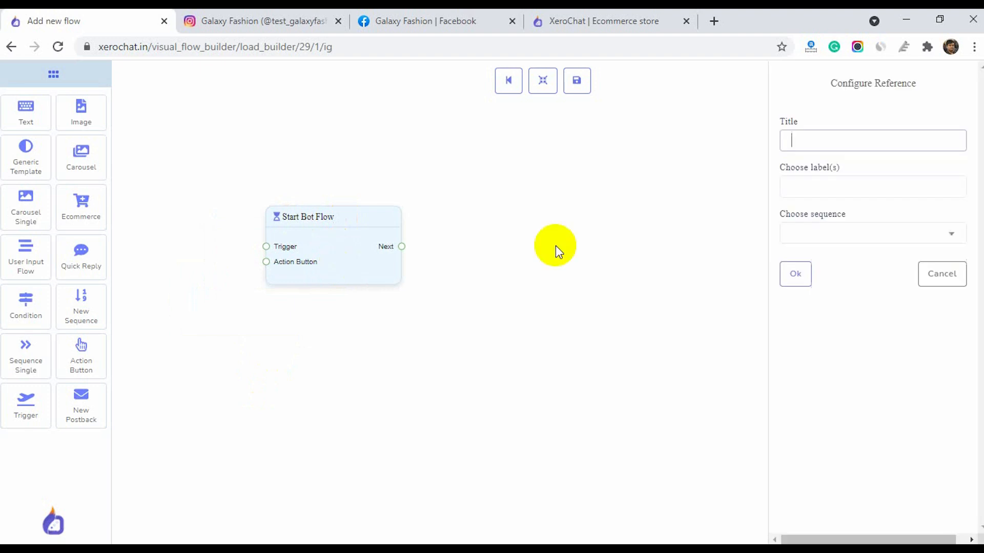
{"action": "type", "text": "Story Me"}
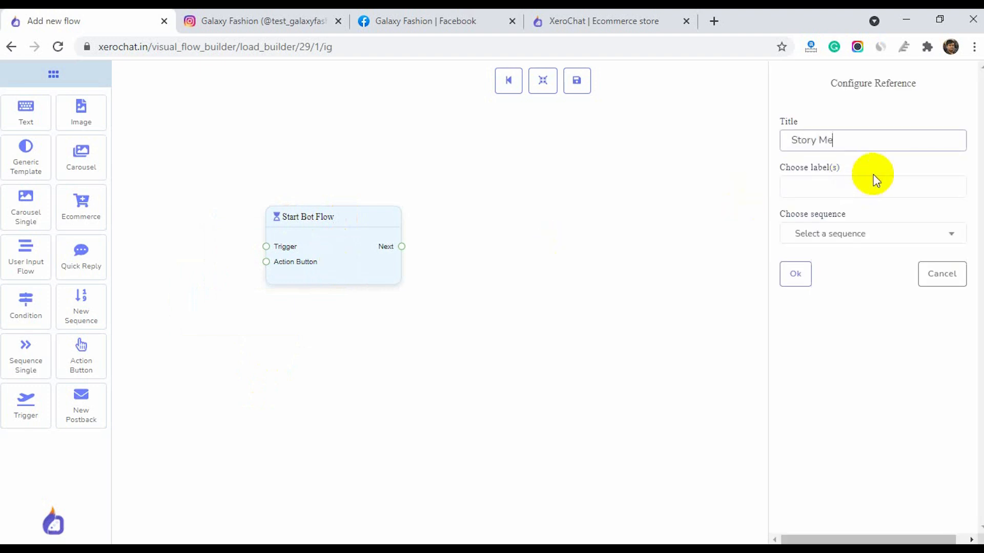
{"action": "left_click", "coordinate": [795, 273]}
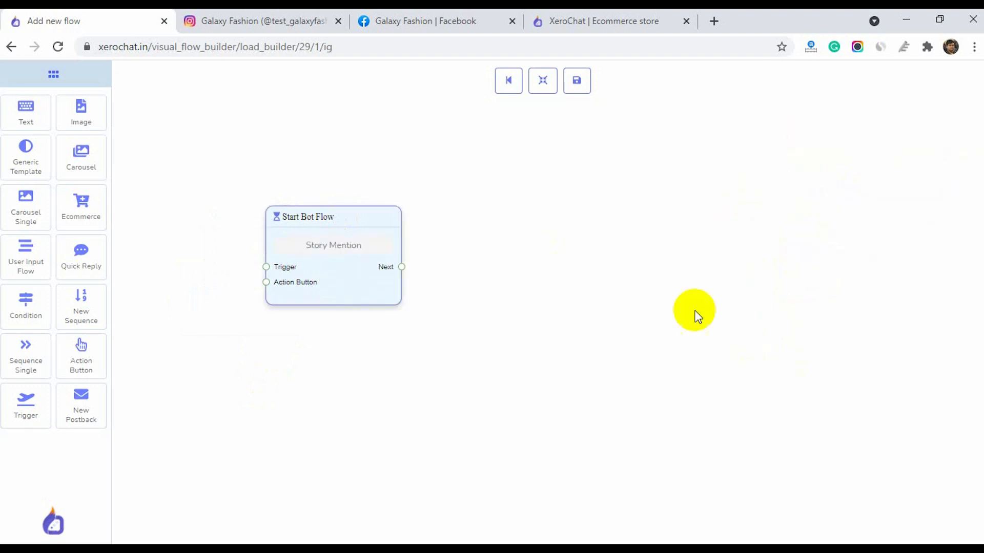
{"action": "mouse_move", "coordinate": [81, 356]}
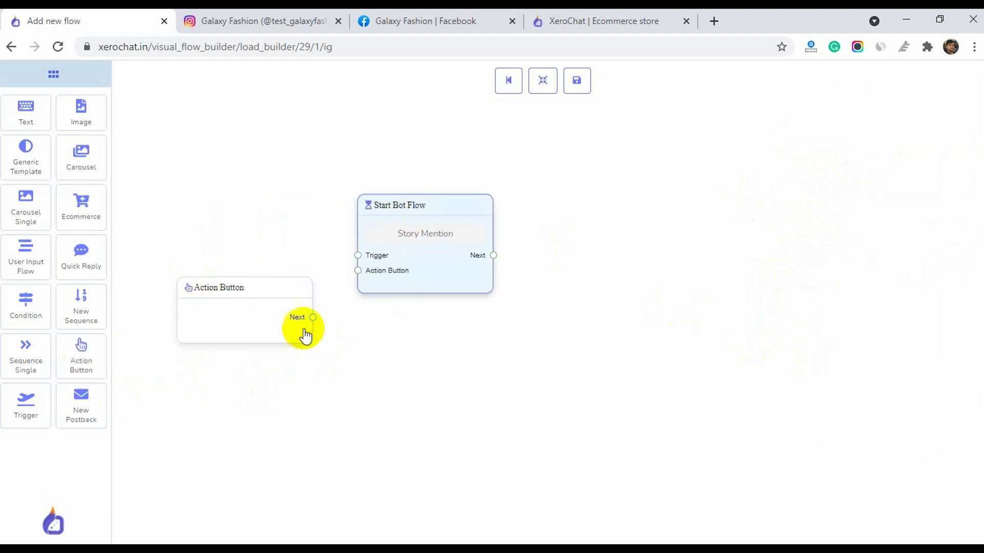
Add an Action Button node set to the Story mention trigger.
{"action": "left_click_drag", "start_coordinate": [313, 317], "coordinate": [358, 271]}
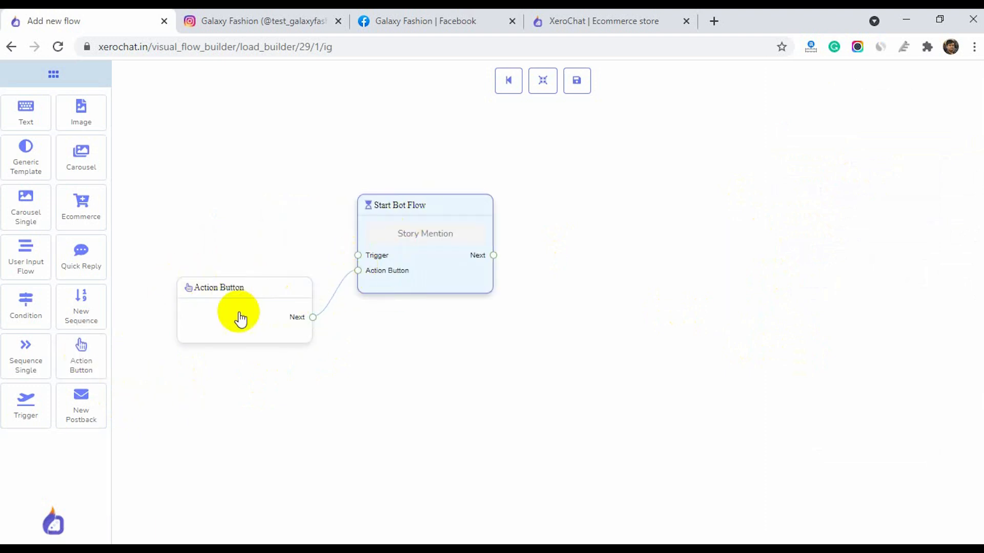
{"action": "left_click", "coordinate": [241, 314]}
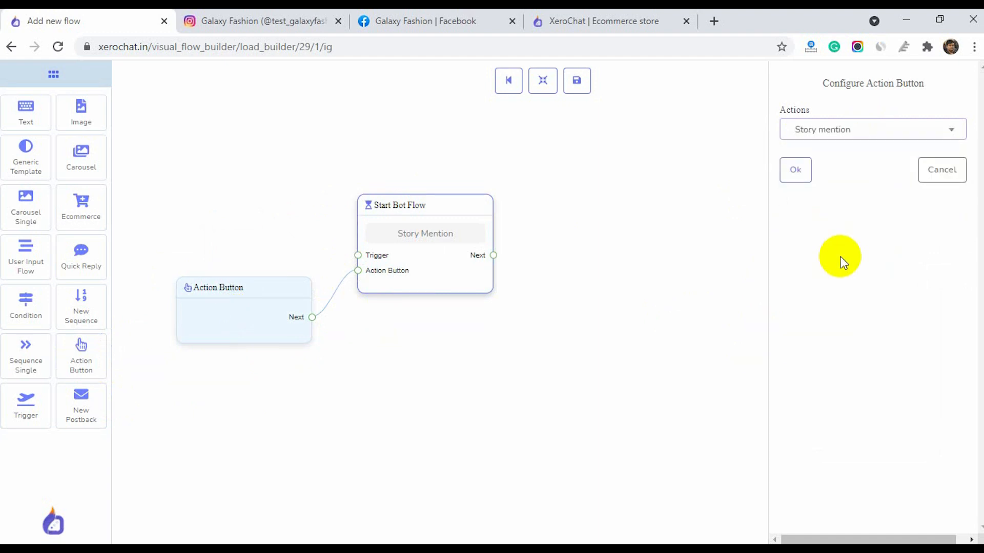
{"action": "left_click", "coordinate": [795, 170]}
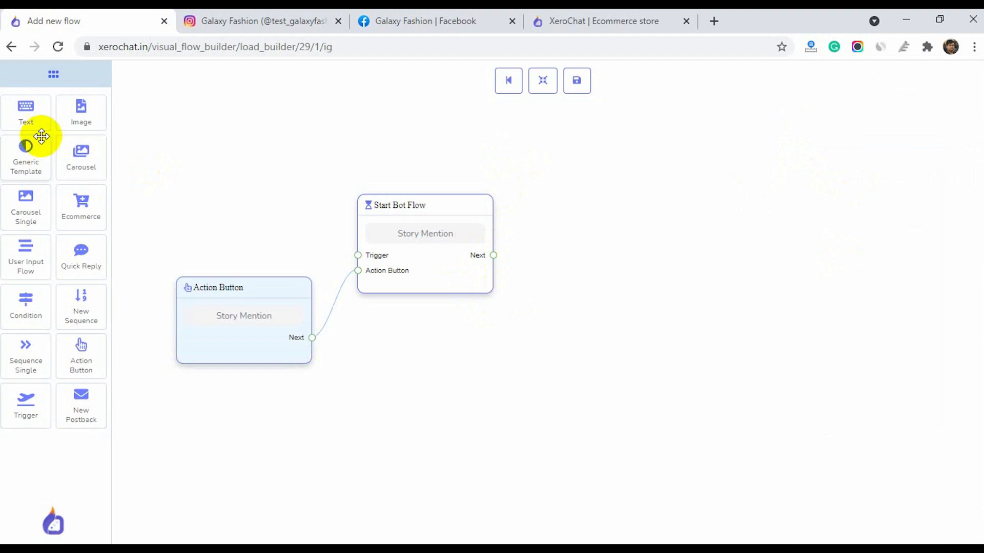
{"action": "mouse_move", "coordinate": [26, 113]}
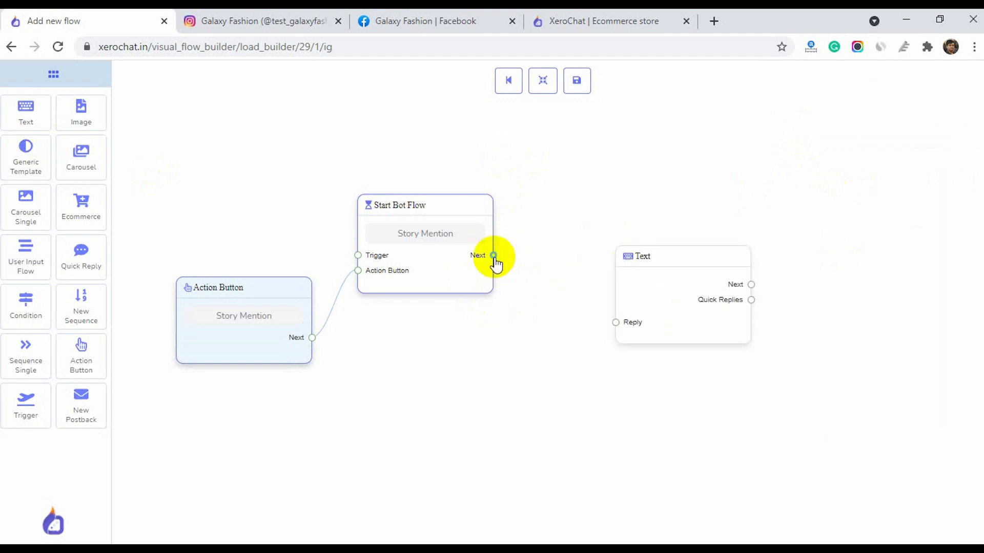
Link a Text node replying 'Thank you for mentioning me.' and save the flow.
{"action": "left_click_drag", "start_coordinate": [493, 255], "coordinate": [616, 322]}
{"action": "type", "text": "#LEAD_FULL_NAME# Thank you"}
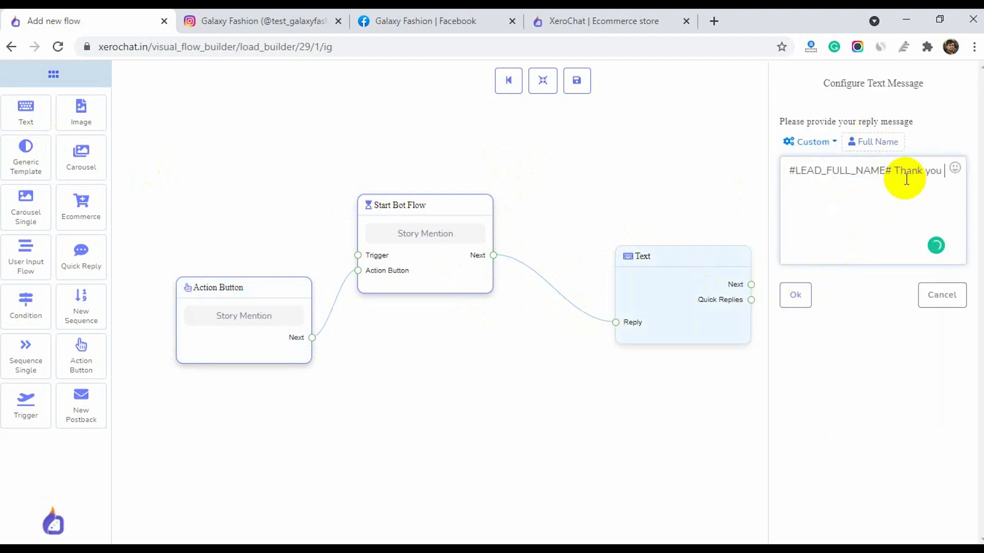
{"action": "type", "text": "for mentioning me."}
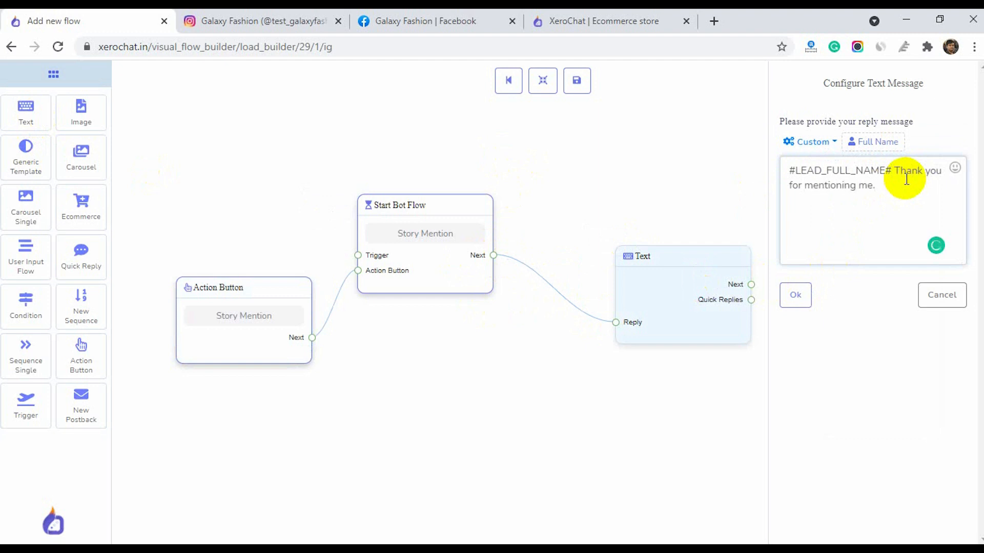
{"action": "left_click", "coordinate": [795, 295]}
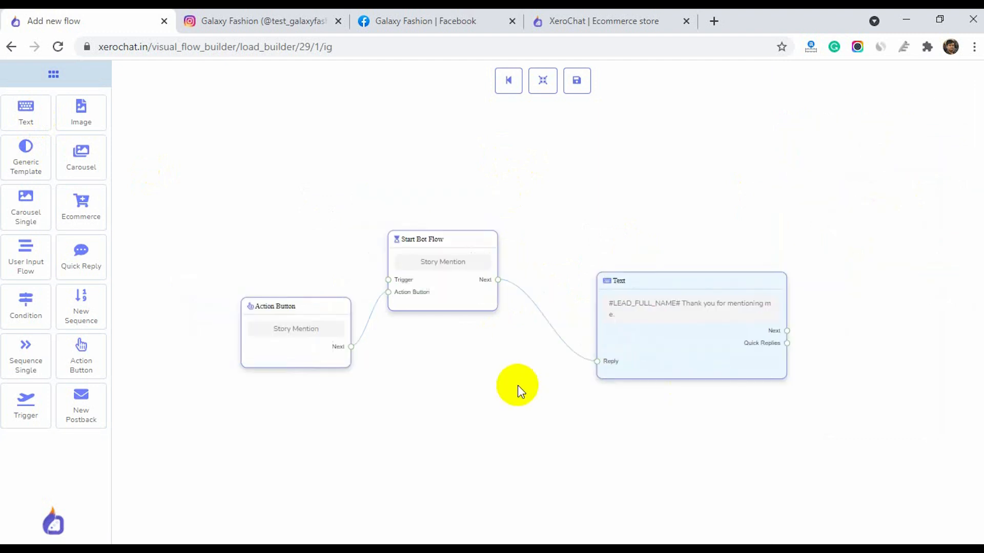
{"action": "left_click", "coordinate": [575, 80]}
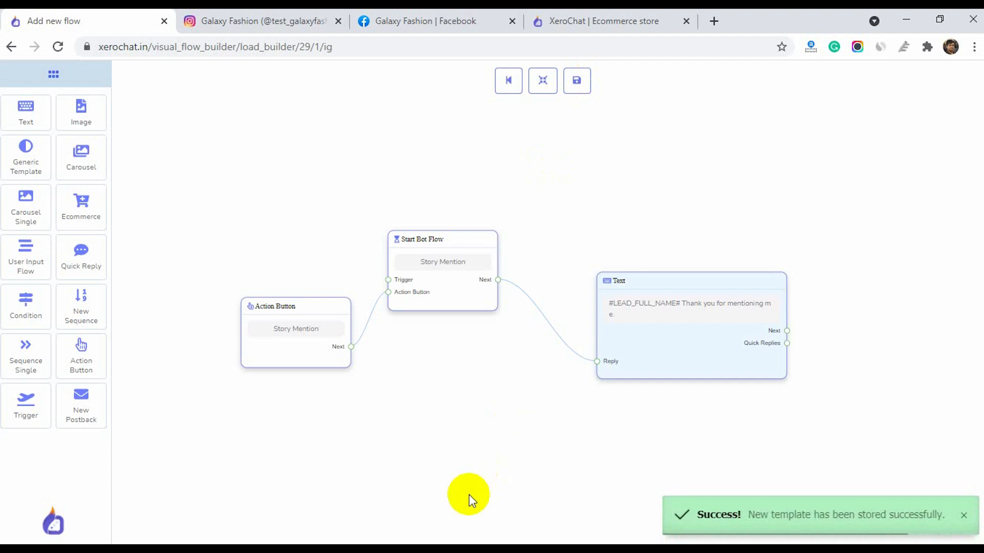
{"action": "mouse_move", "coordinate": [408, 408]}
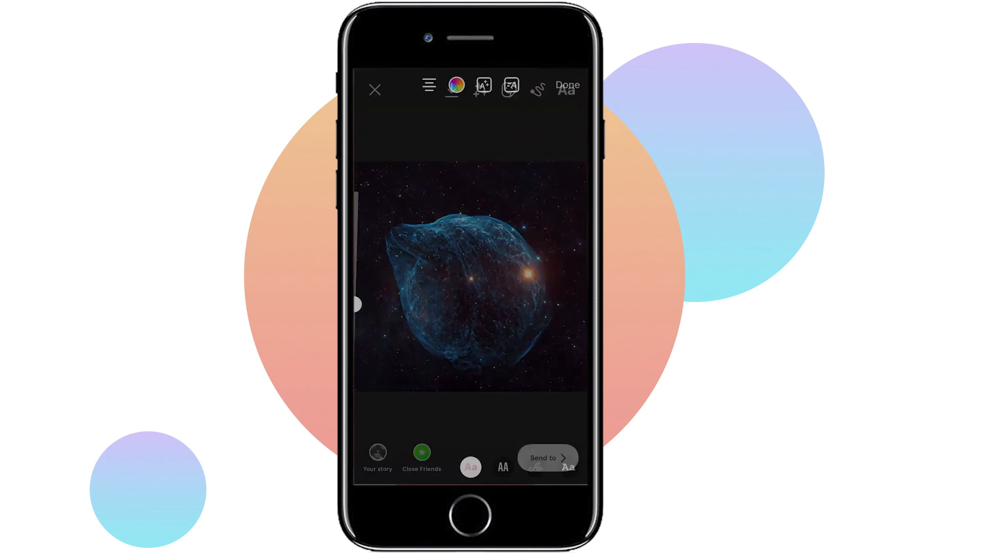
Post a story tagging test_galaxyfashion99 and view the automatic thank-you reply.
{"action": "type", "text": "test"}
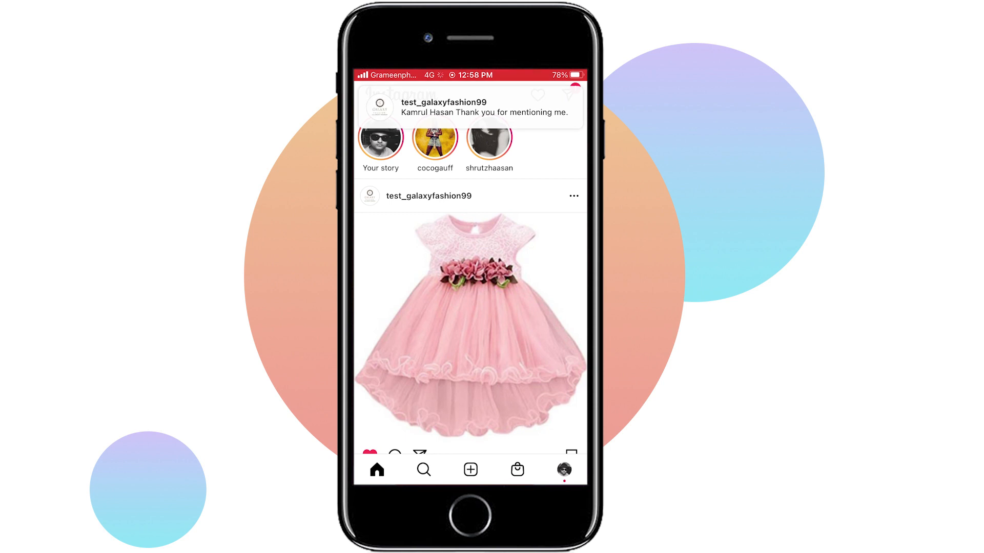
{"action": "left_click", "coordinate": [469, 107]}
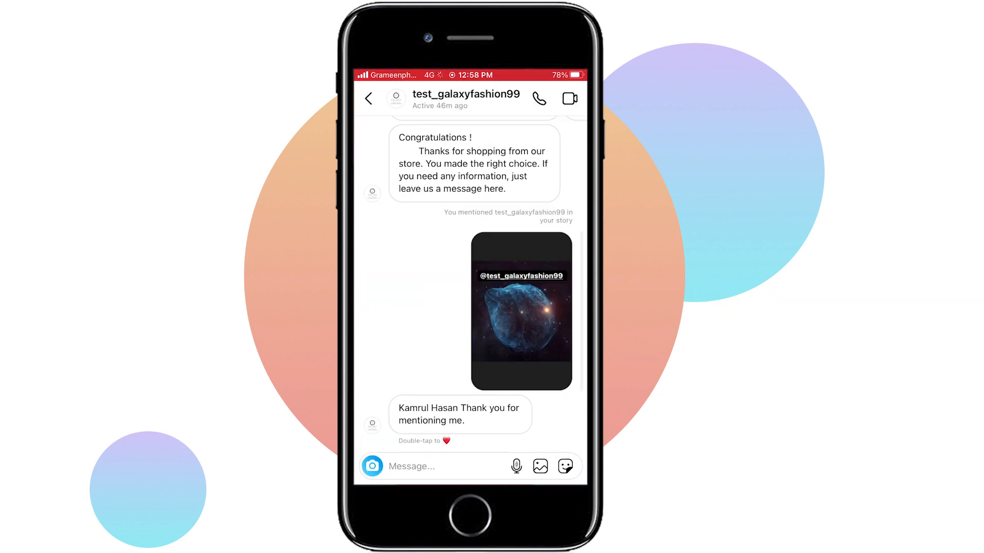